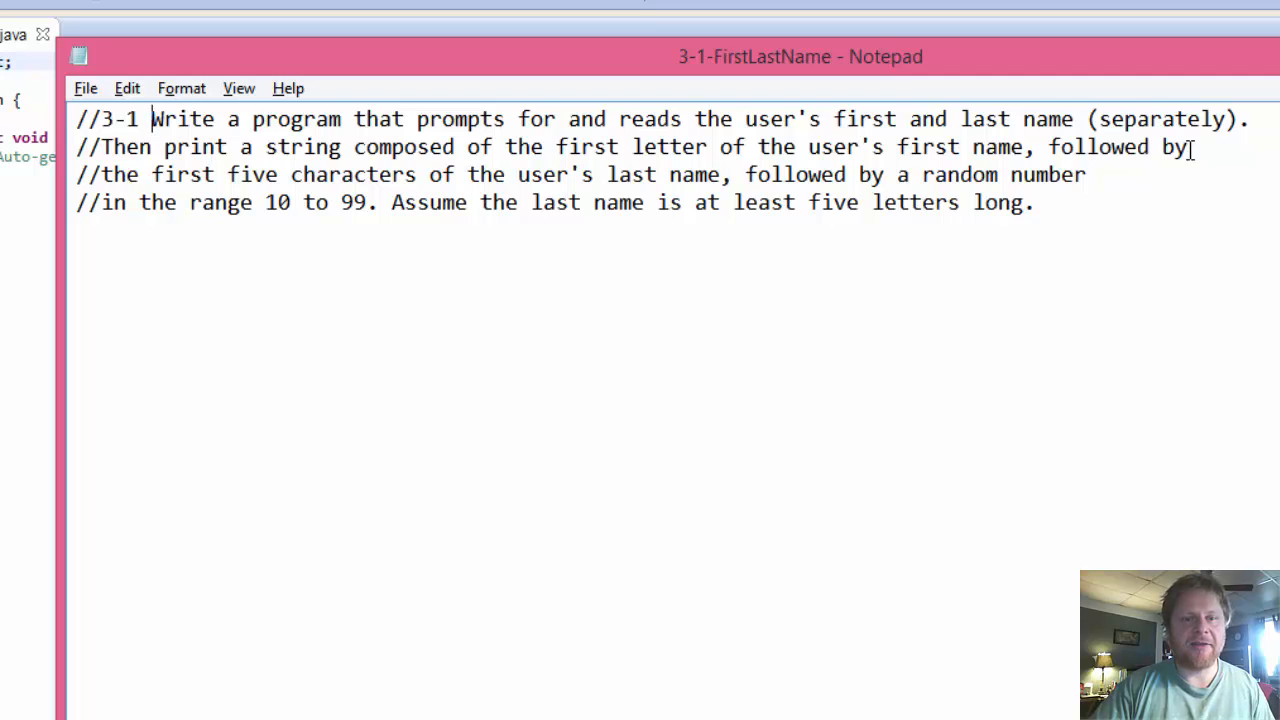
mouse_move(1188, 148)
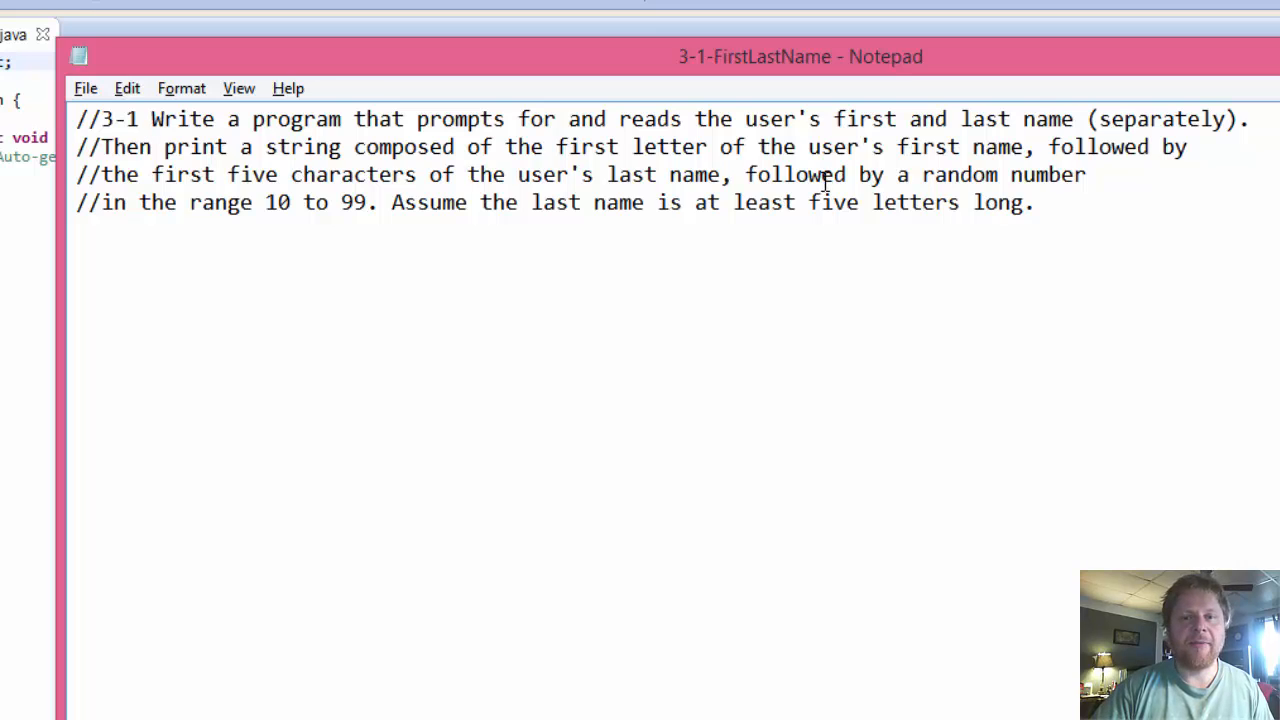
mouse_move(748, 174)
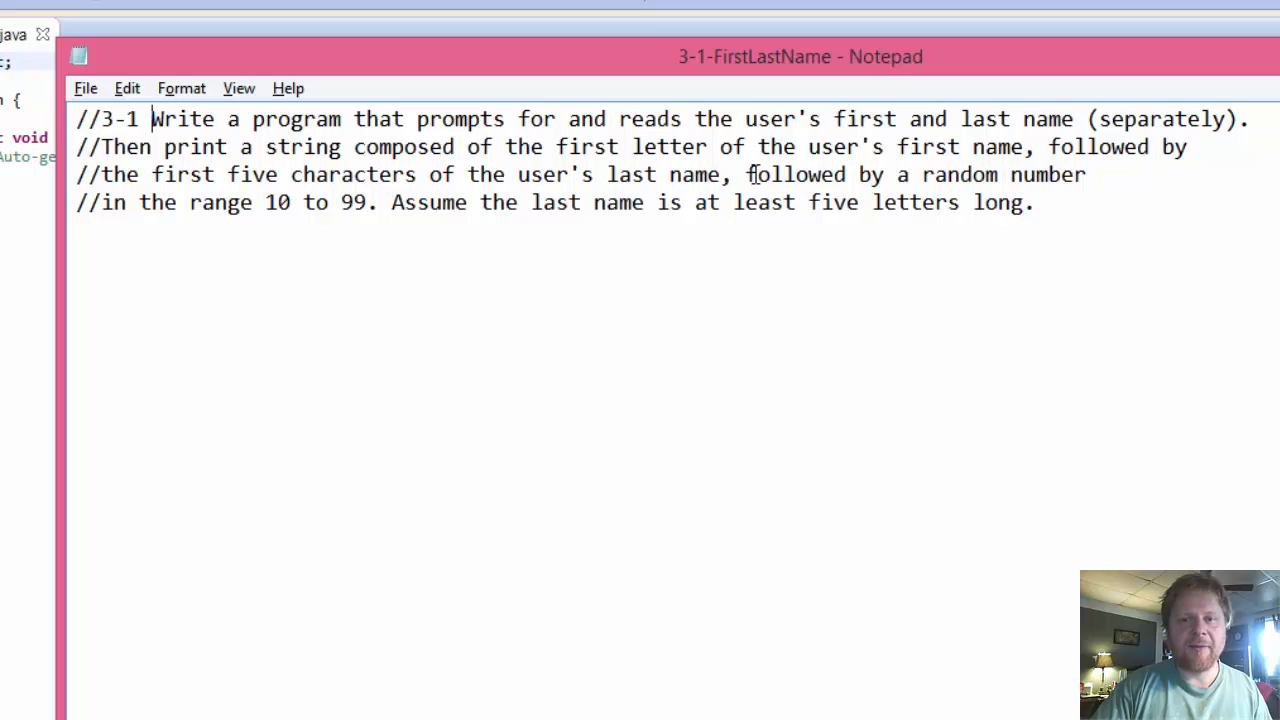
mouse_move(1112, 210)
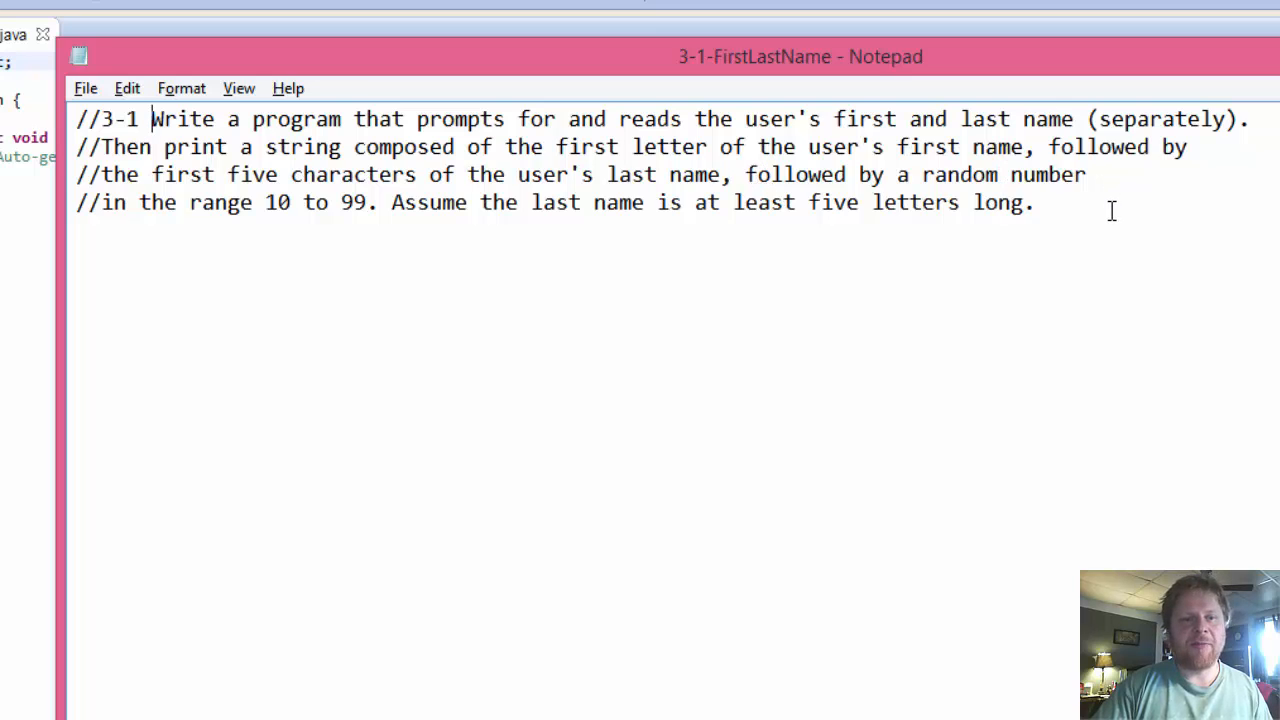
mouse_move(472, 252)
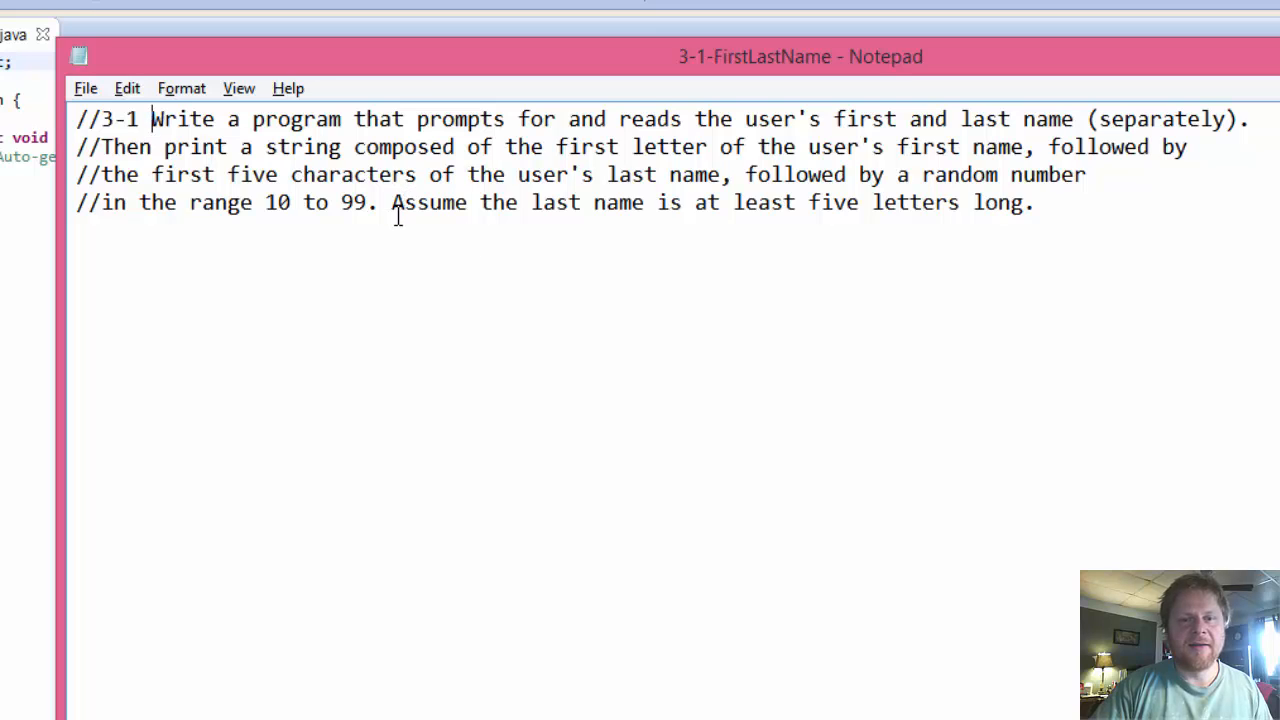
Step: Add import java.util.Scanner; below the package line in Main.java
drag(392, 202, 810, 202)
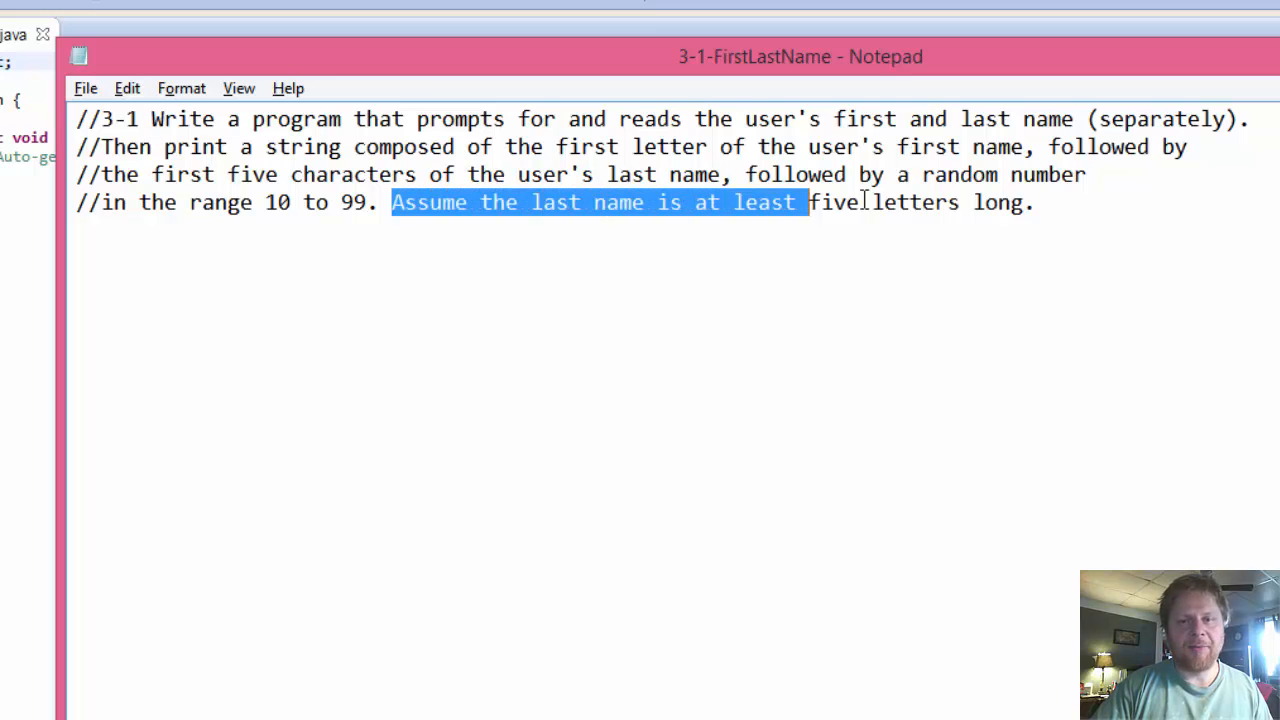
drag(810, 202, 1036, 202)
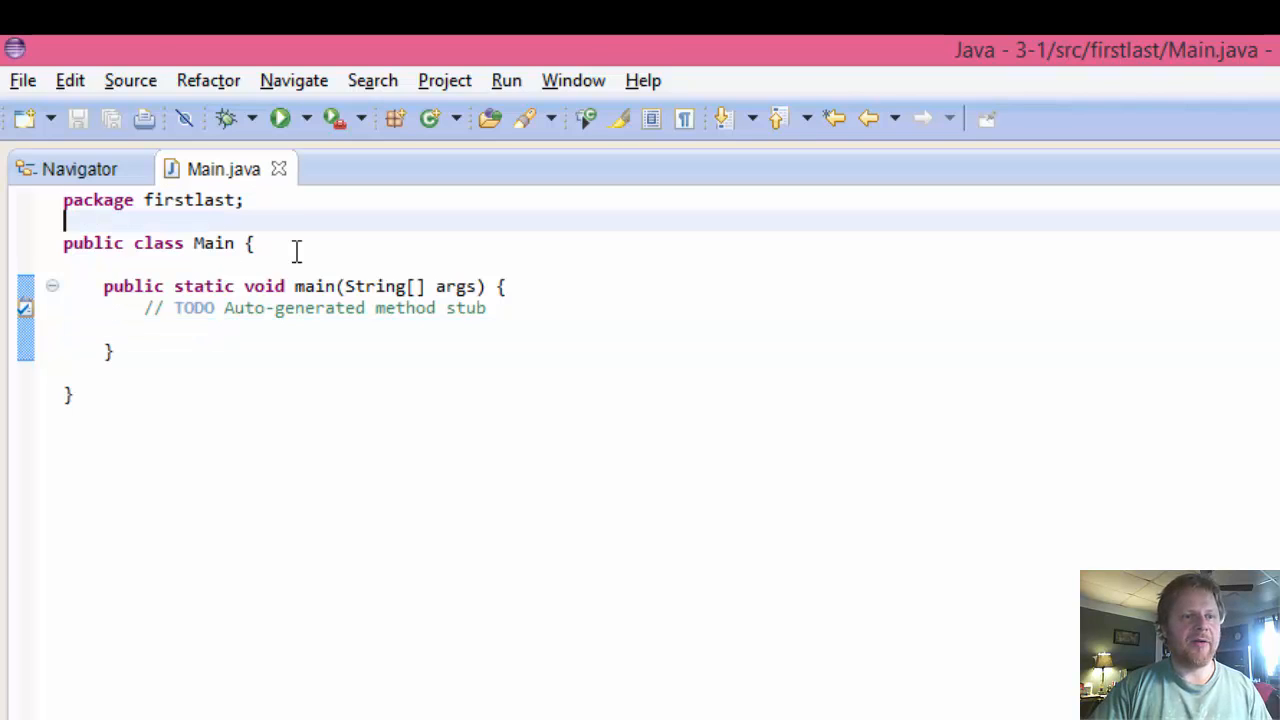
text(im)
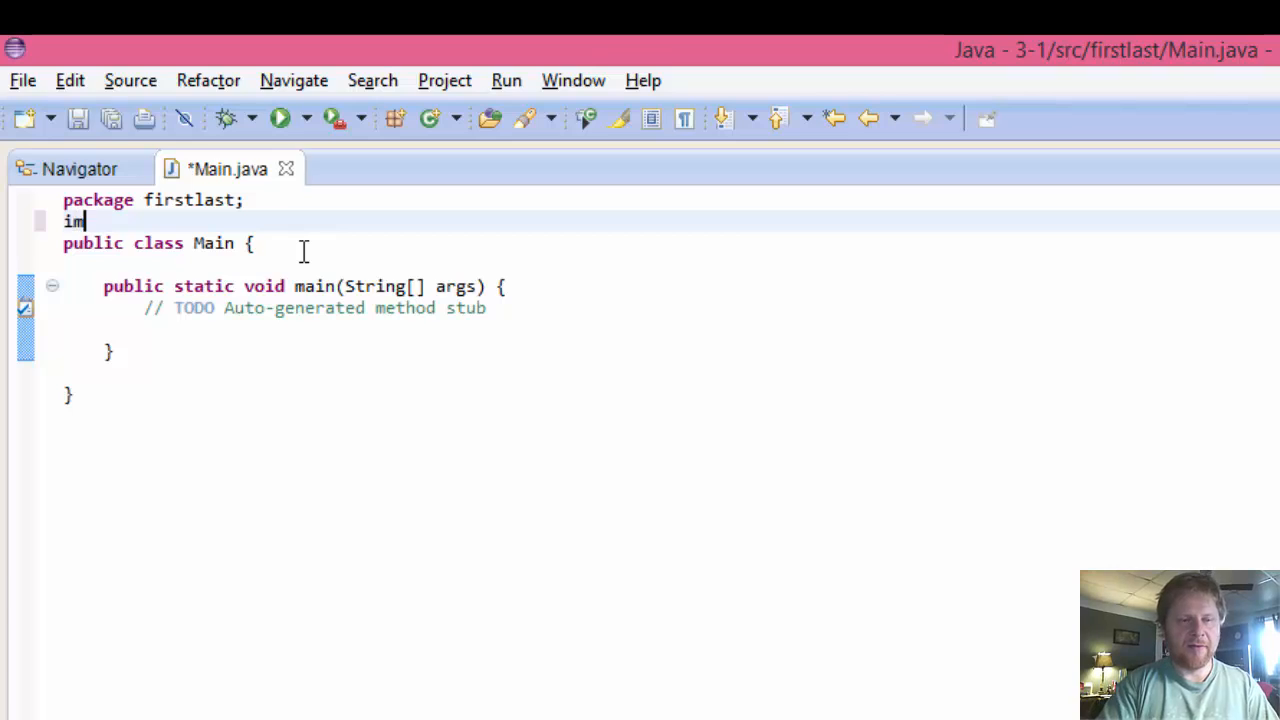
text(port)
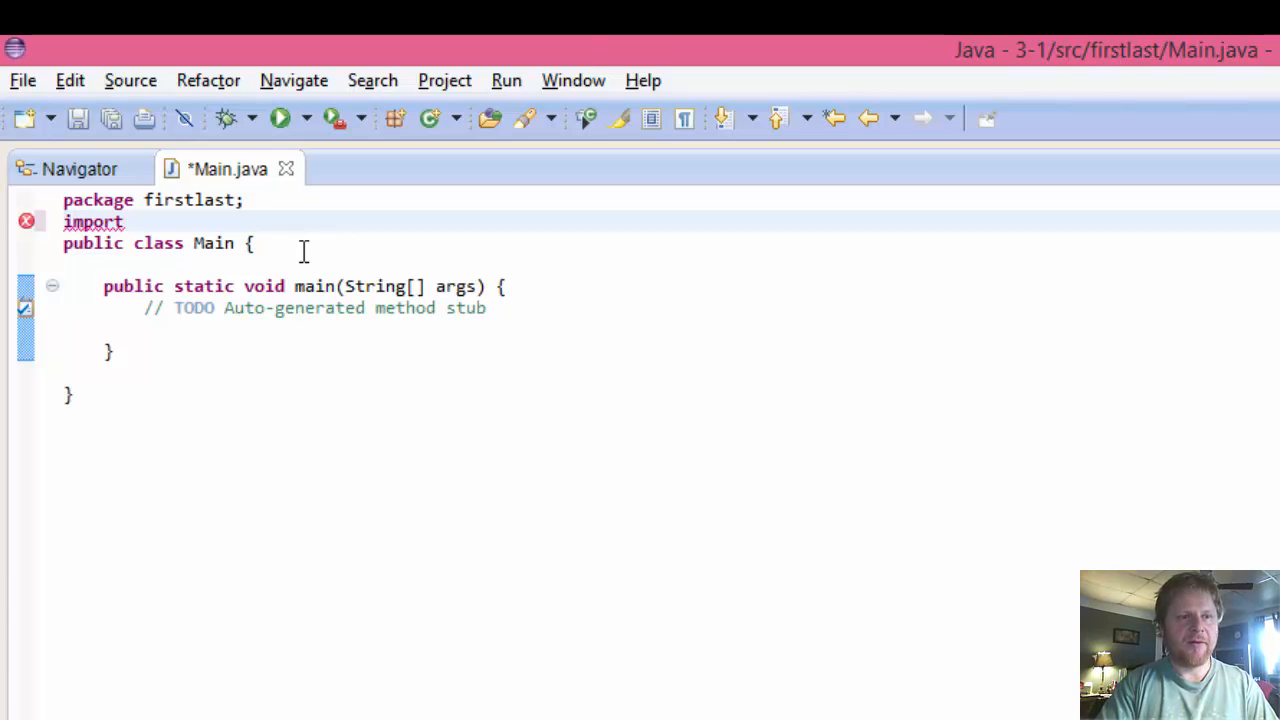
text(java)
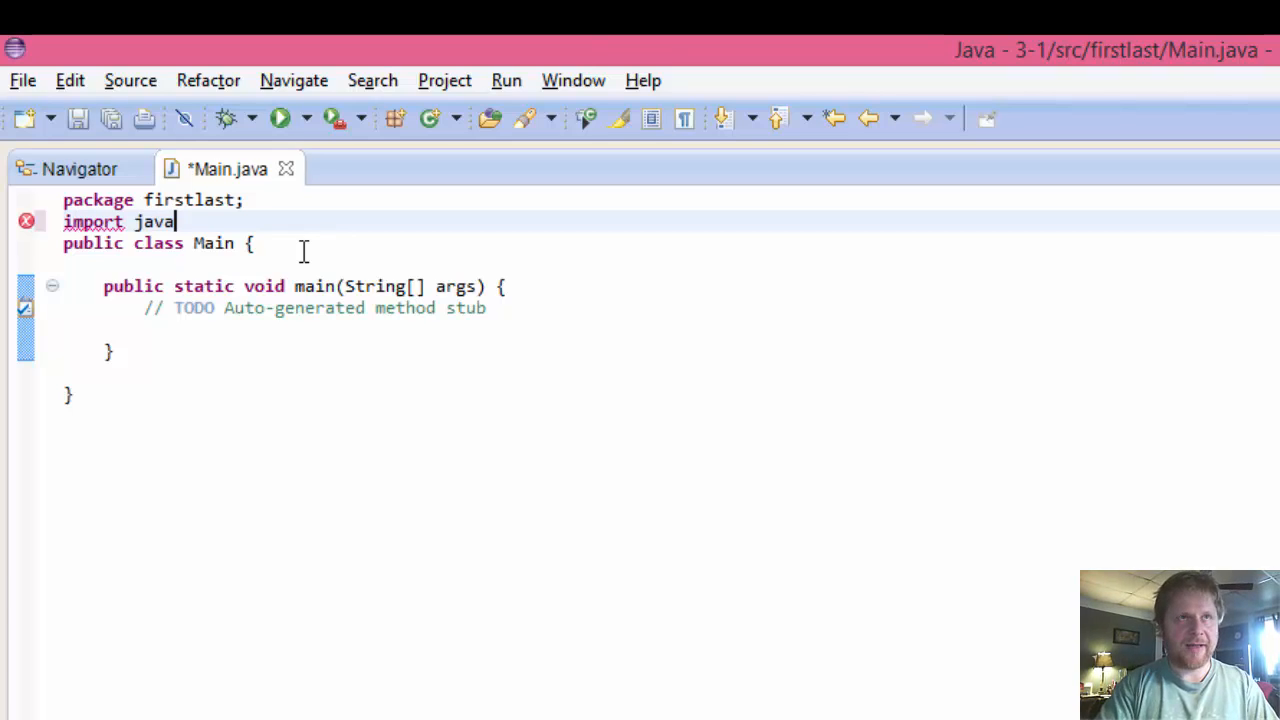
text(.)
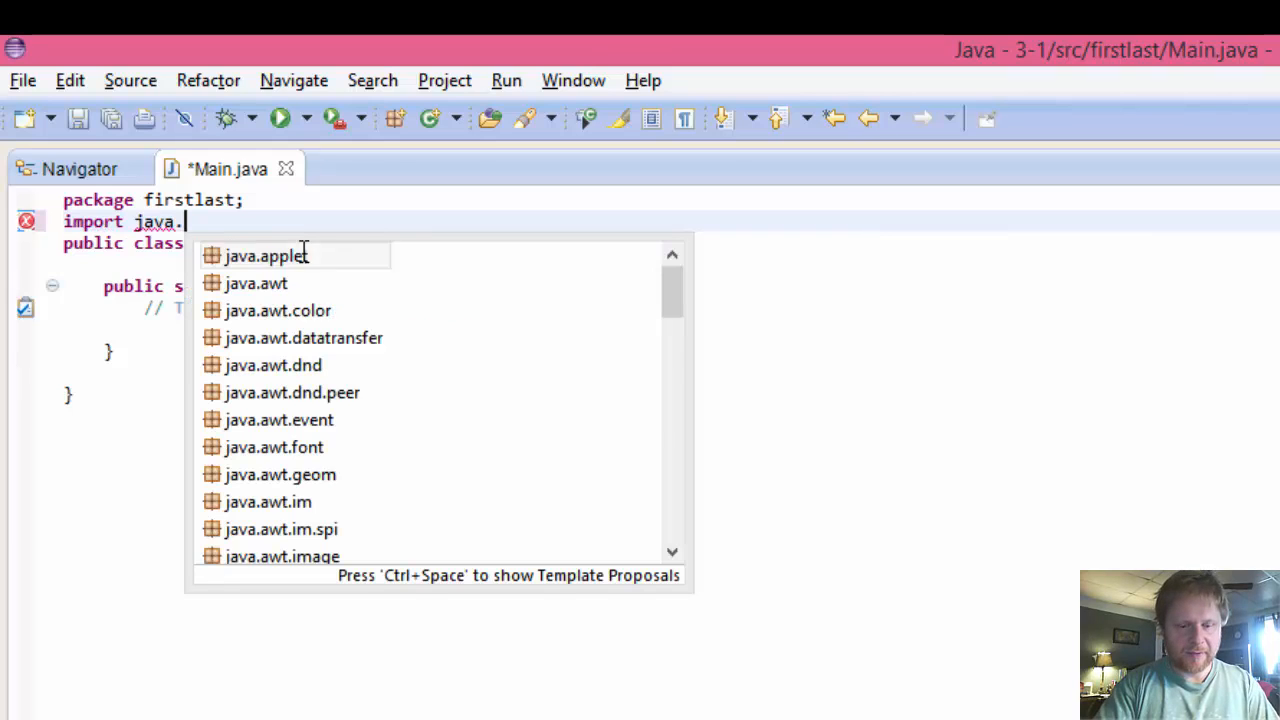
text(util.Scanne)
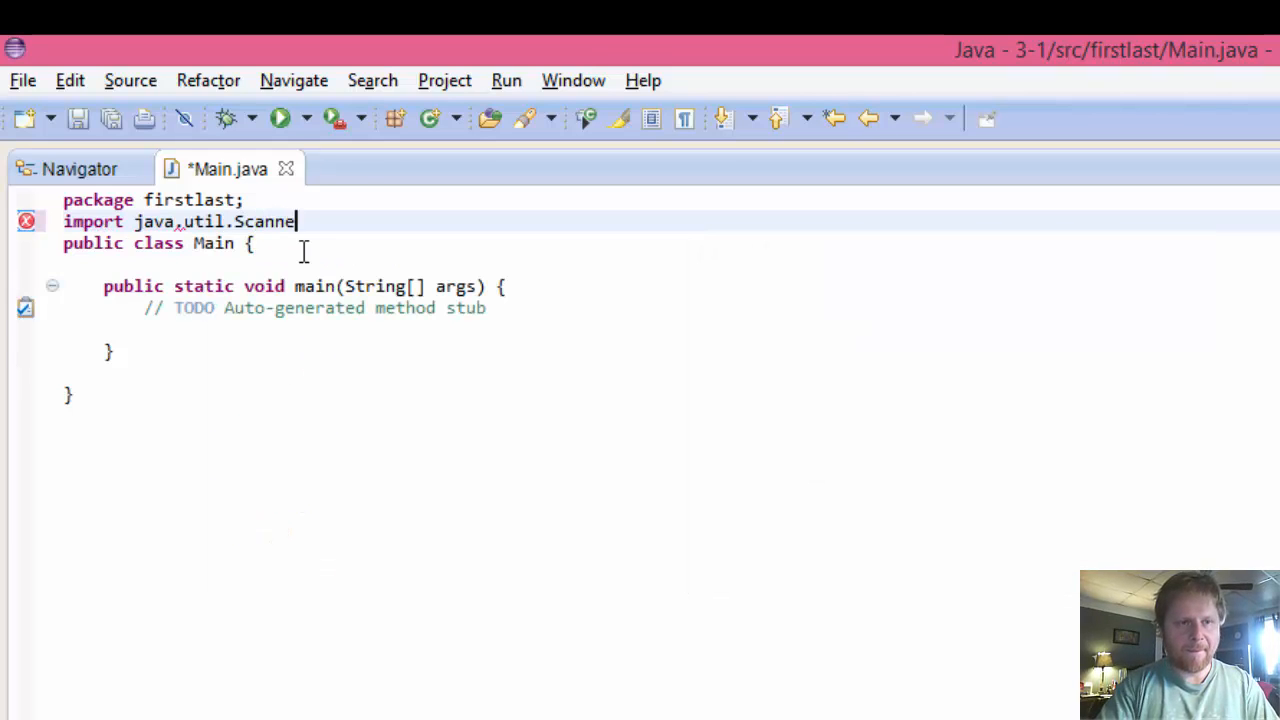
text(r;)
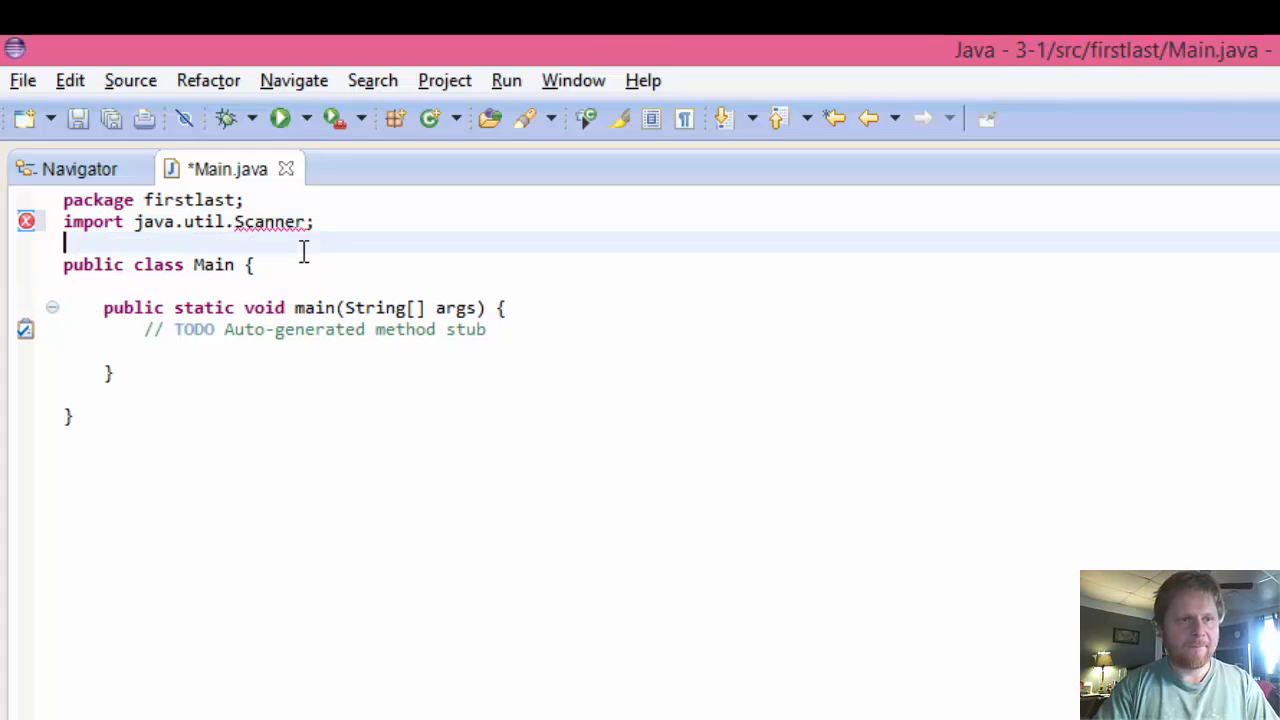
Step: Add import java.util.Random; and place the cursor inside the main method
text(impor)
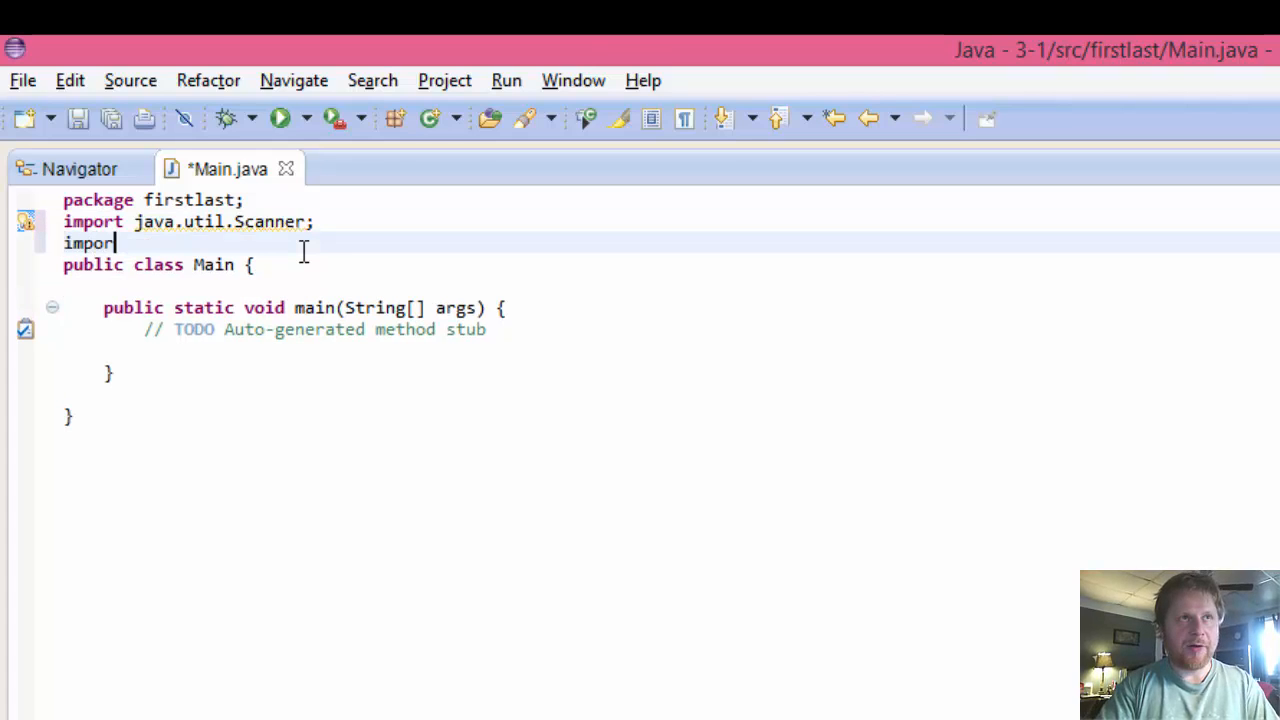
text(t)
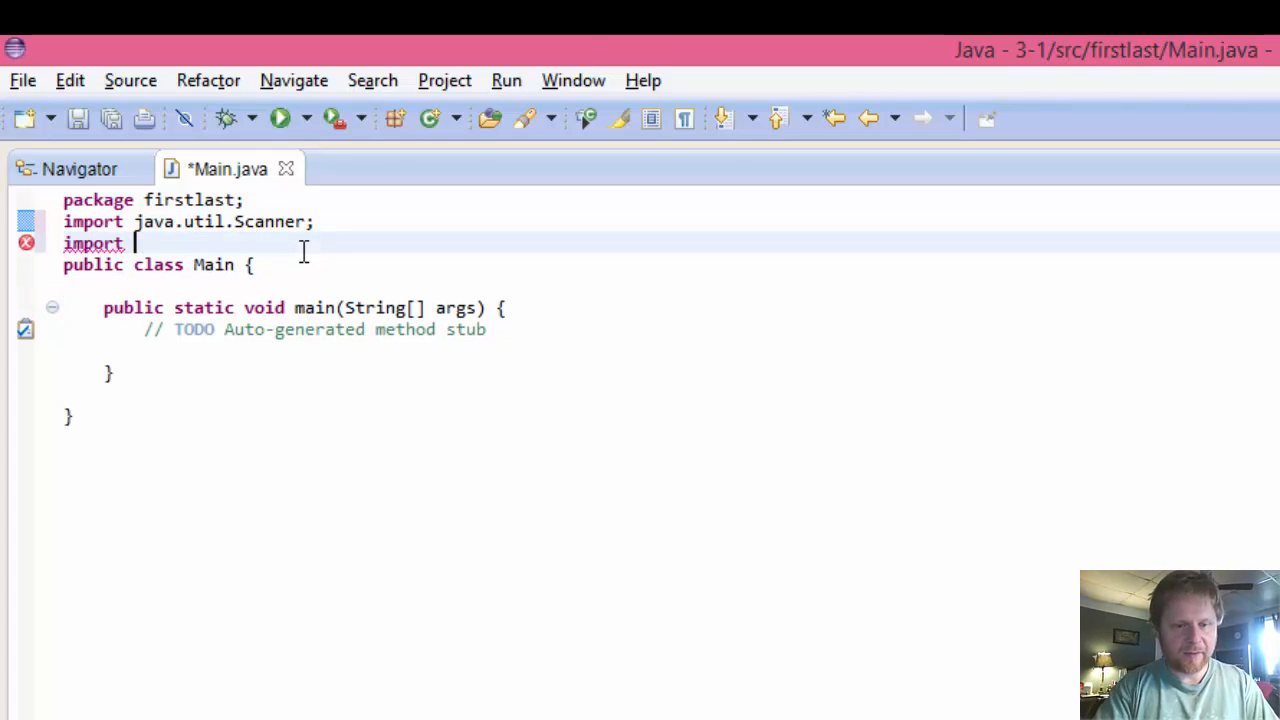
text(java.)
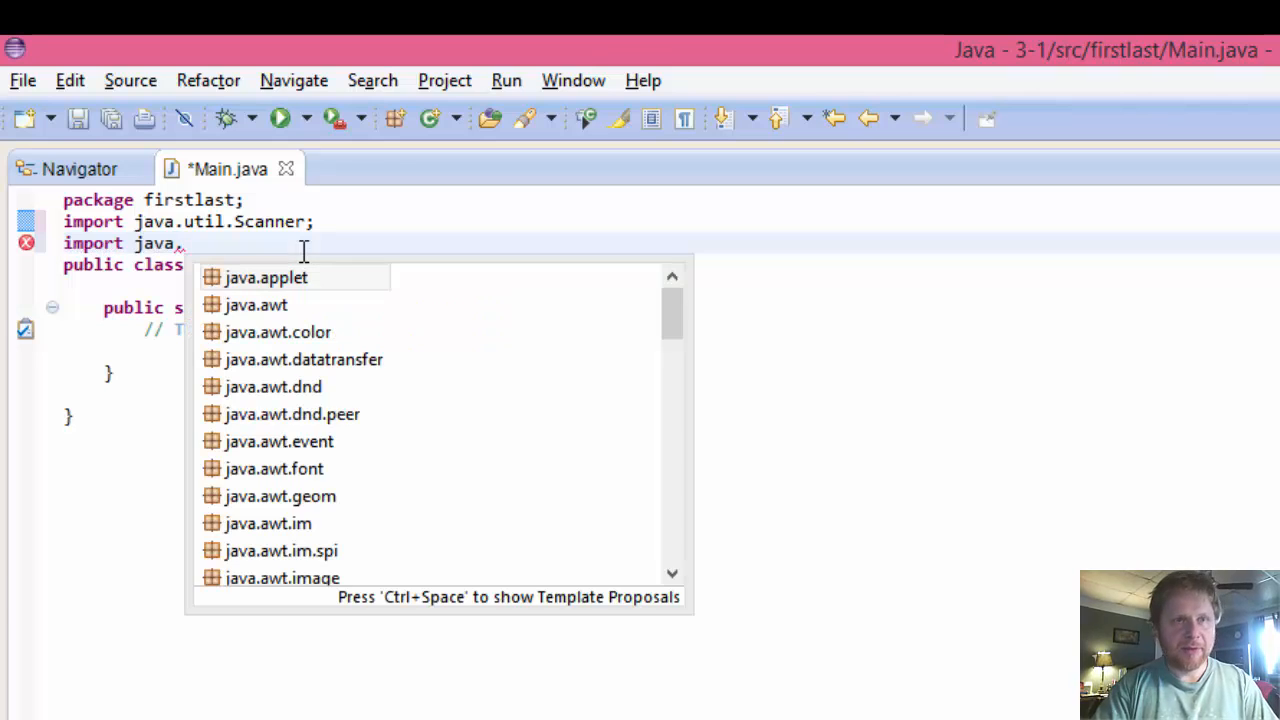
text(util)
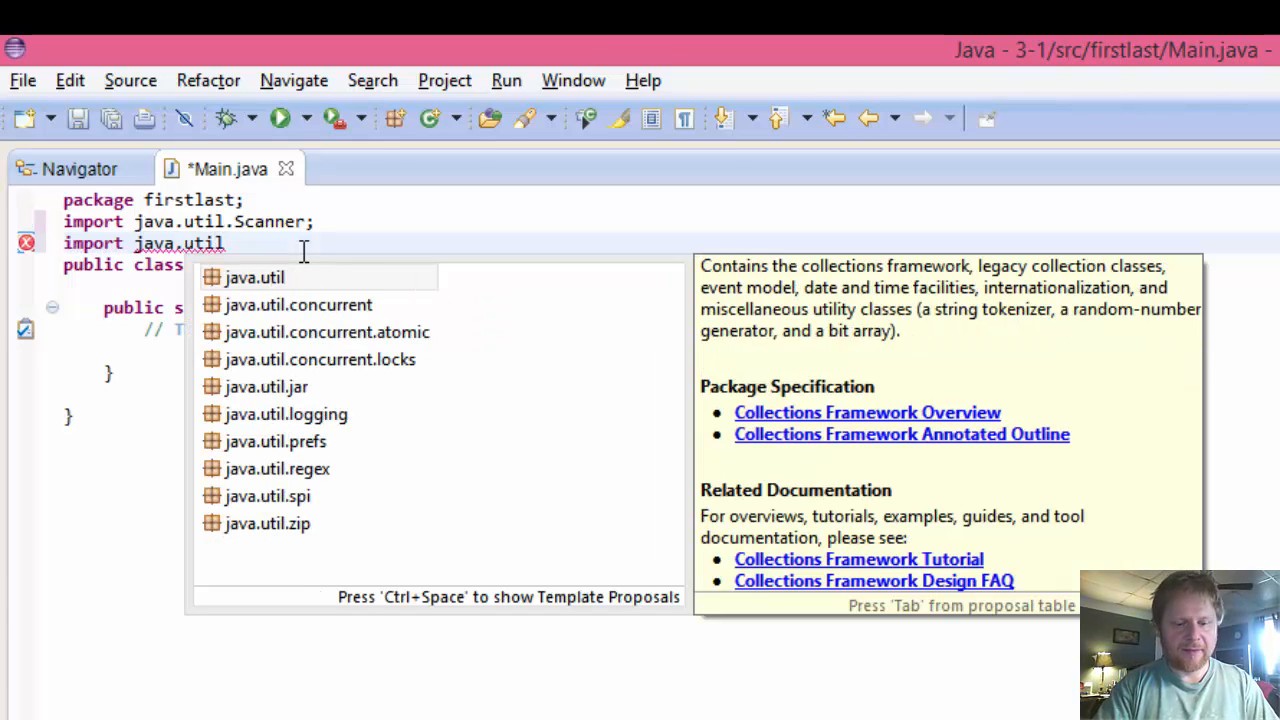
text(.Random;)
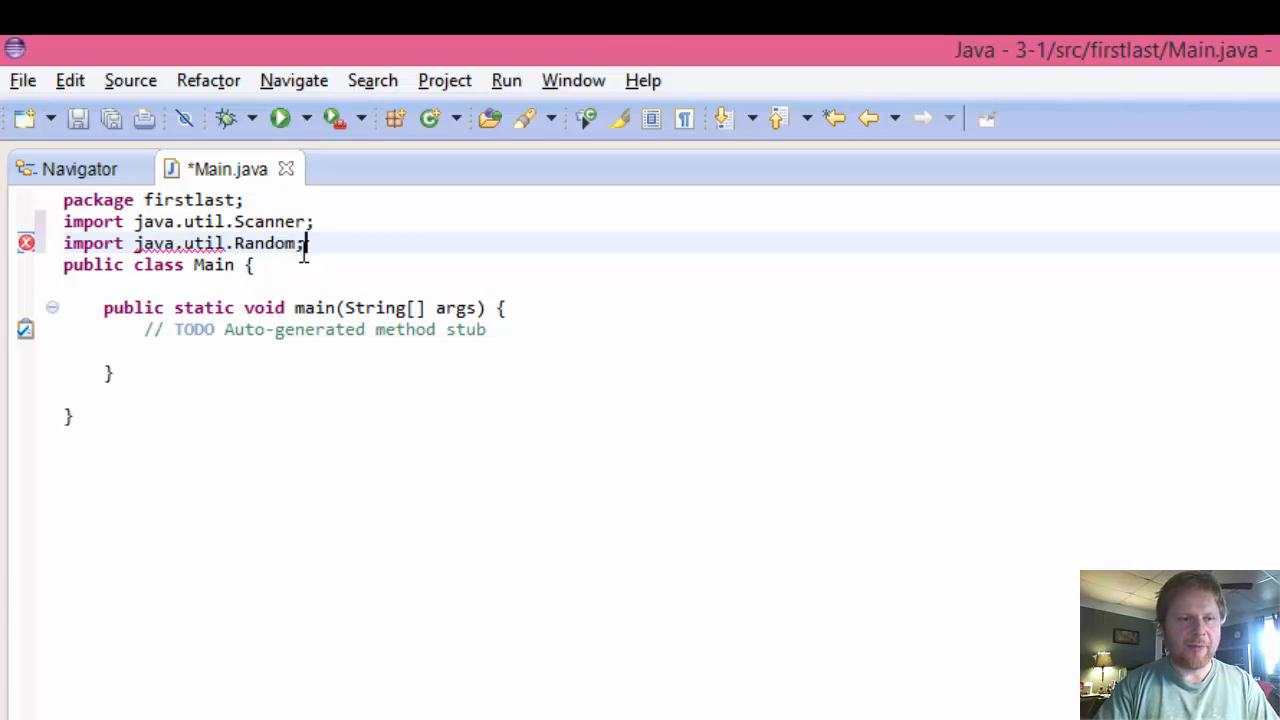
key(Return)
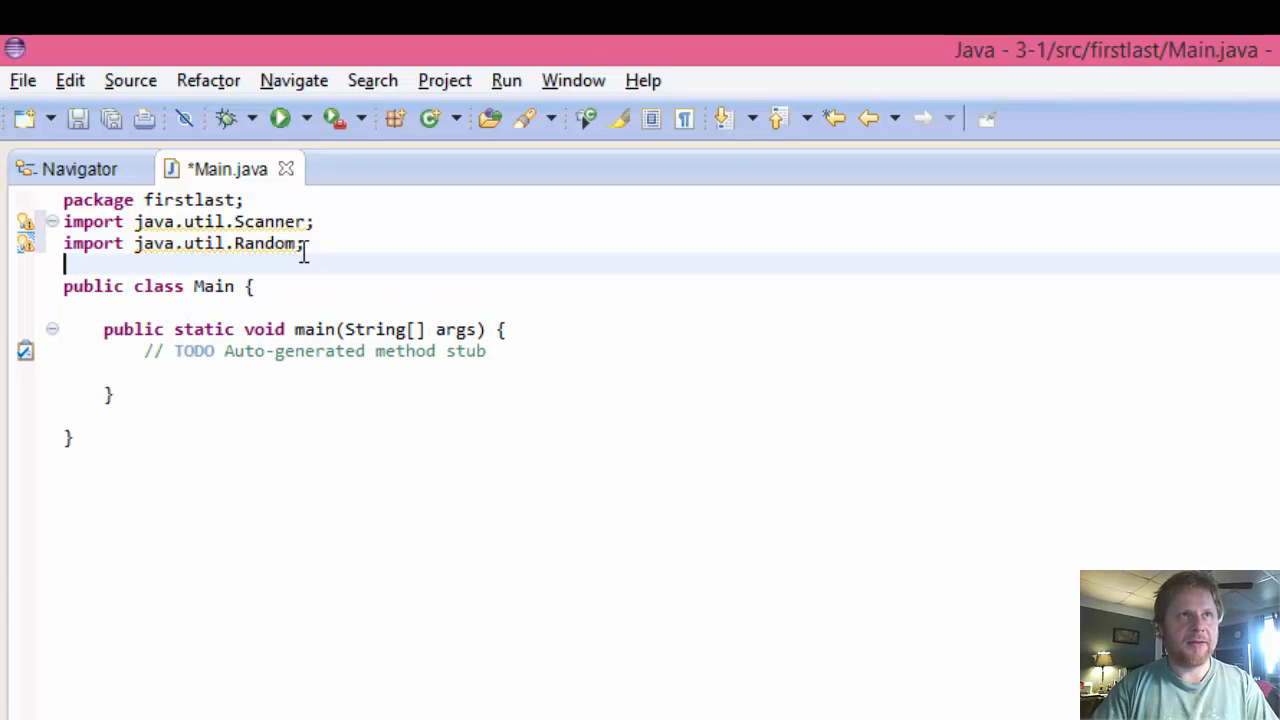
click(490, 352)
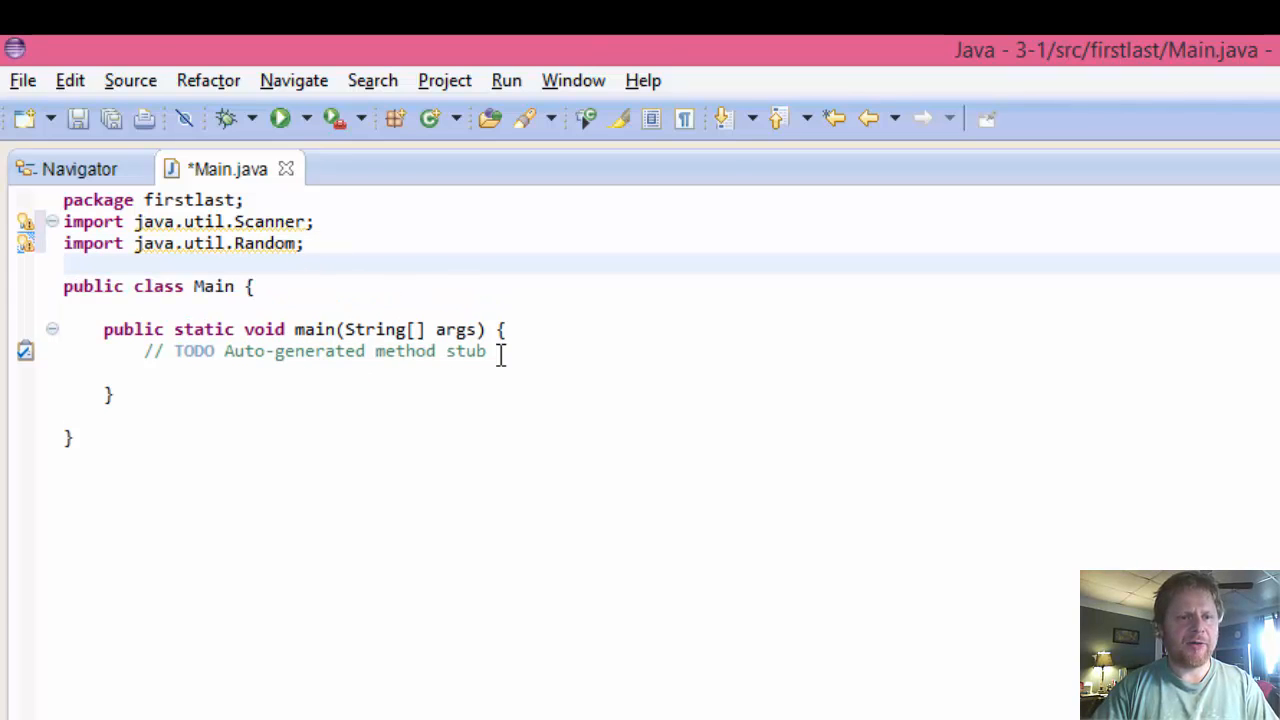
click(490, 350)
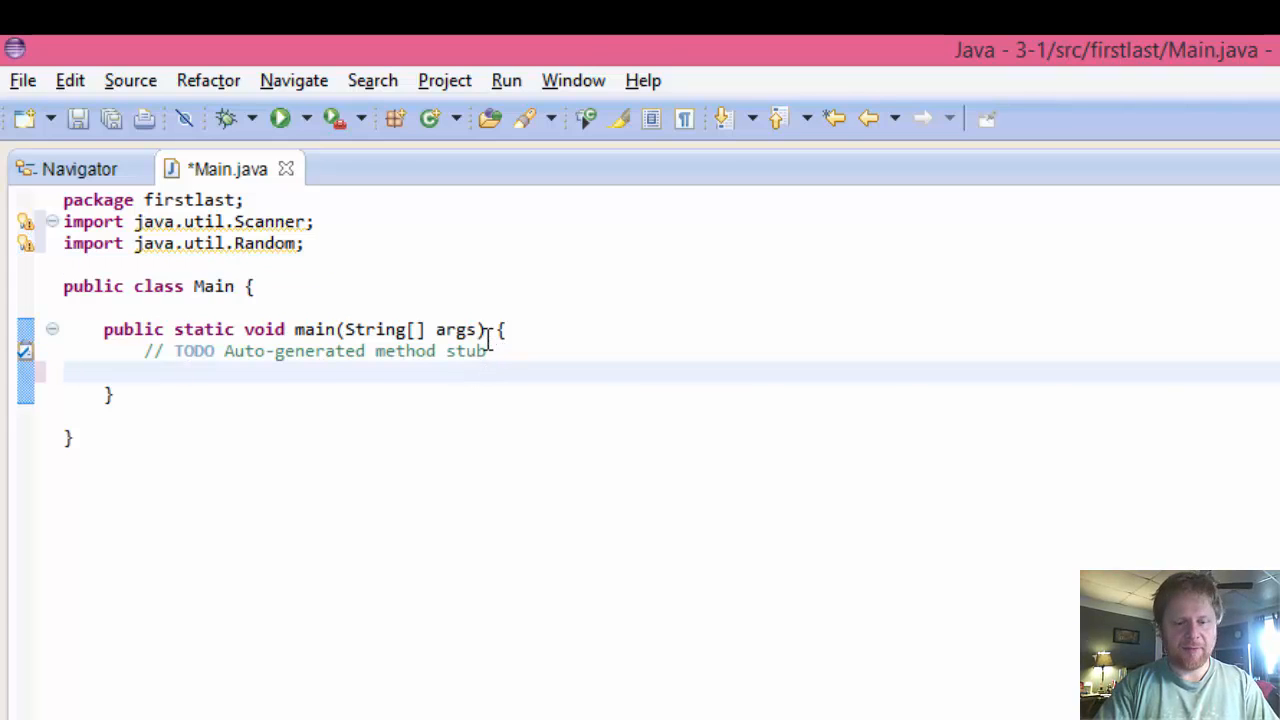
Step: Declare String firstName, lastName and finalName inside main
text(String)
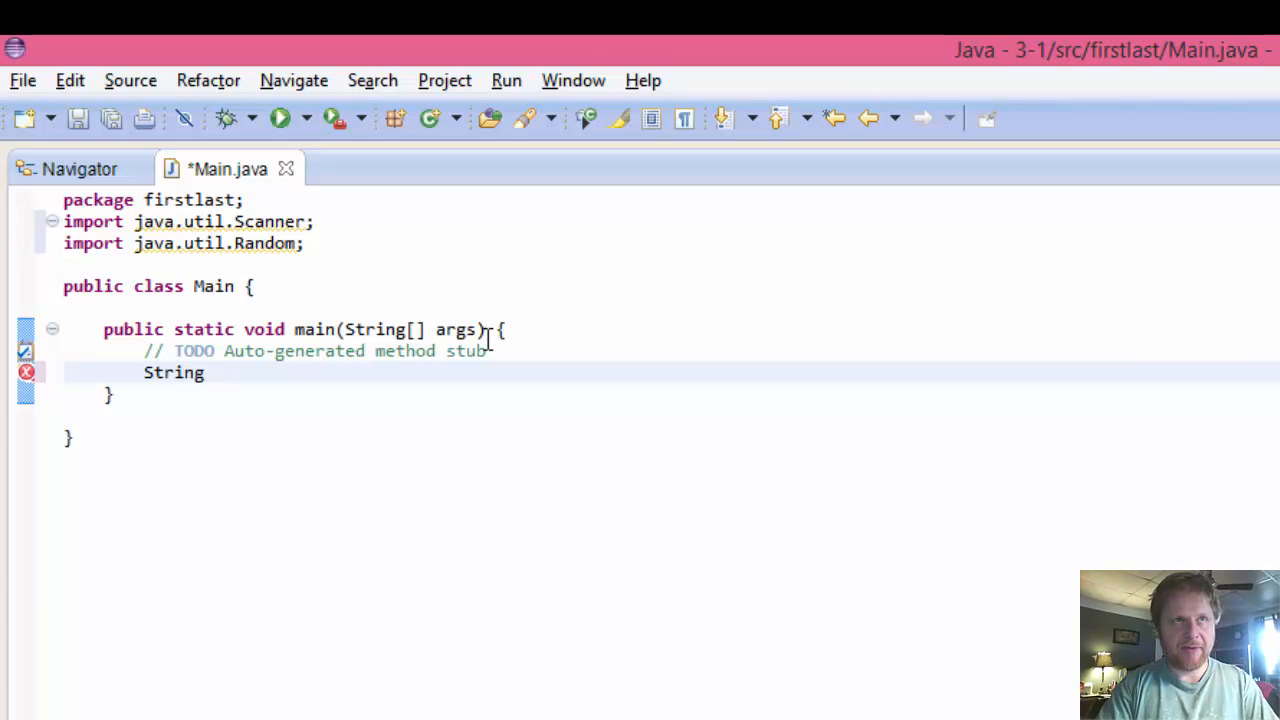
text(firstNa)
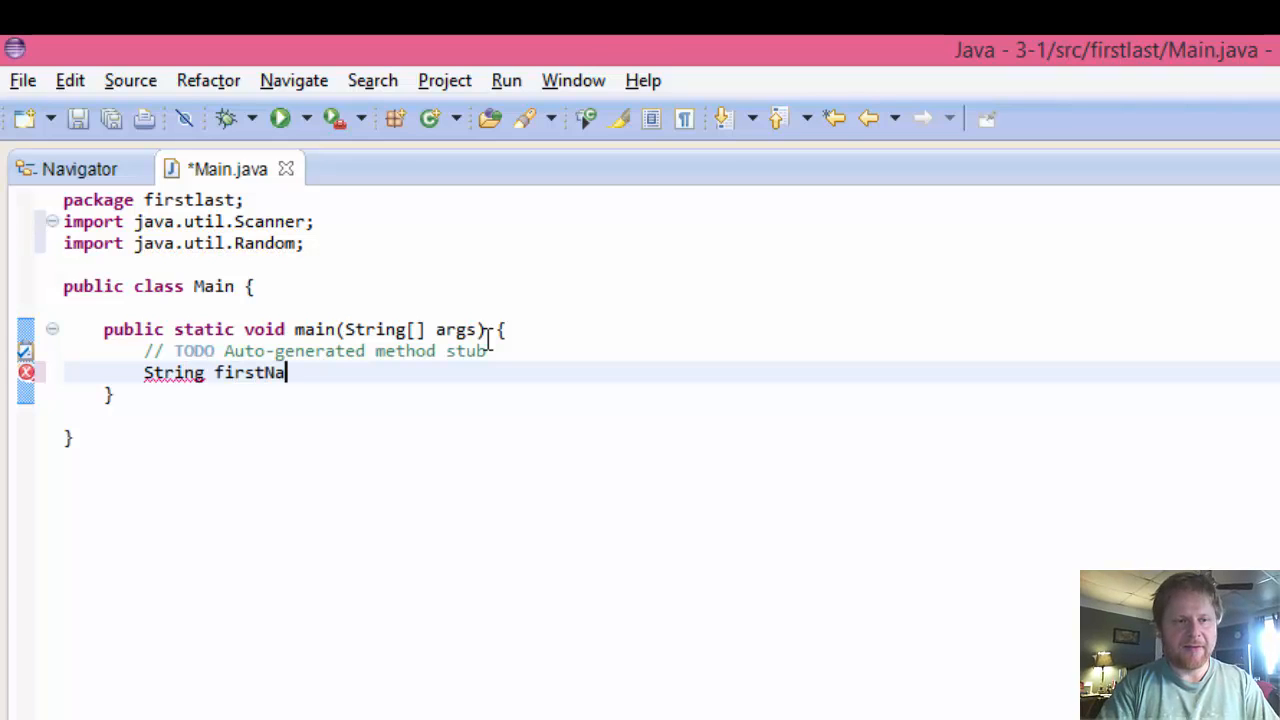
text(me;)
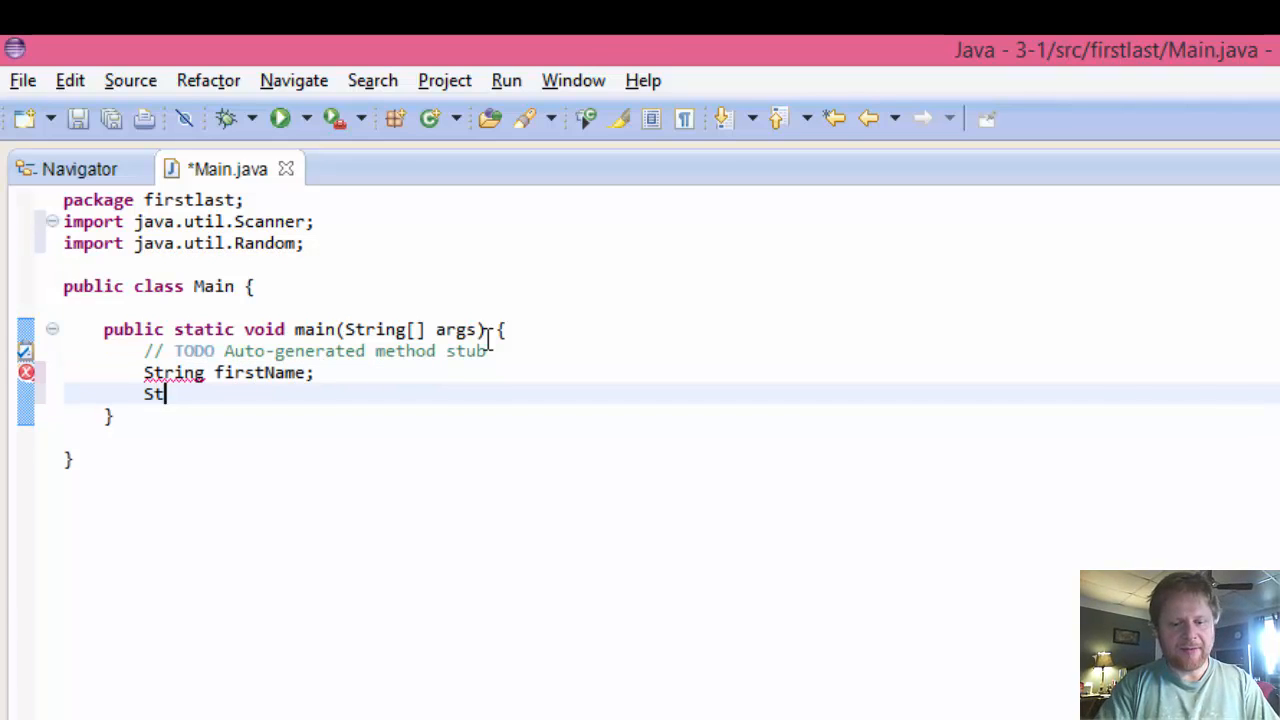
text(ring)
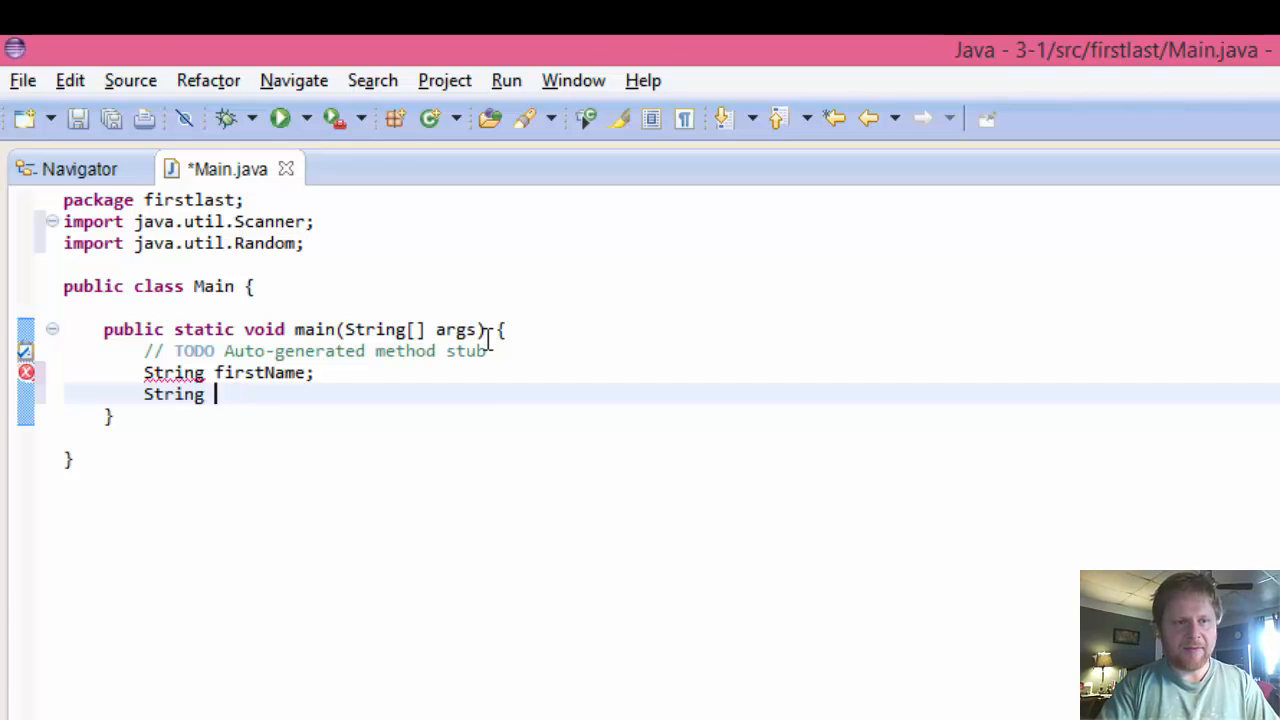
text(lastName;)
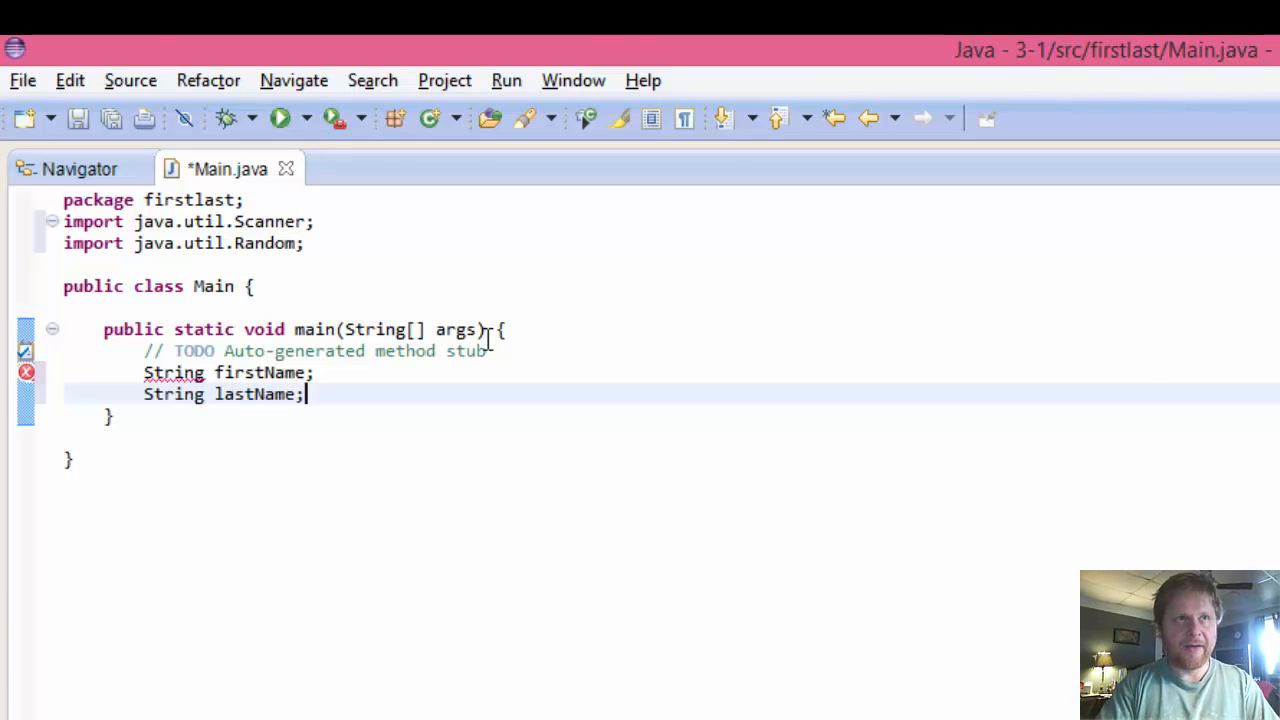
key(Return)
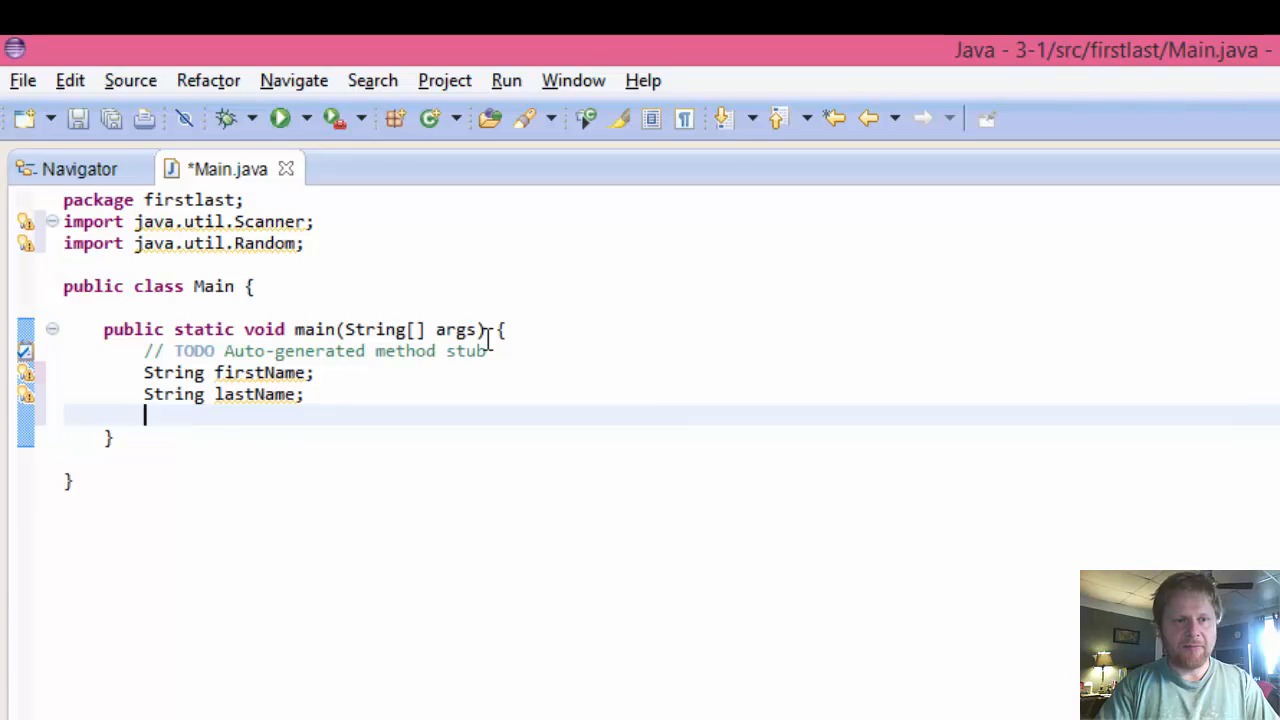
text(String)
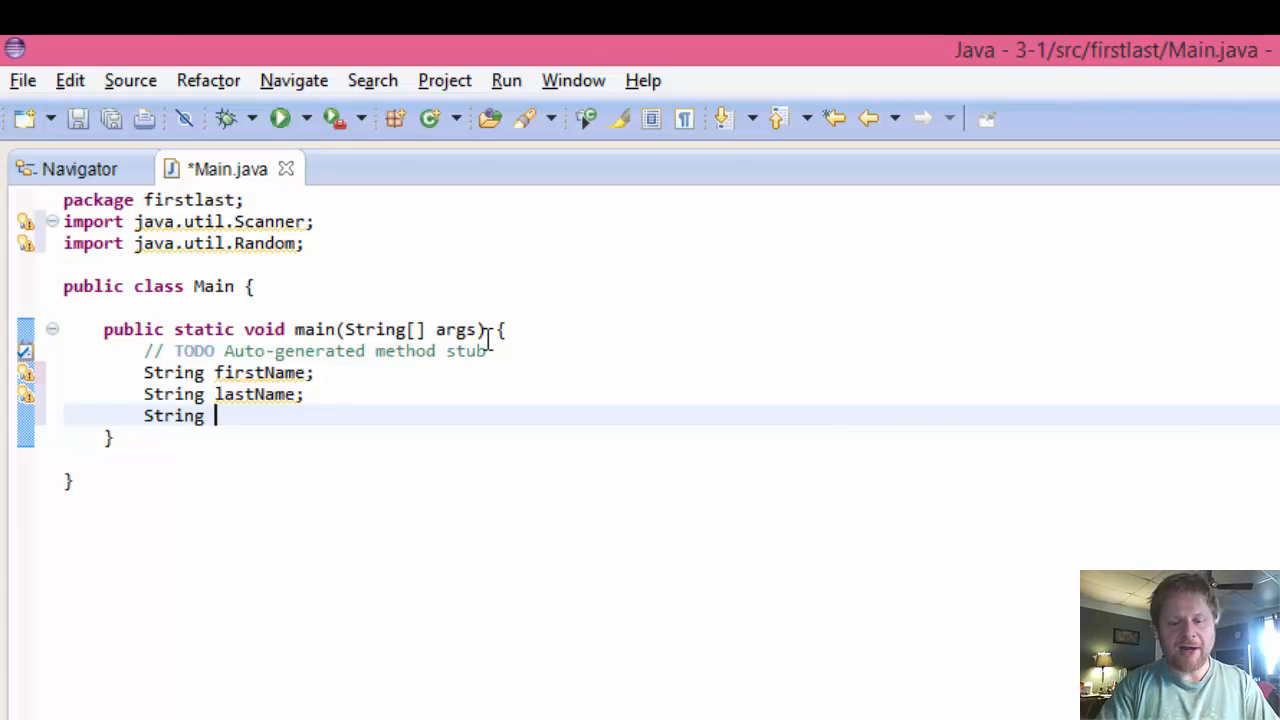
text(final)
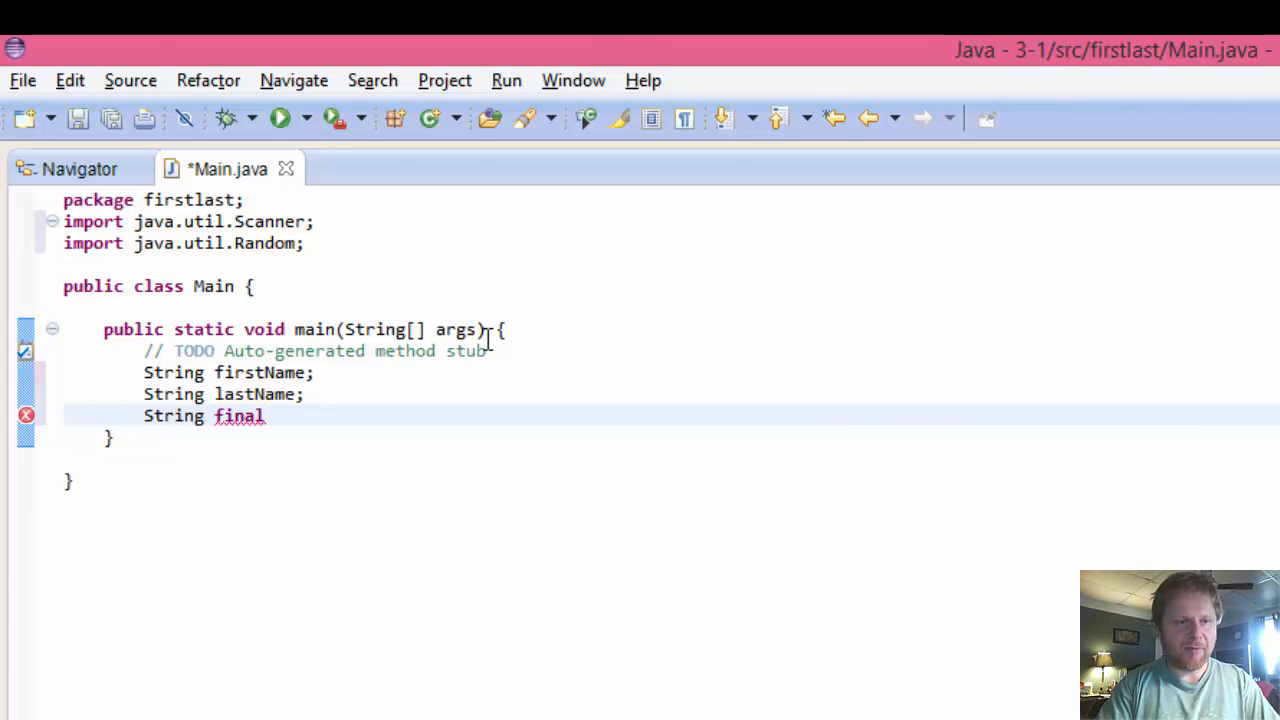
text(N)
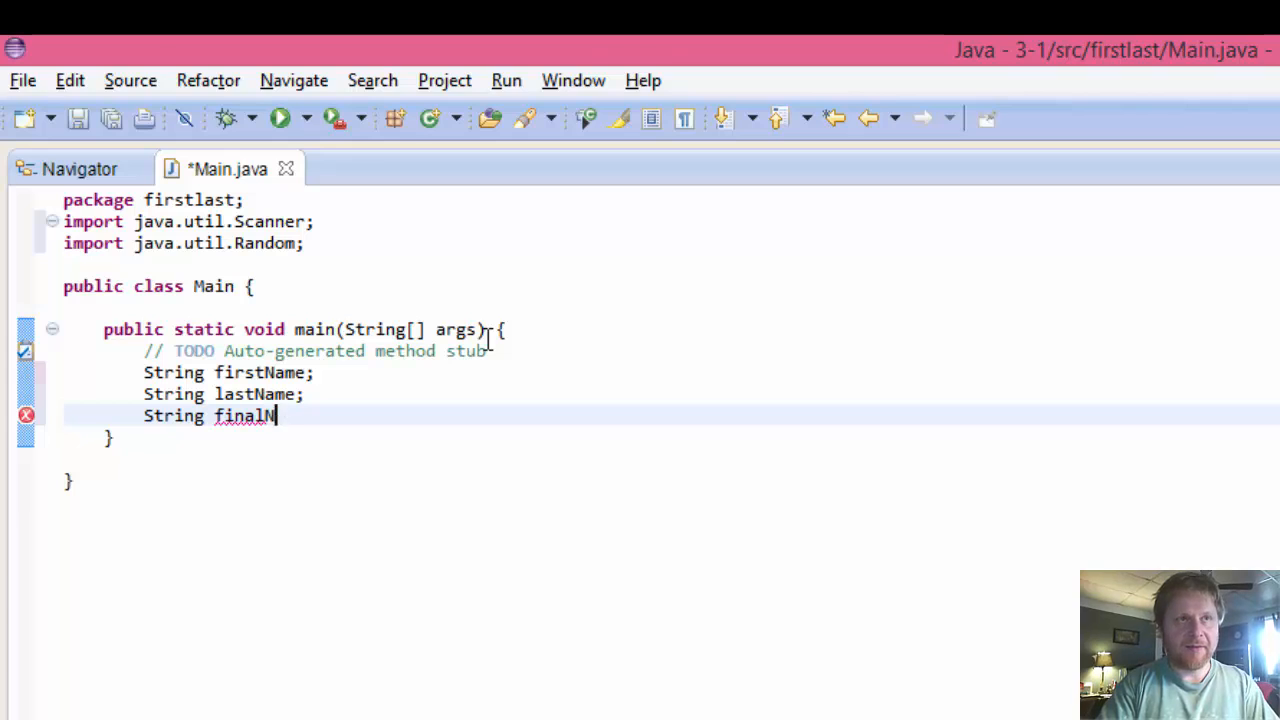
text(ame;)
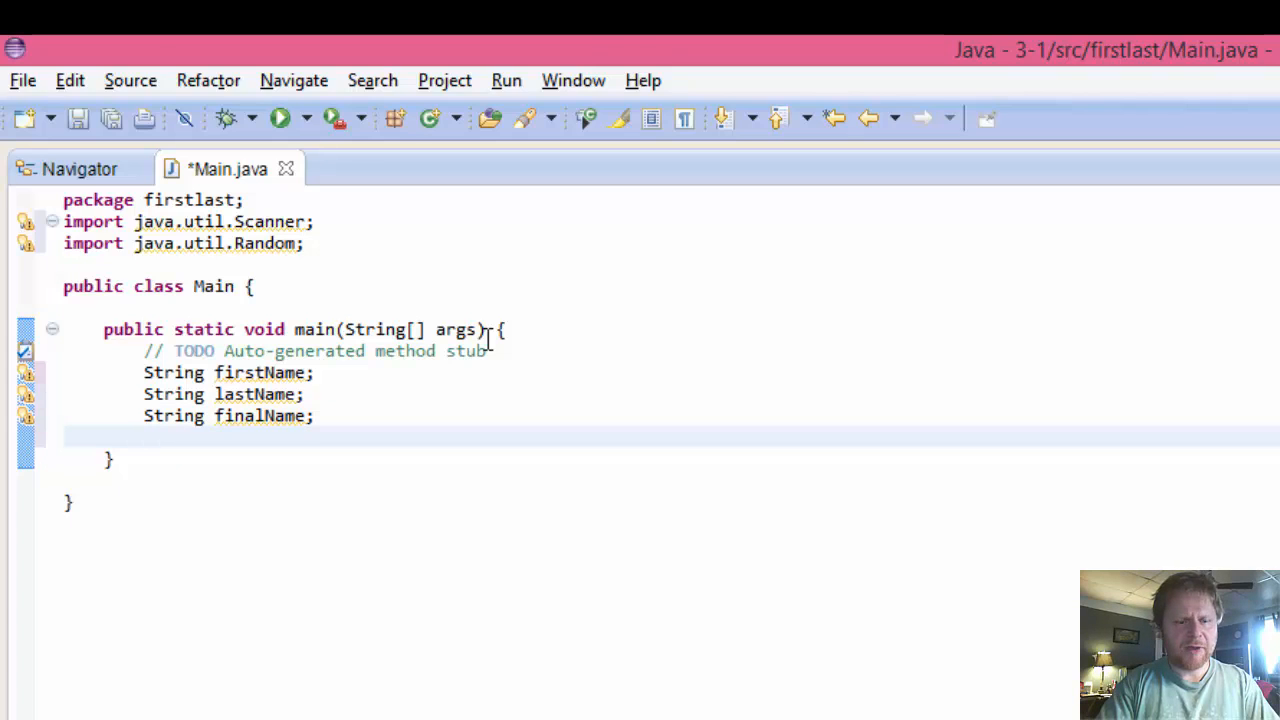
Step: Create Random rand = new Random() and Scanner scan = new Scanner(System.in)
text(R)
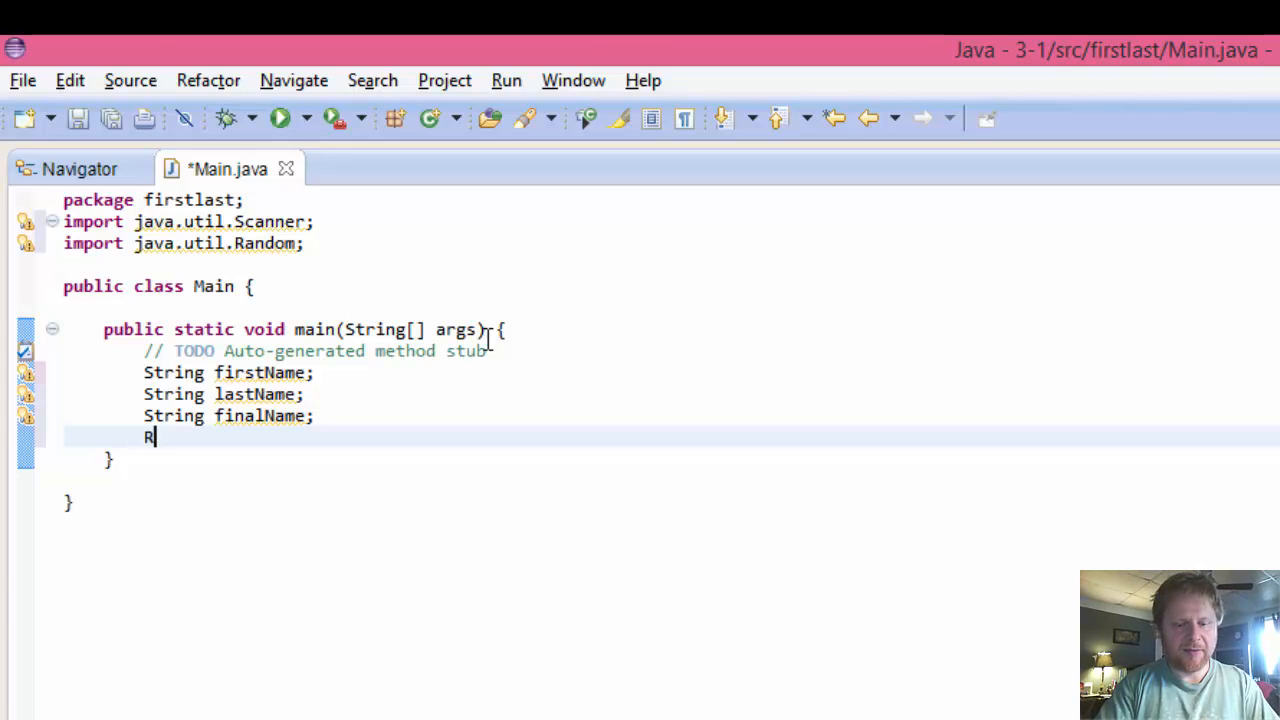
text(andom)
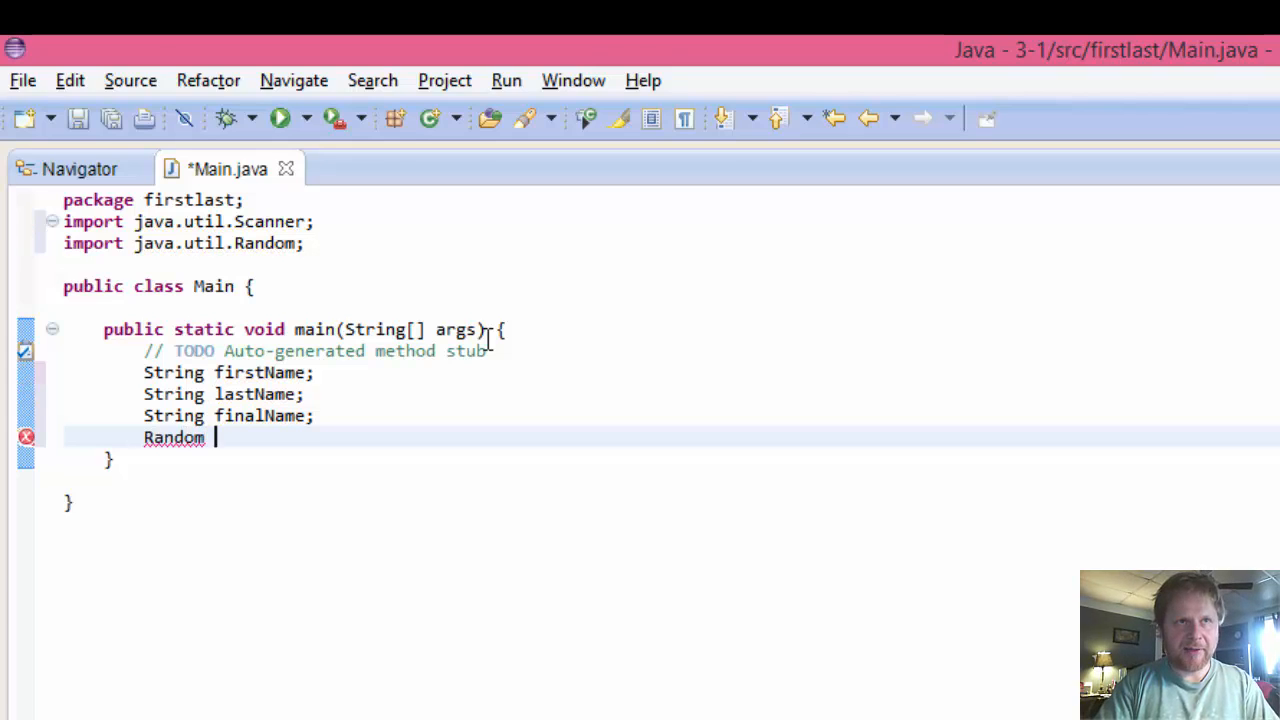
text(rand = new)
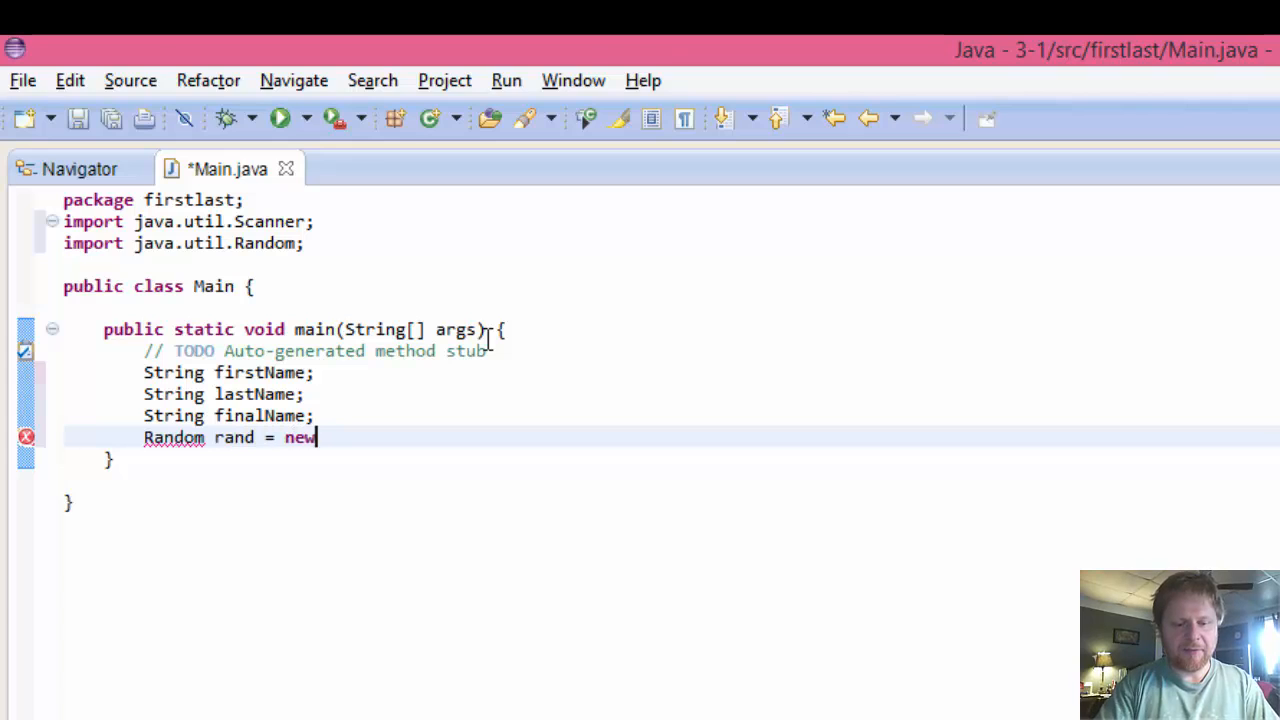
text(Random();)
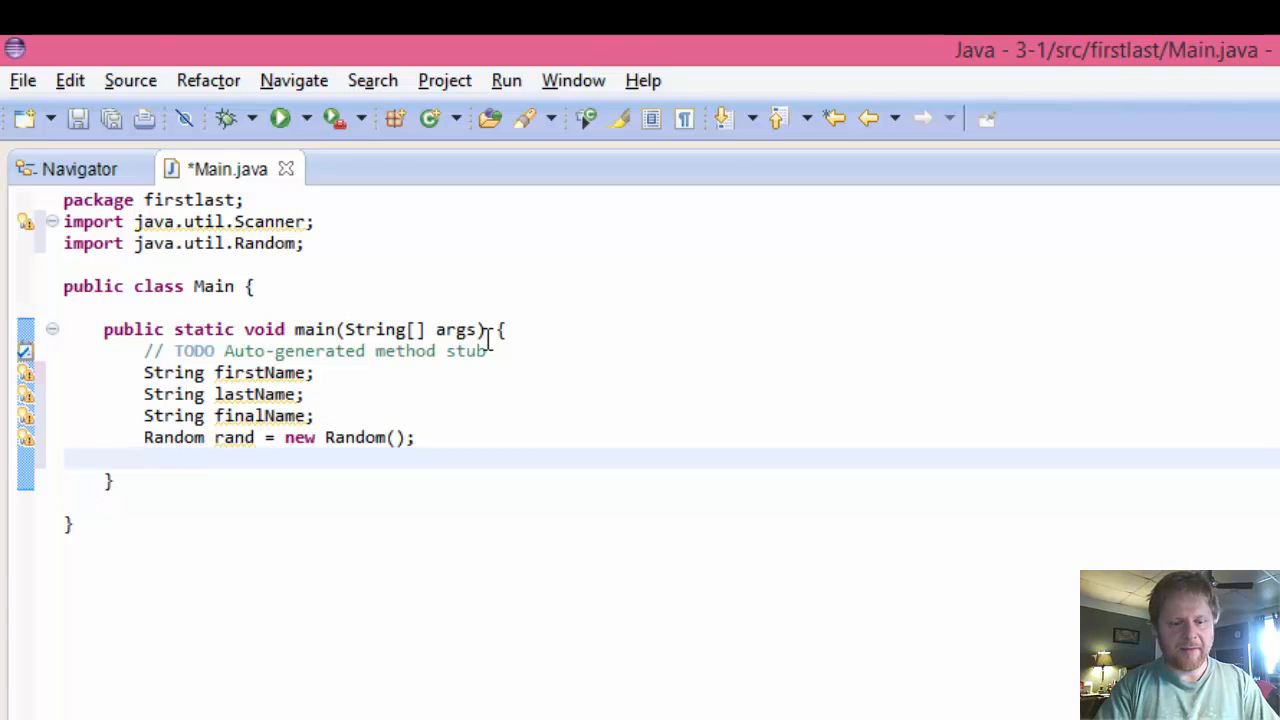
text(Scanner scan)
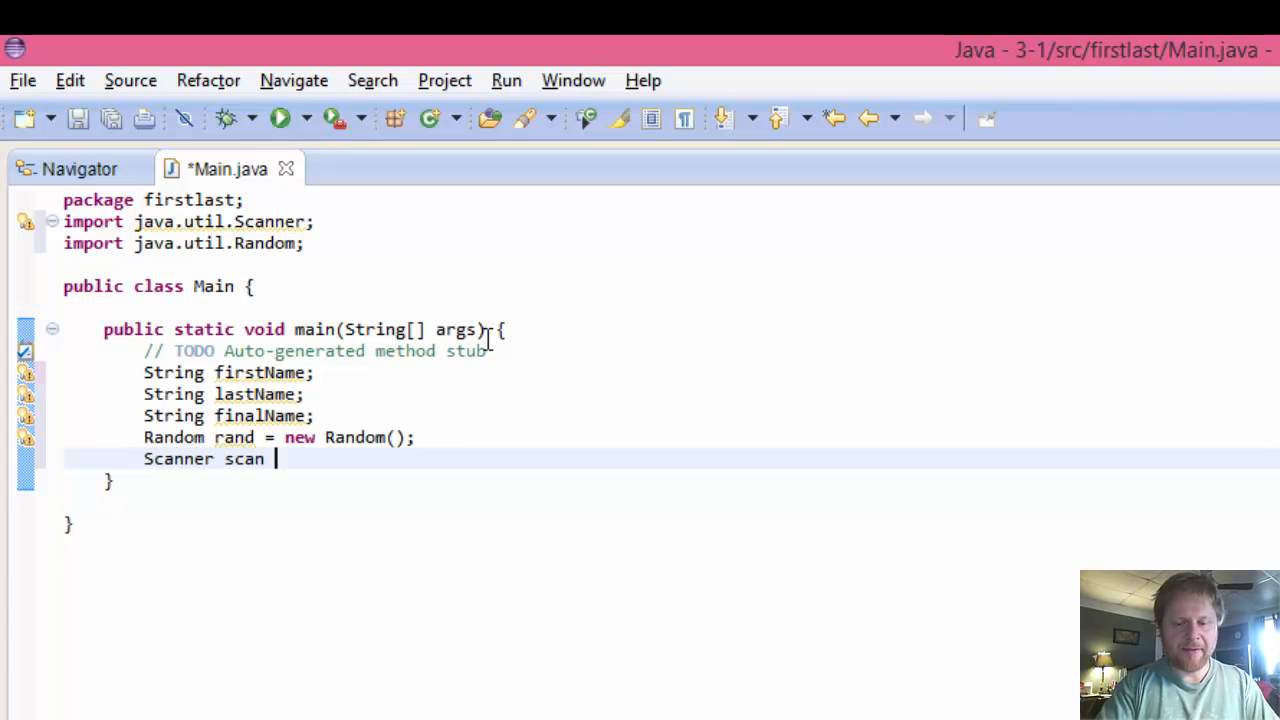
text(= new Scanner)
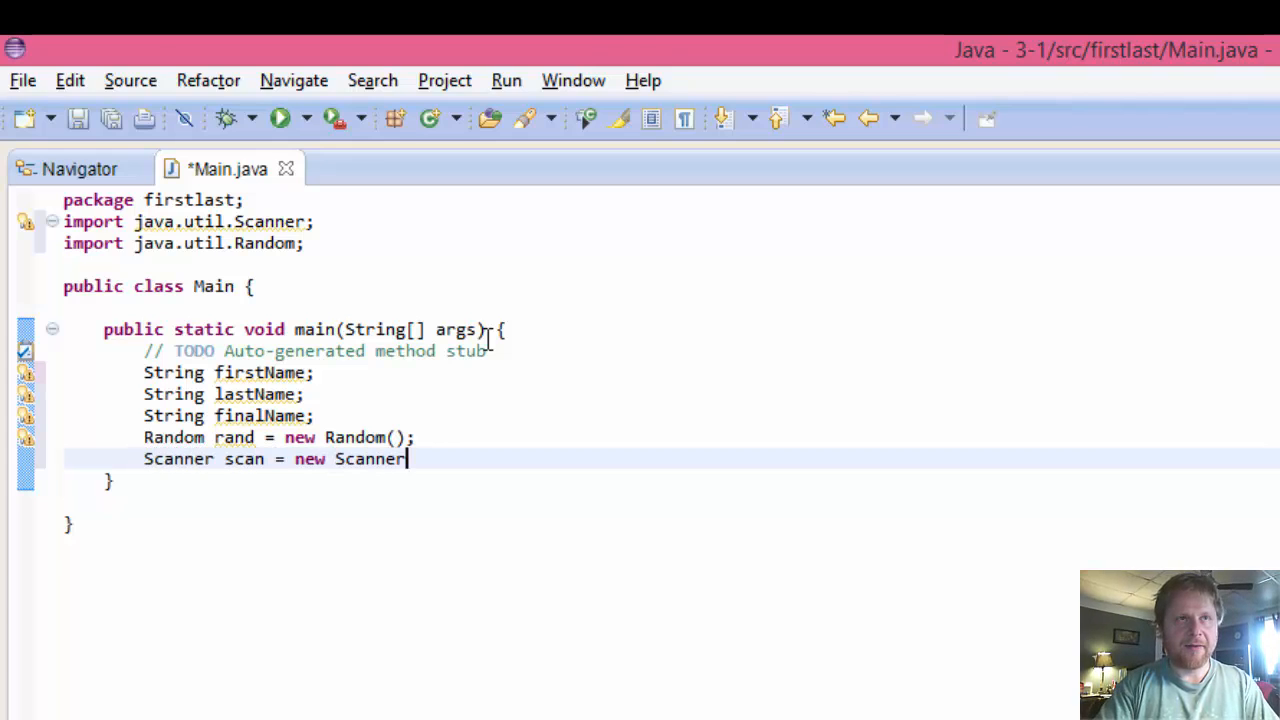
text((Sys)
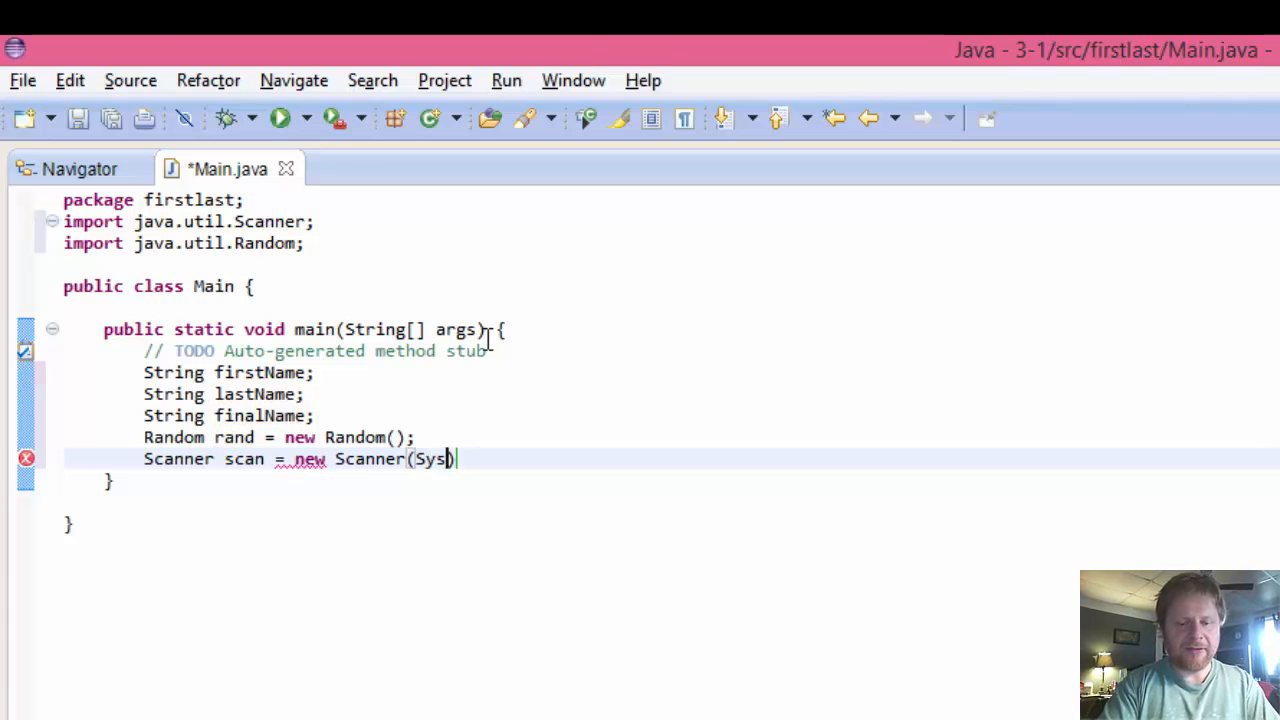
text(tem.in)
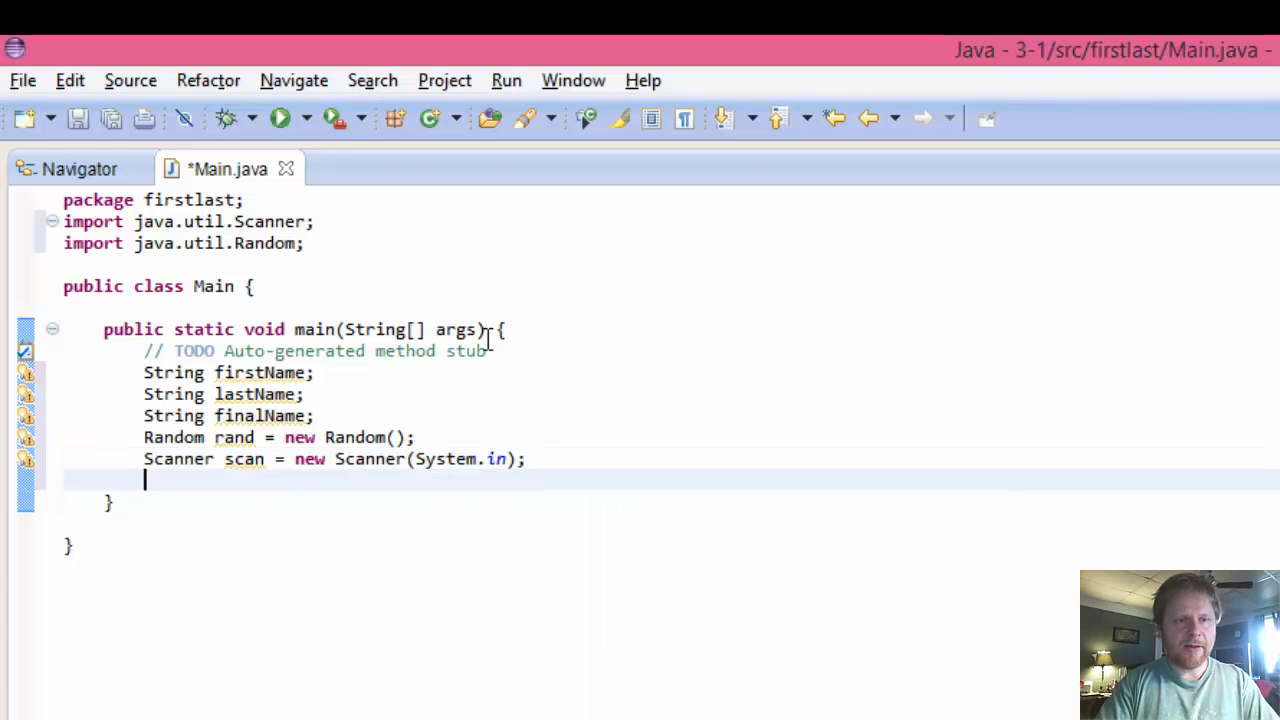
key(Return)
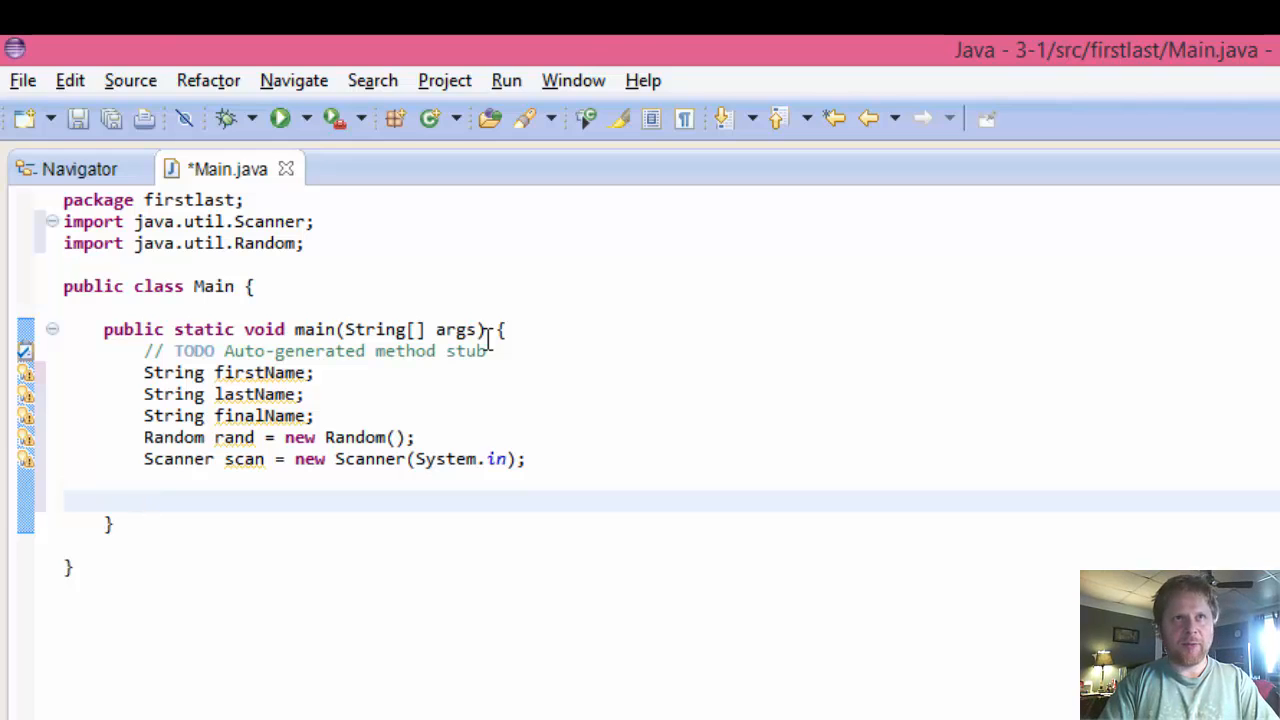
Step: Print the prompt "Please enter your first name" with System.out.println
text(Sys)
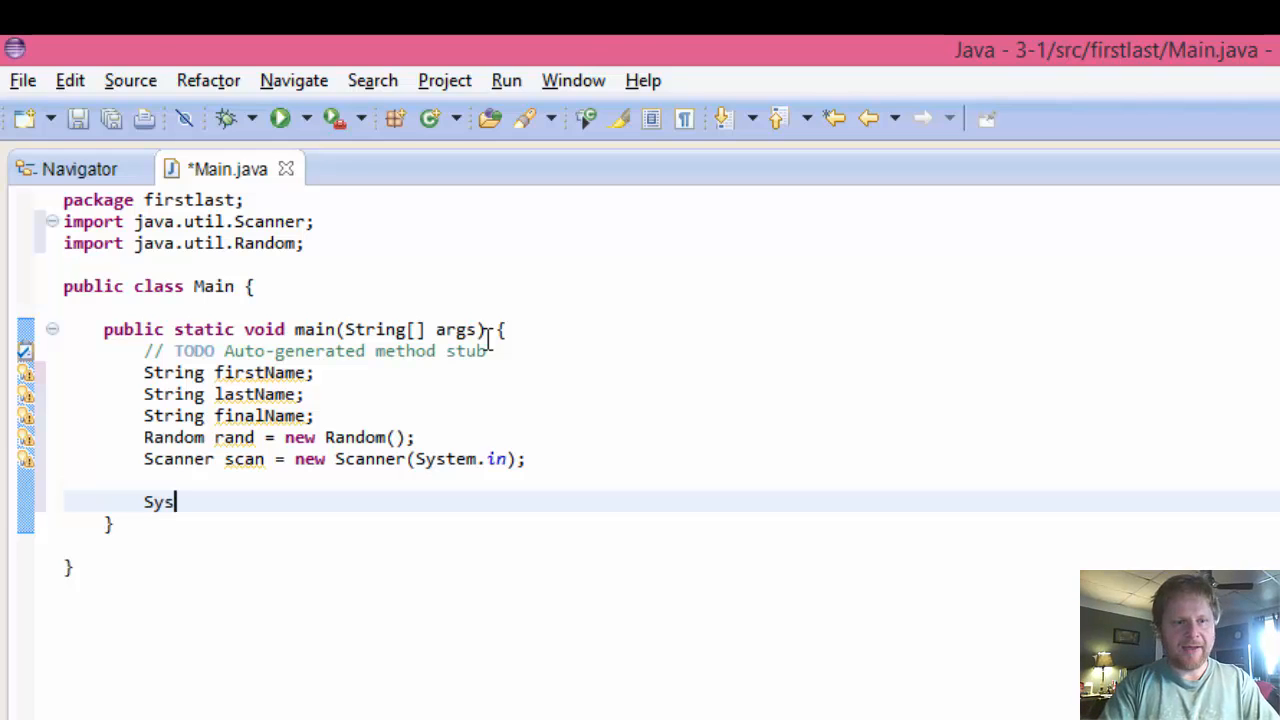
key(BackSpace)
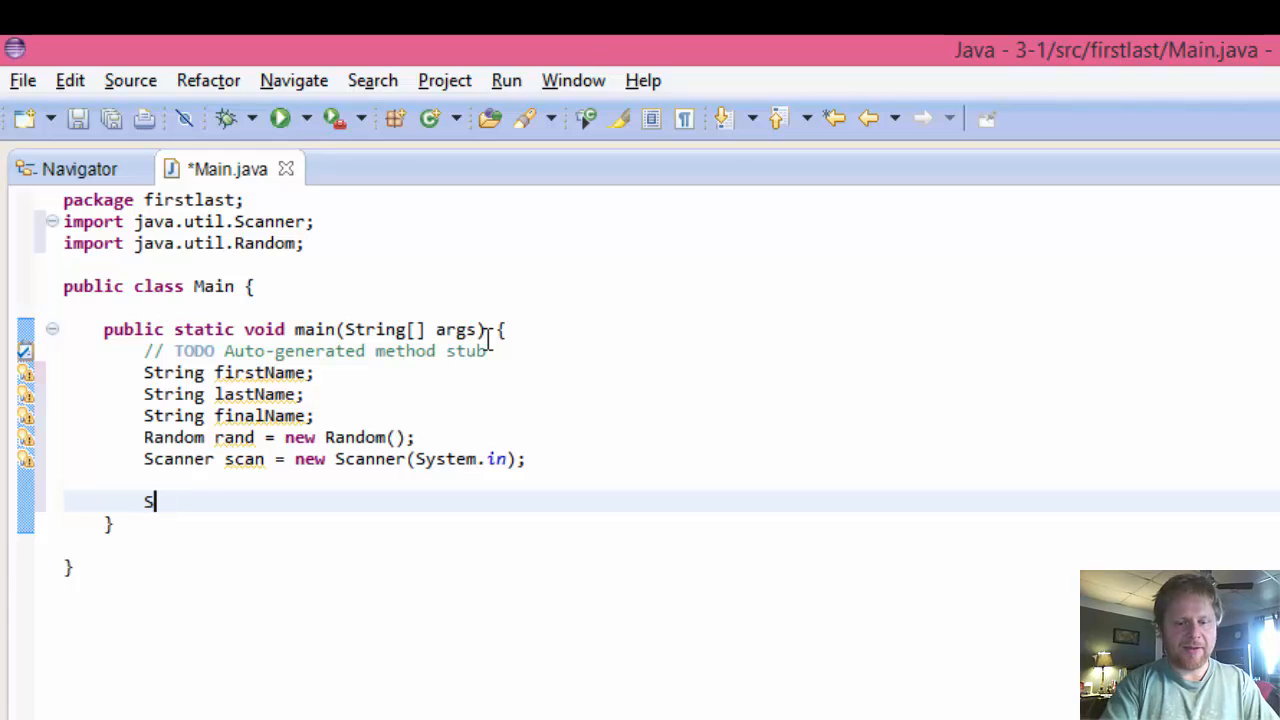
text(ystem.)
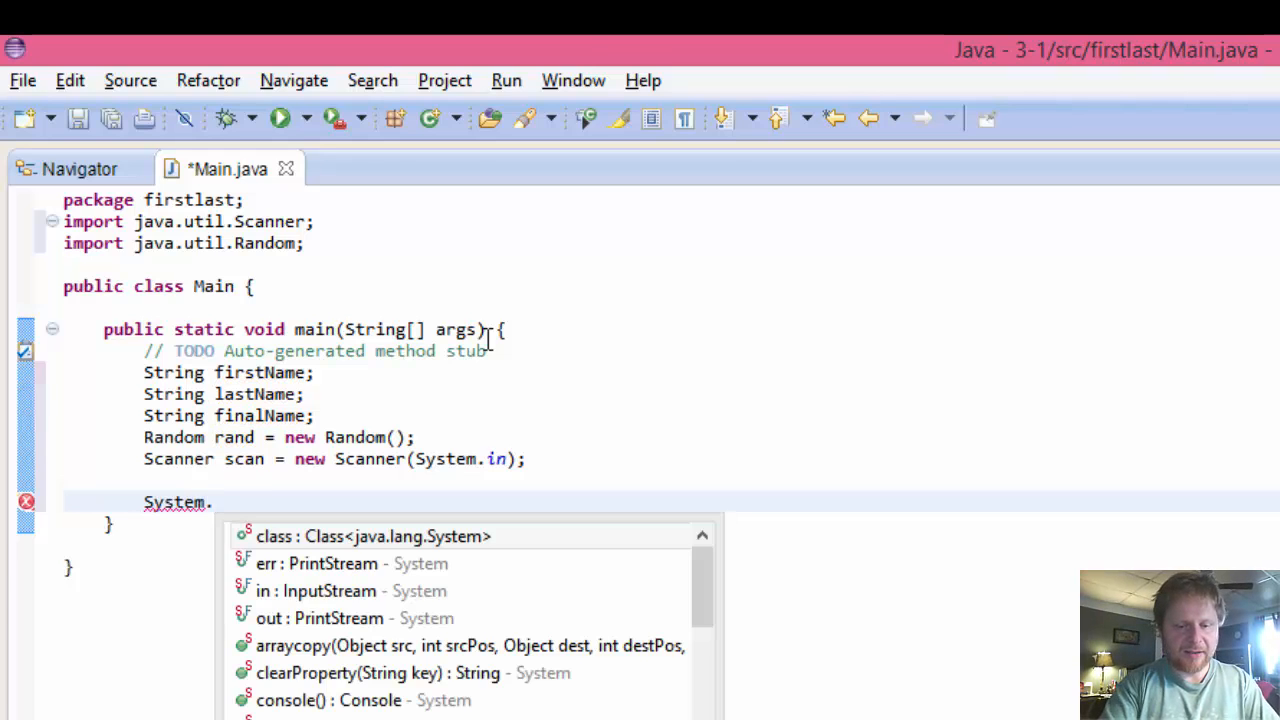
text(out.prin)
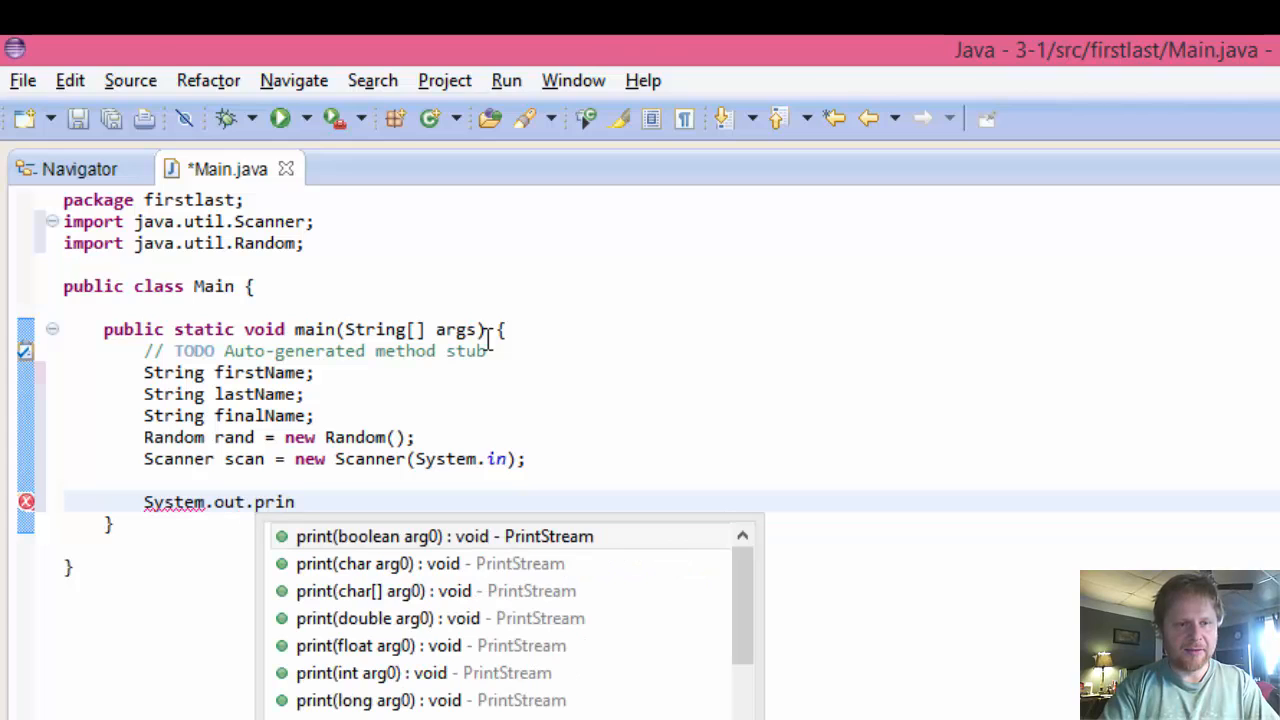
text(ln)
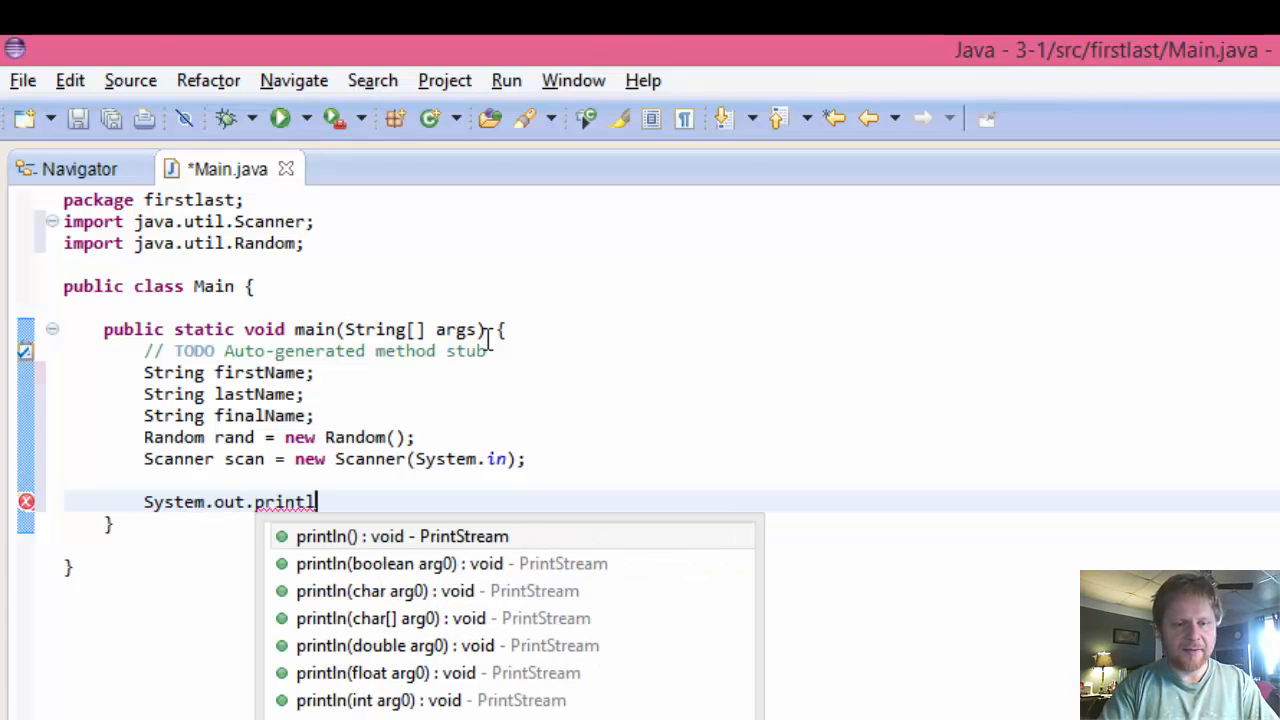
click(402, 536)
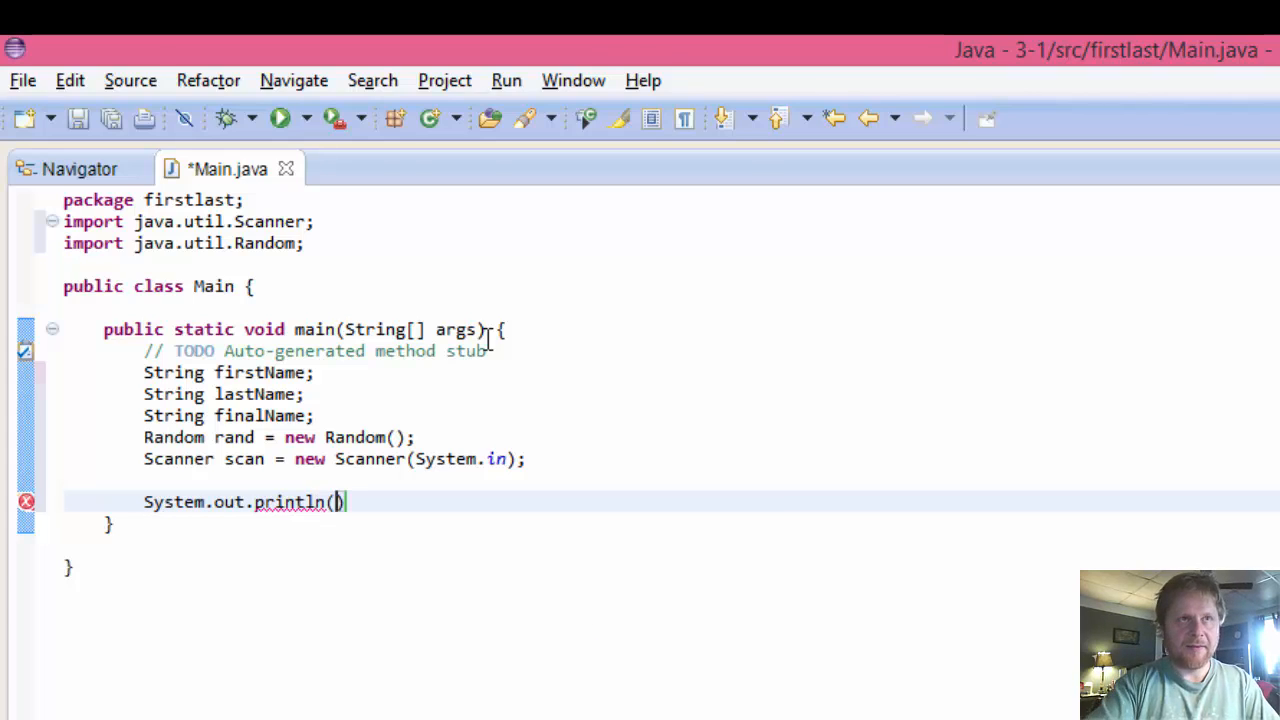
text("Pl)
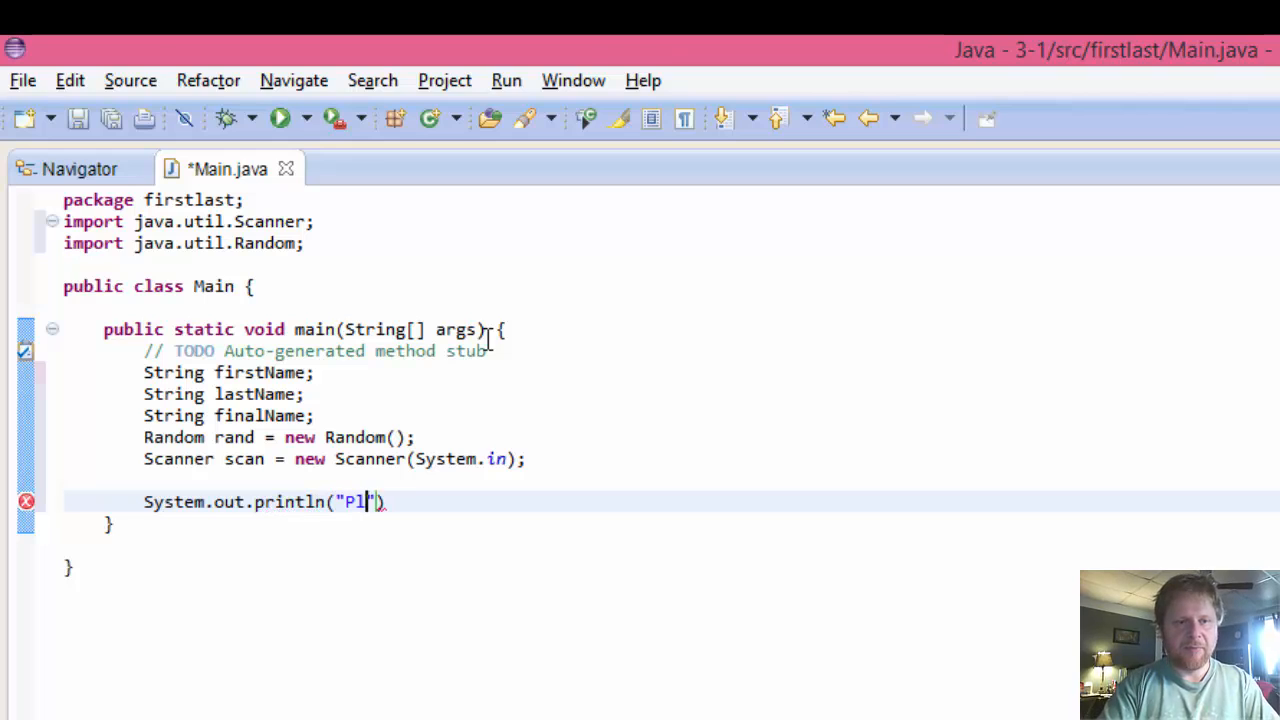
text(lease enter your)
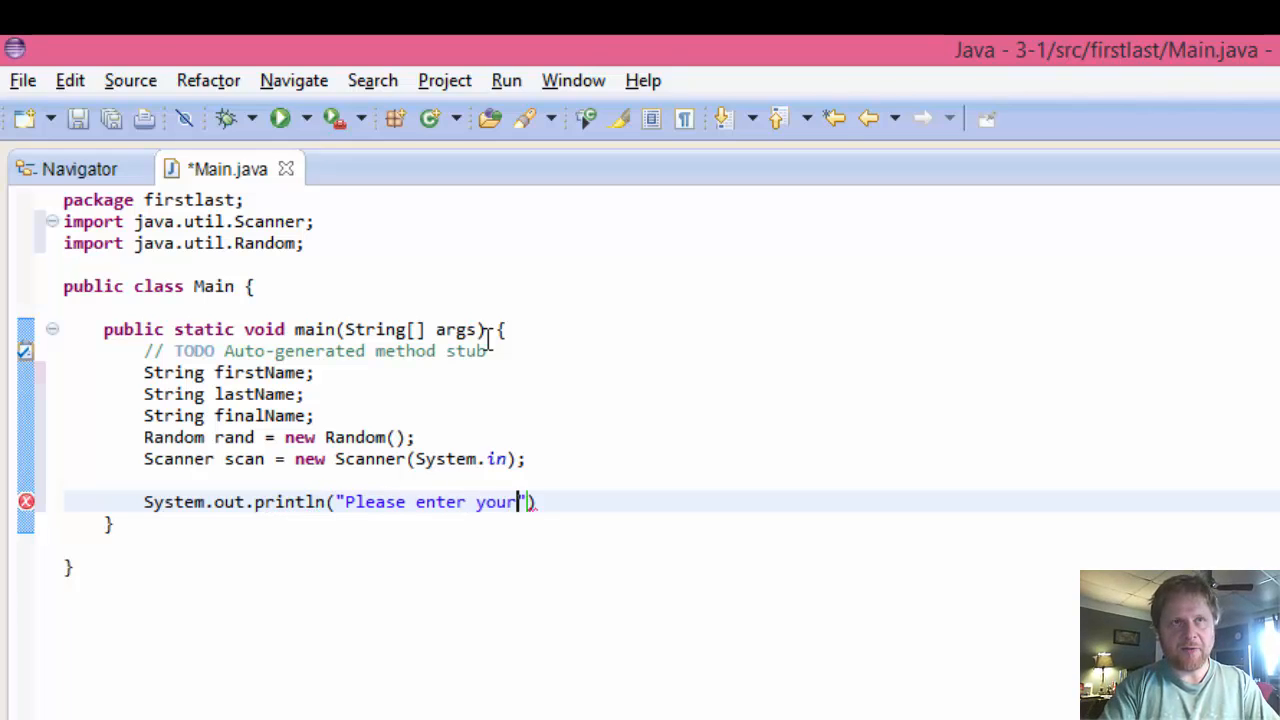
text(first name:)
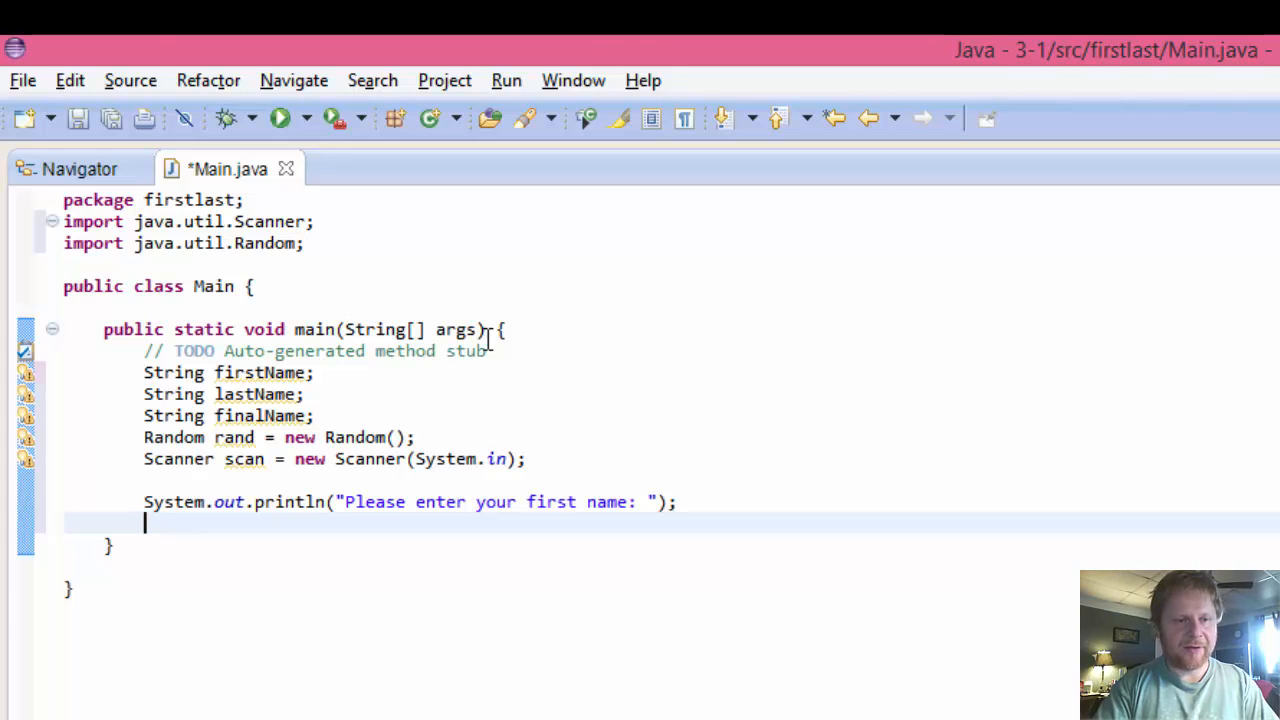
Step: Read the reply into firstName with scan.next()
text(firs)
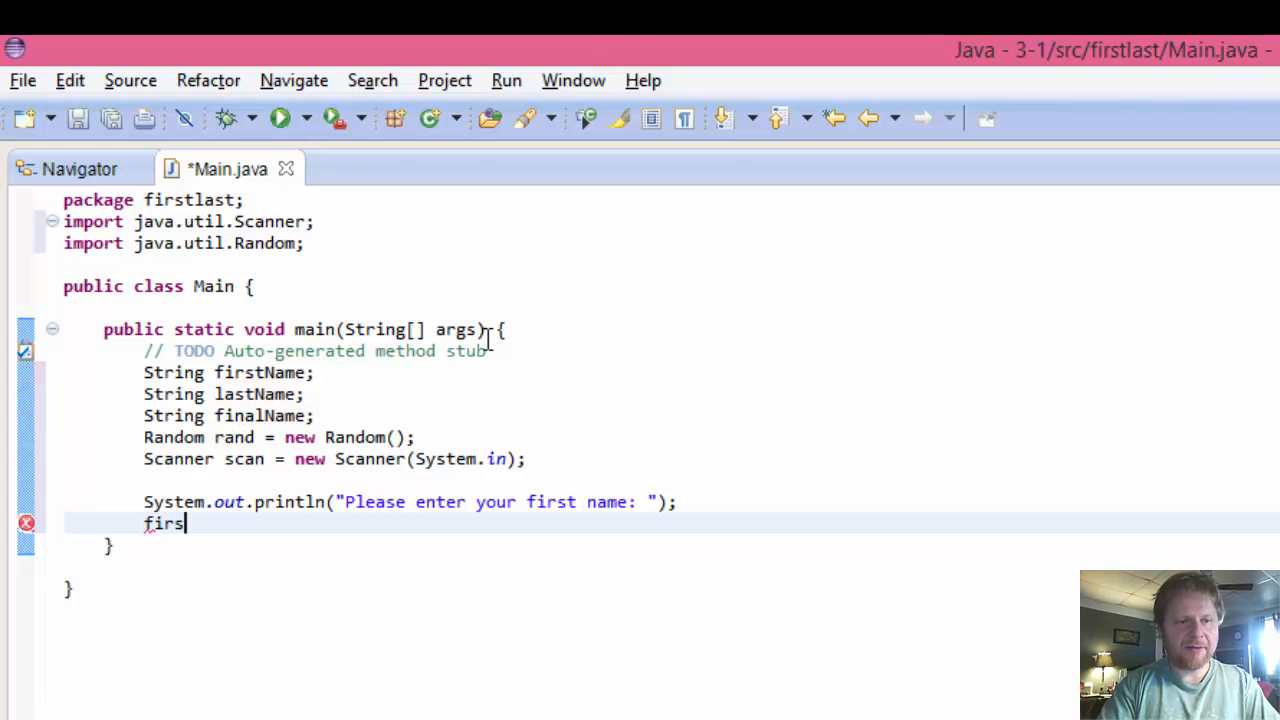
text(tName =)
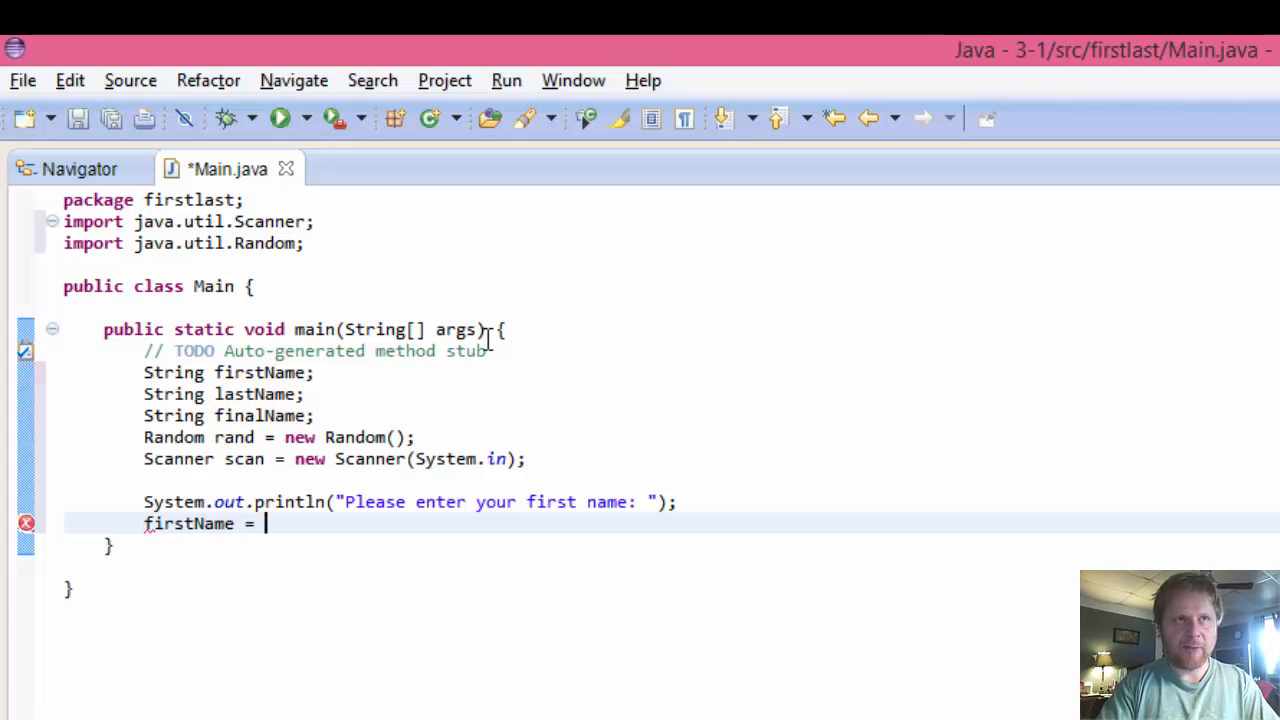
text(scan.next();)
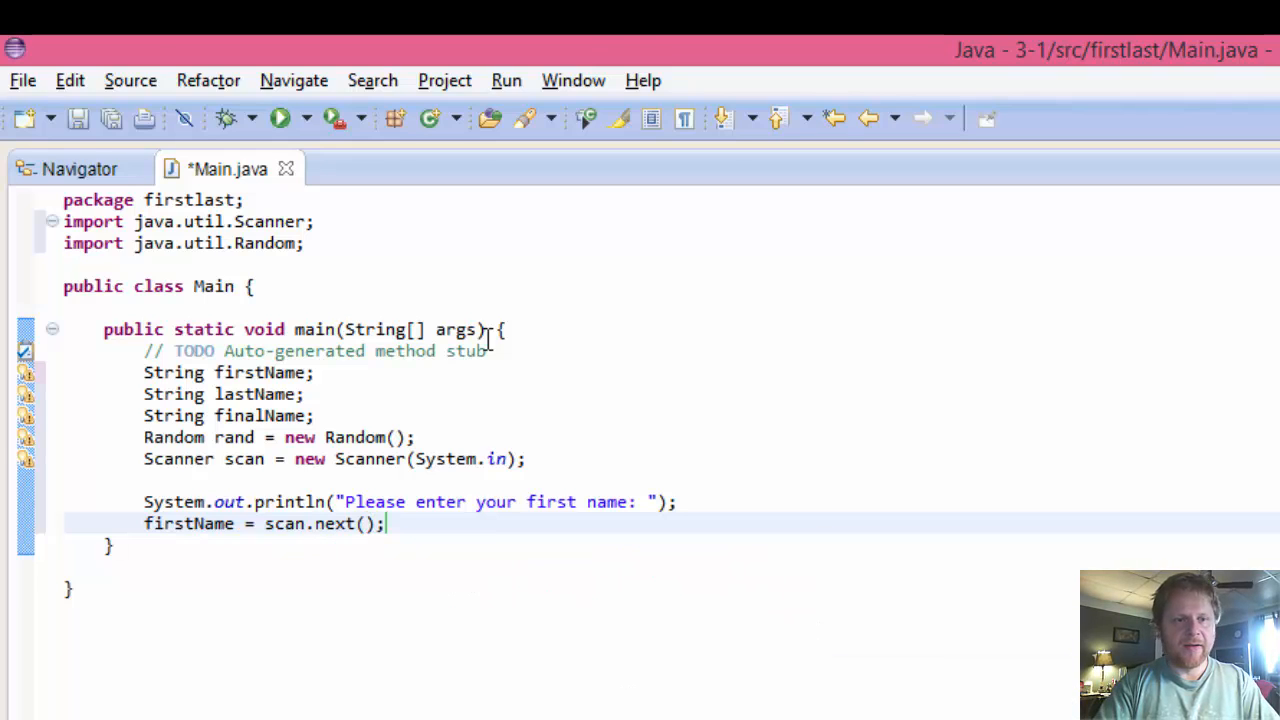
Step: Print a "Please enter your last name" prompt and read the reply into lastName with scan.next()
text(System)
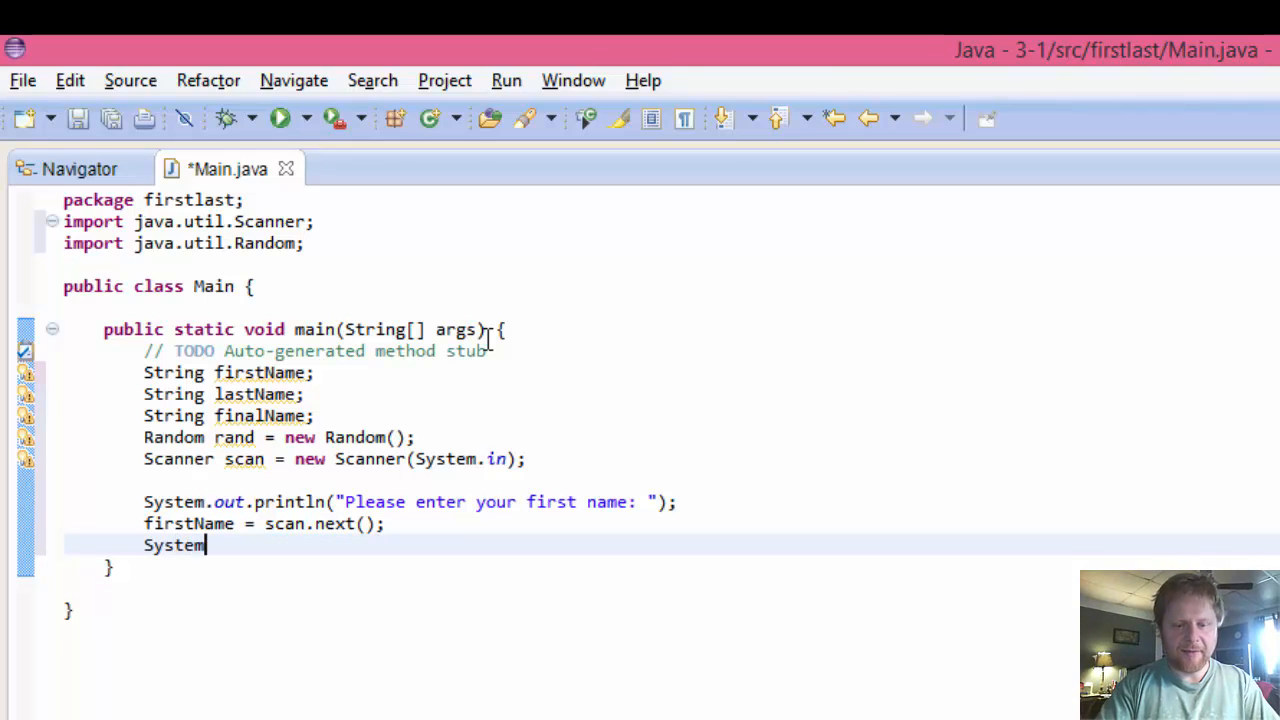
text(.outp)
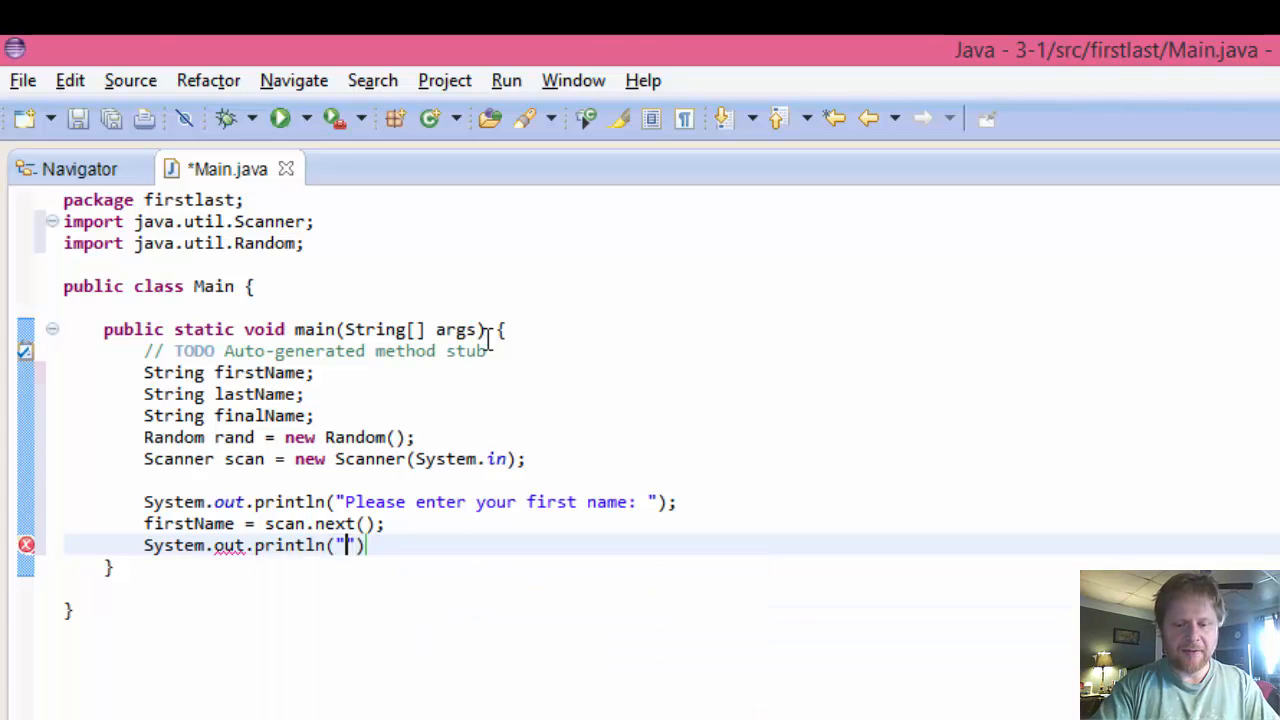
text(Please enter your last name:)
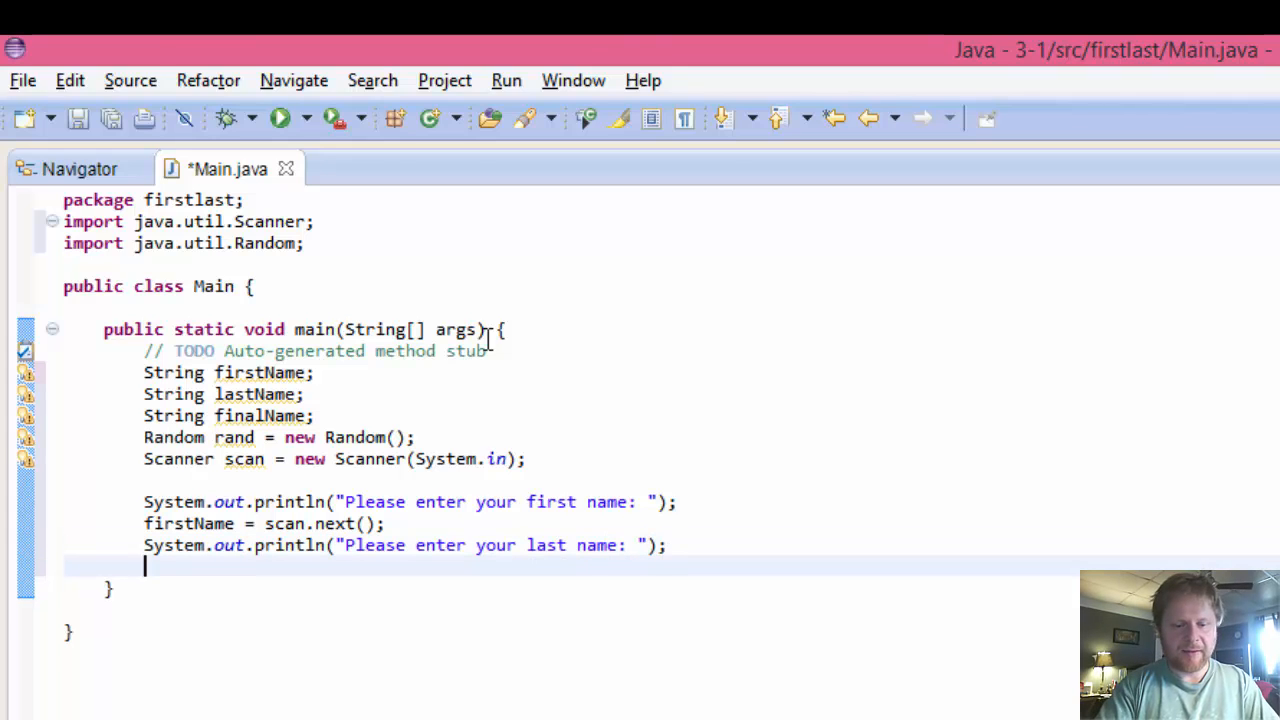
text(lastName =)
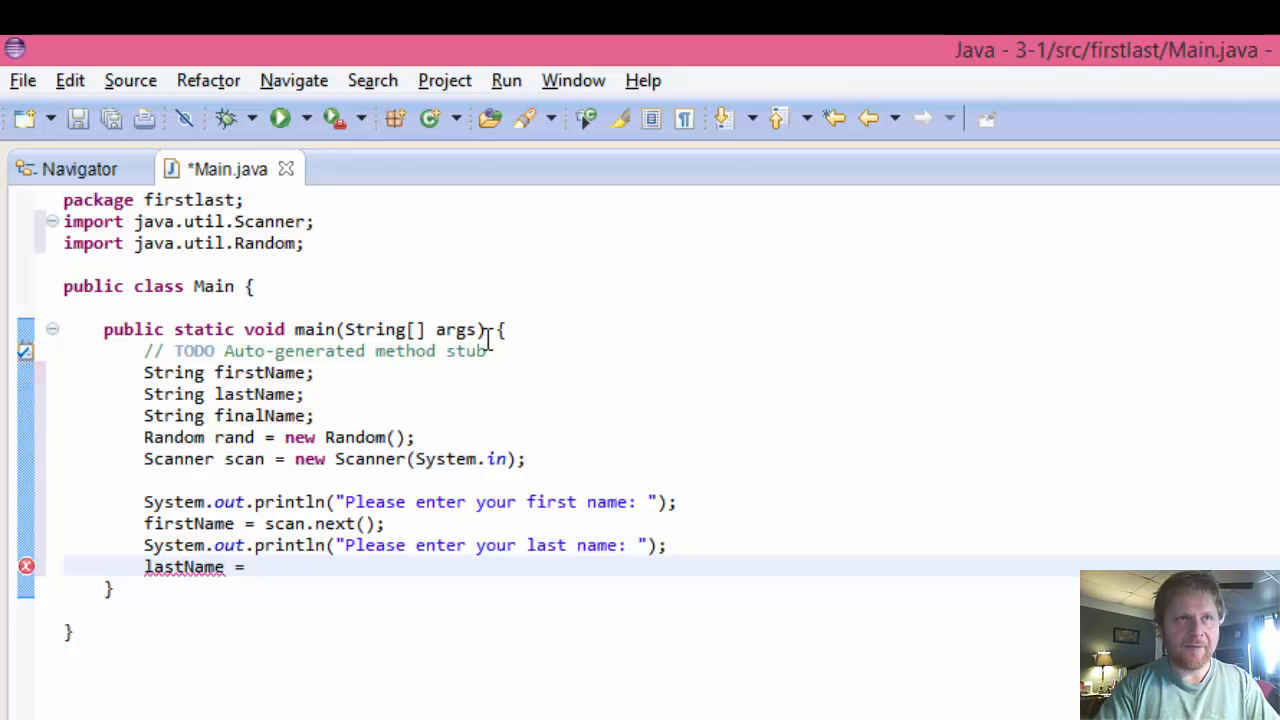
text(scan)
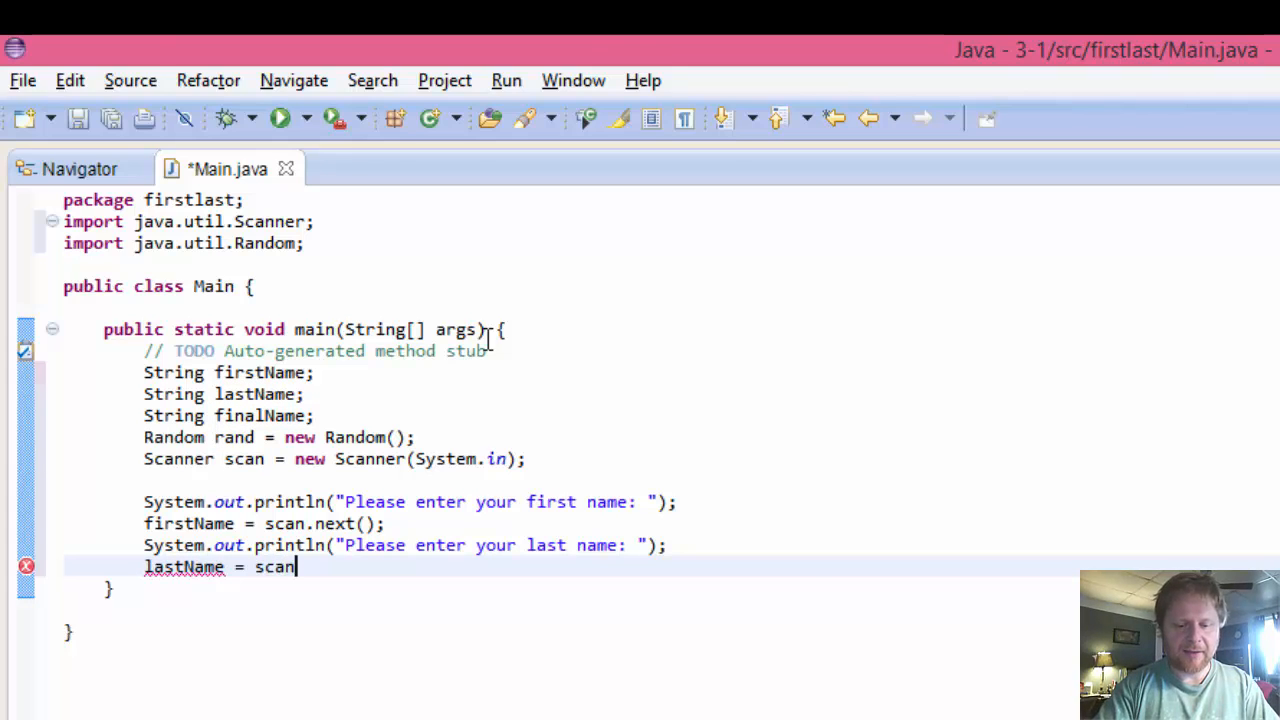
text(.next();)
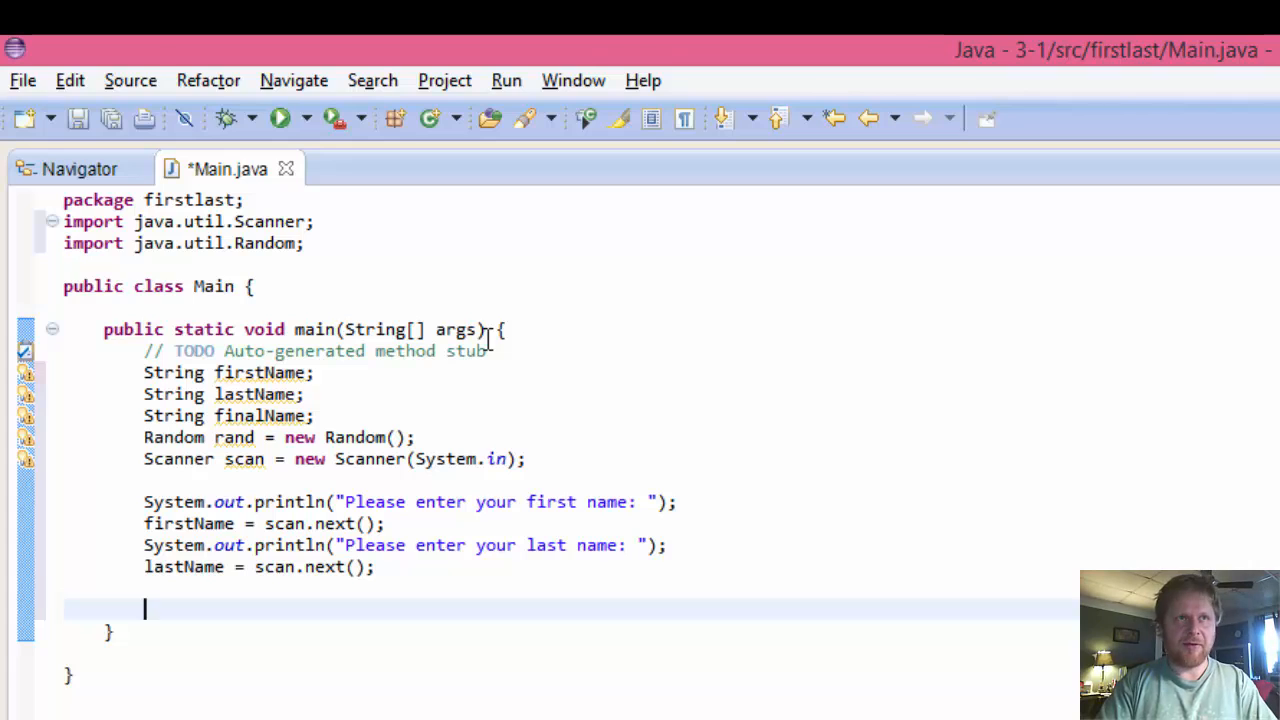
Step: Write the while (lastName.length() < 5) loop header with its opening brace
text(while)
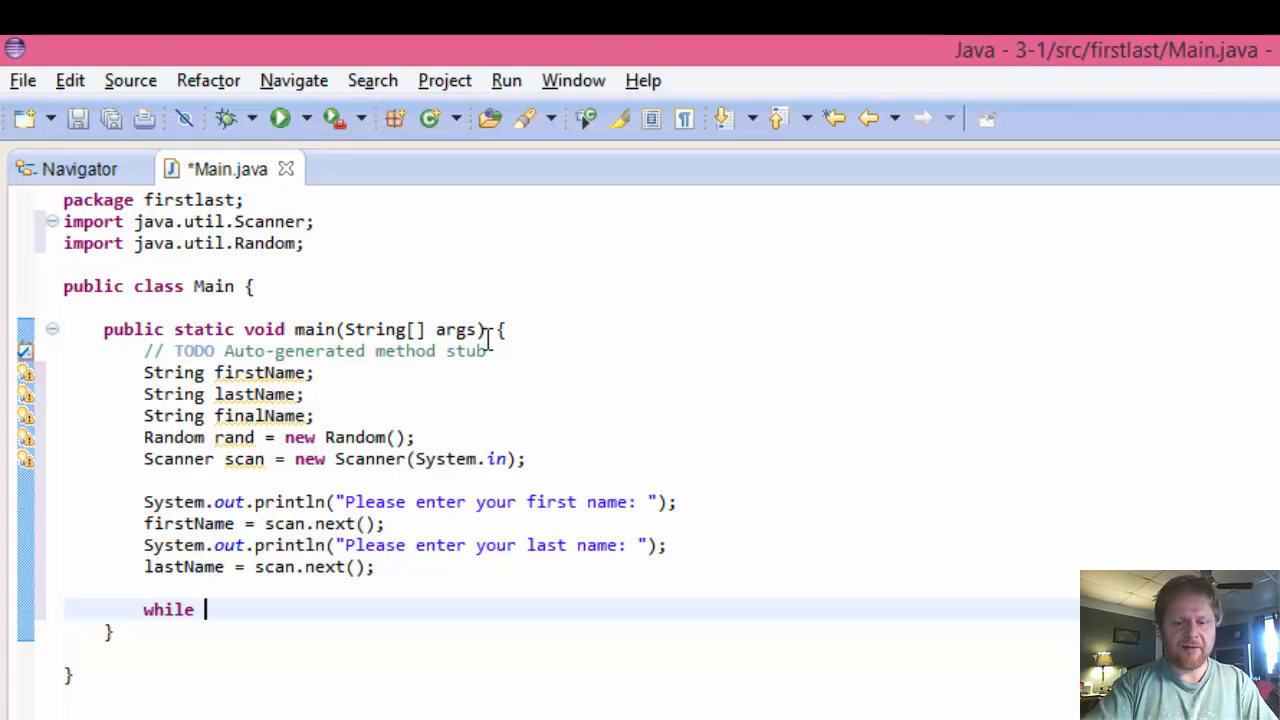
text(()
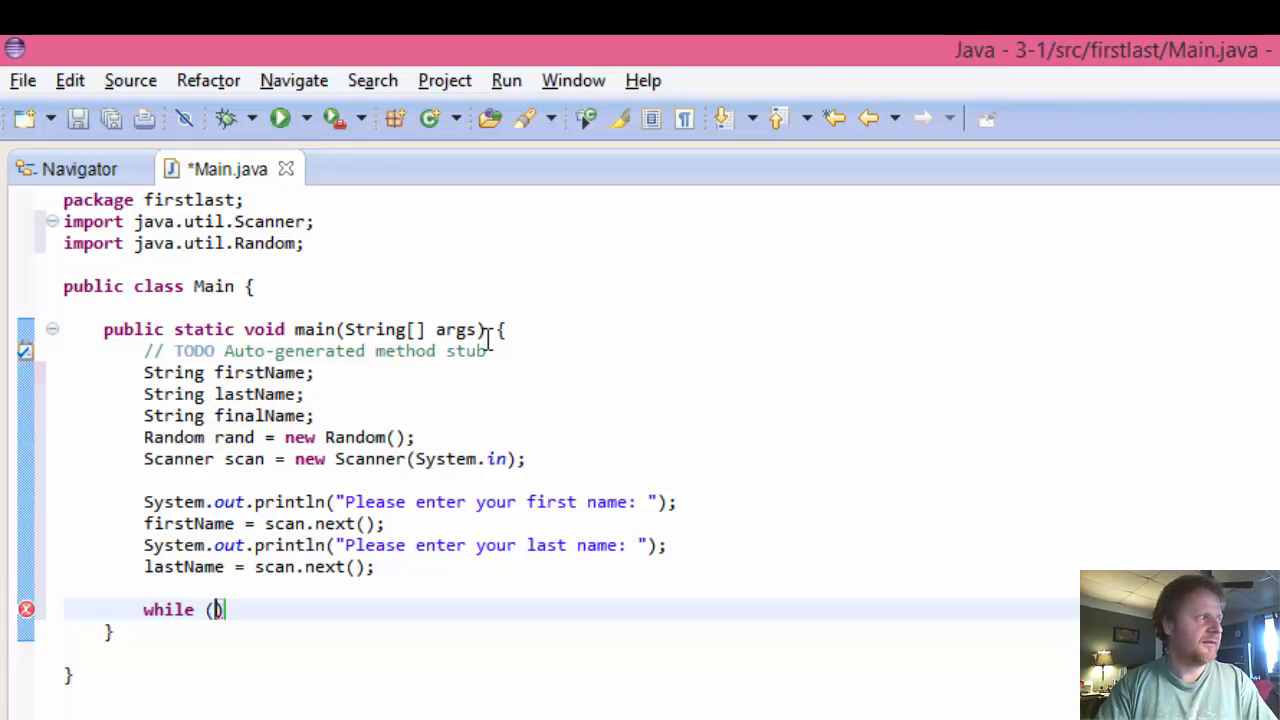
text())
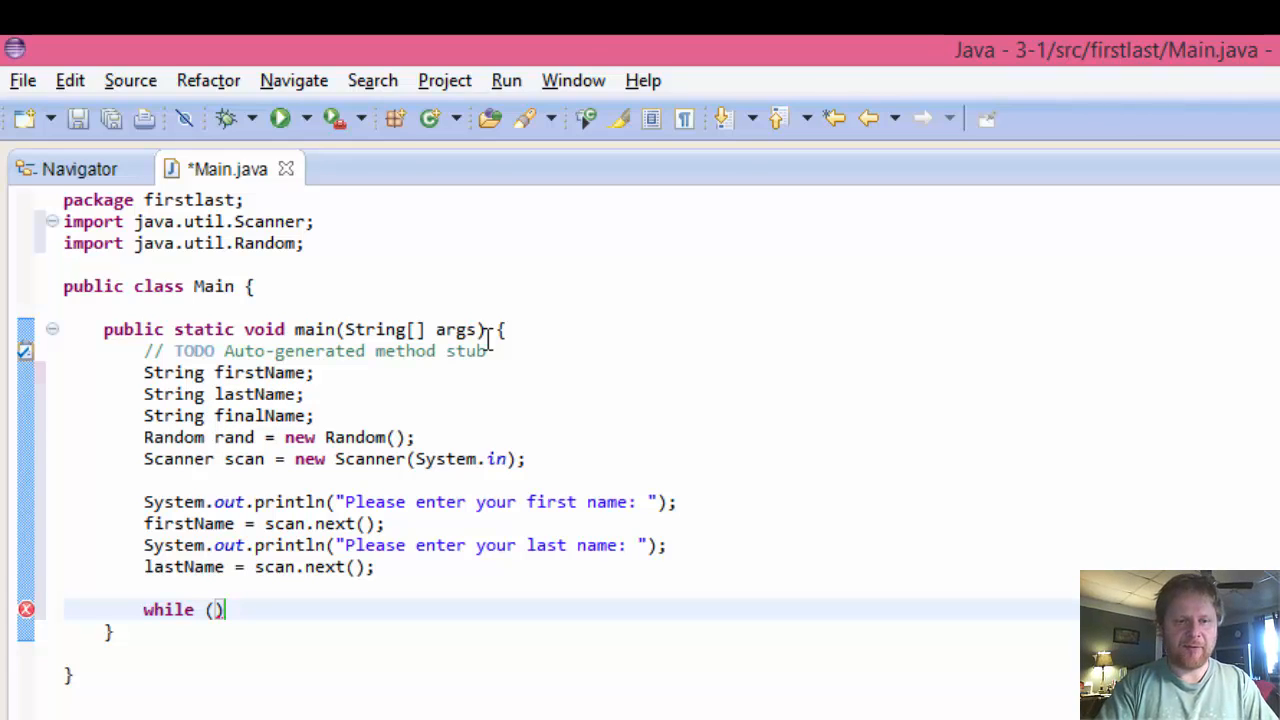
text(last)
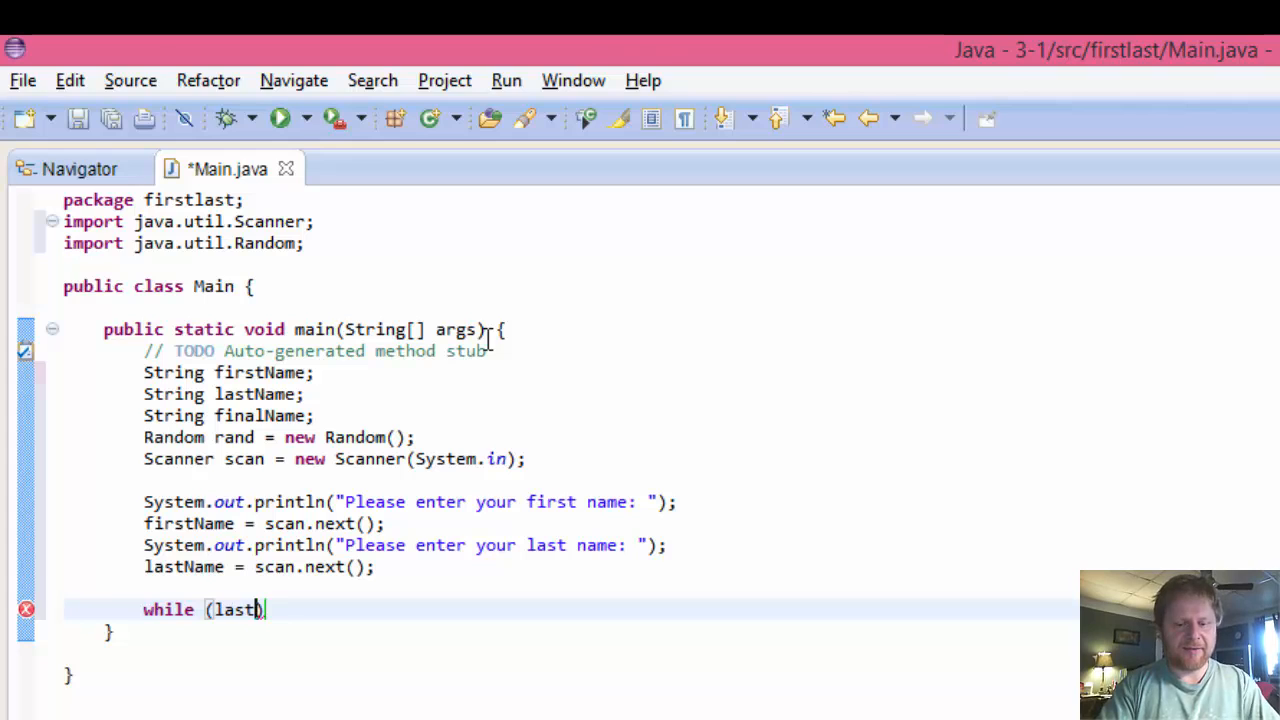
text(Name.)
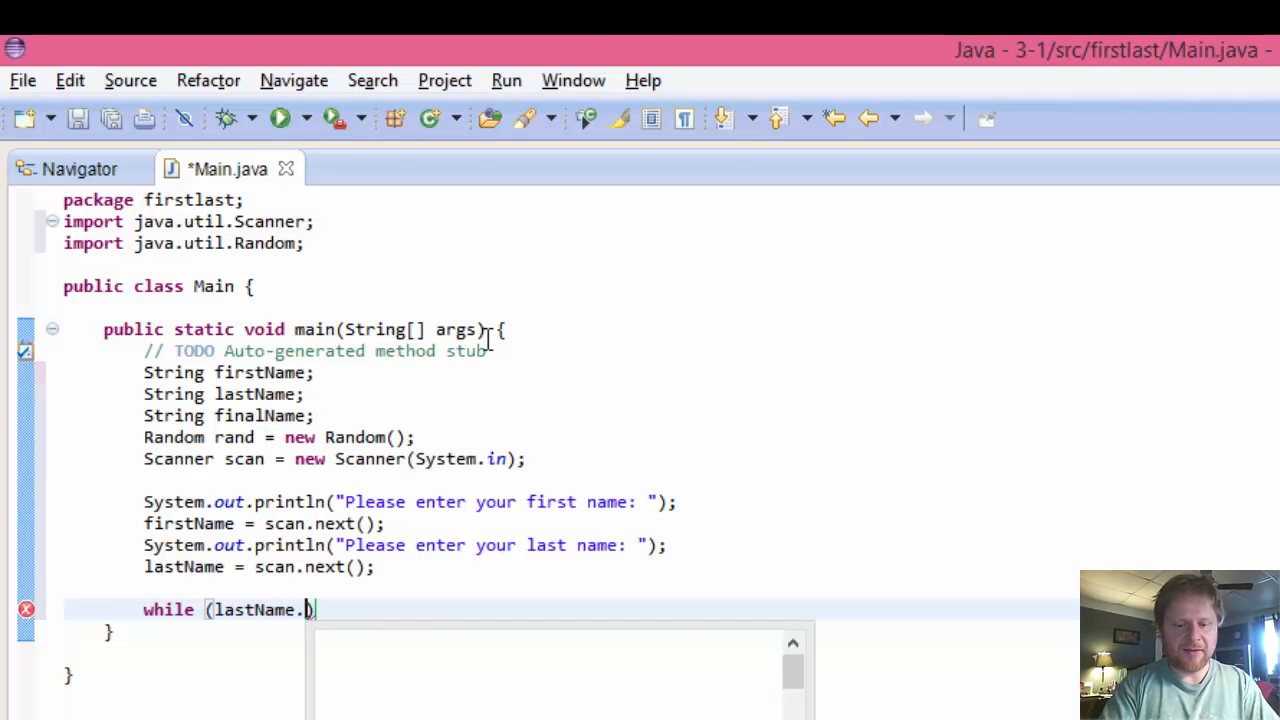
text(length()
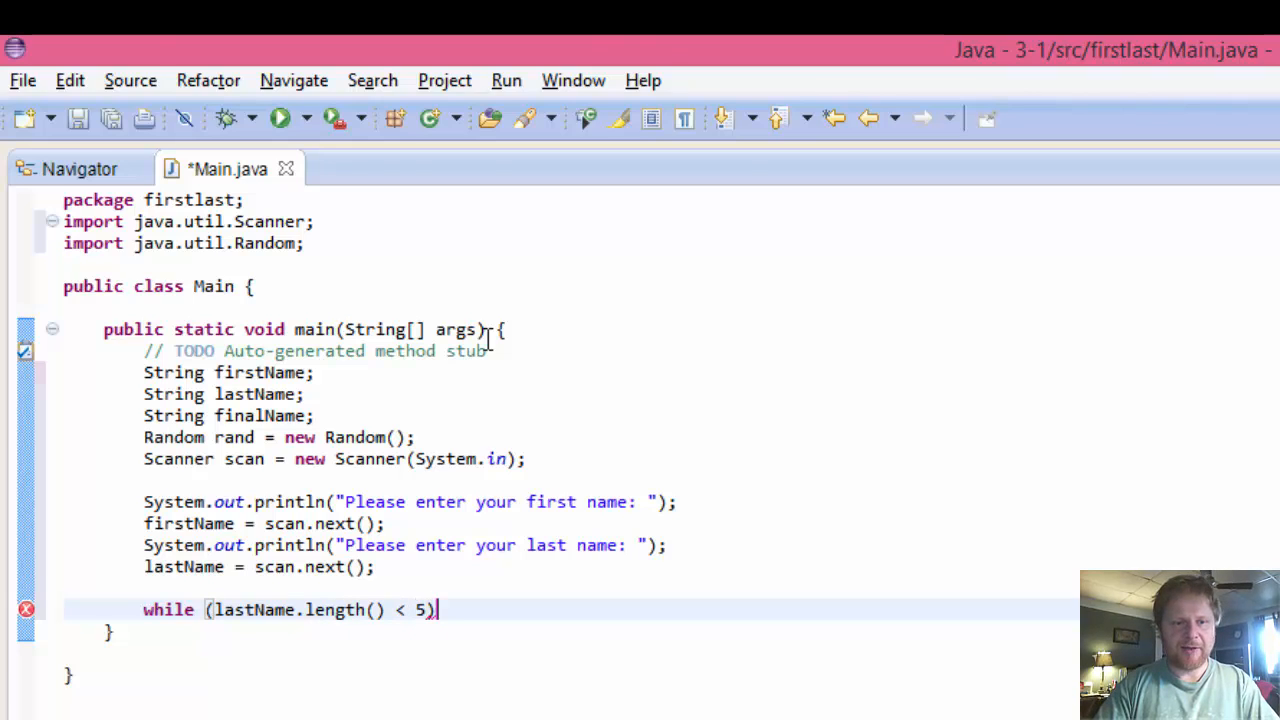
text({)
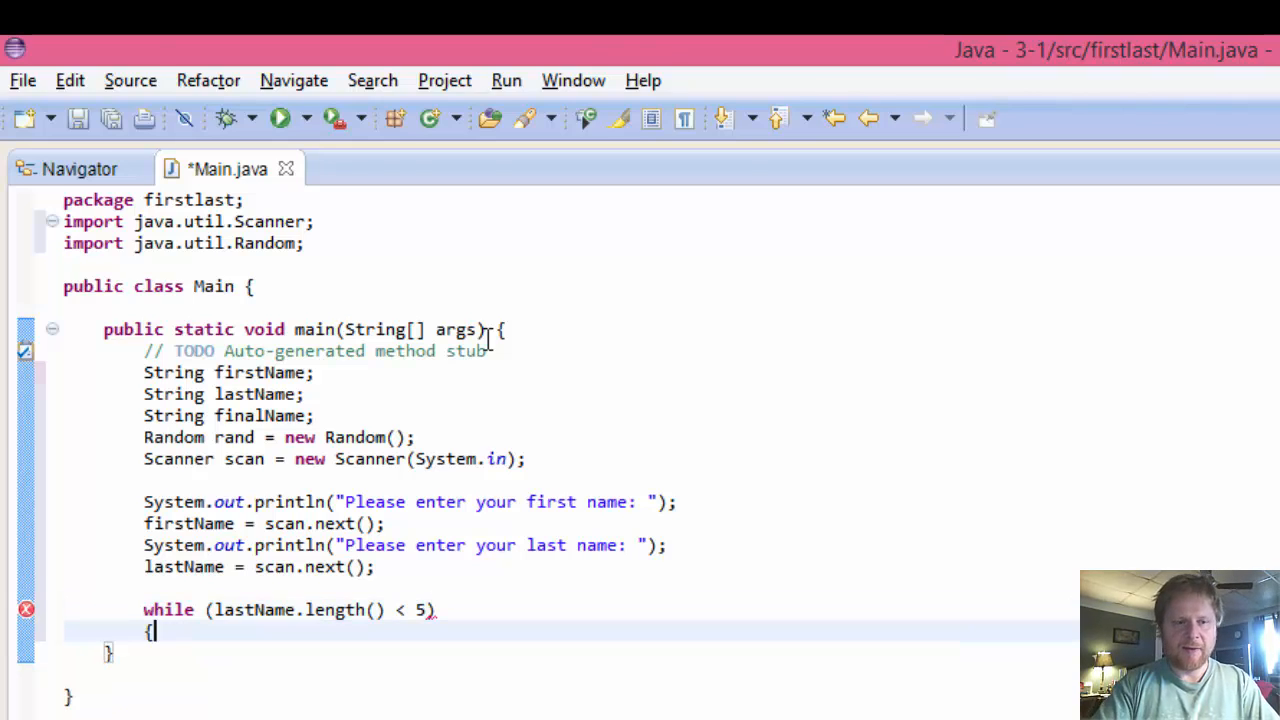
Step: Inside the loop print "Last name must be at least 5 characters long" and reread lastName with scan.next()
text(Sys)
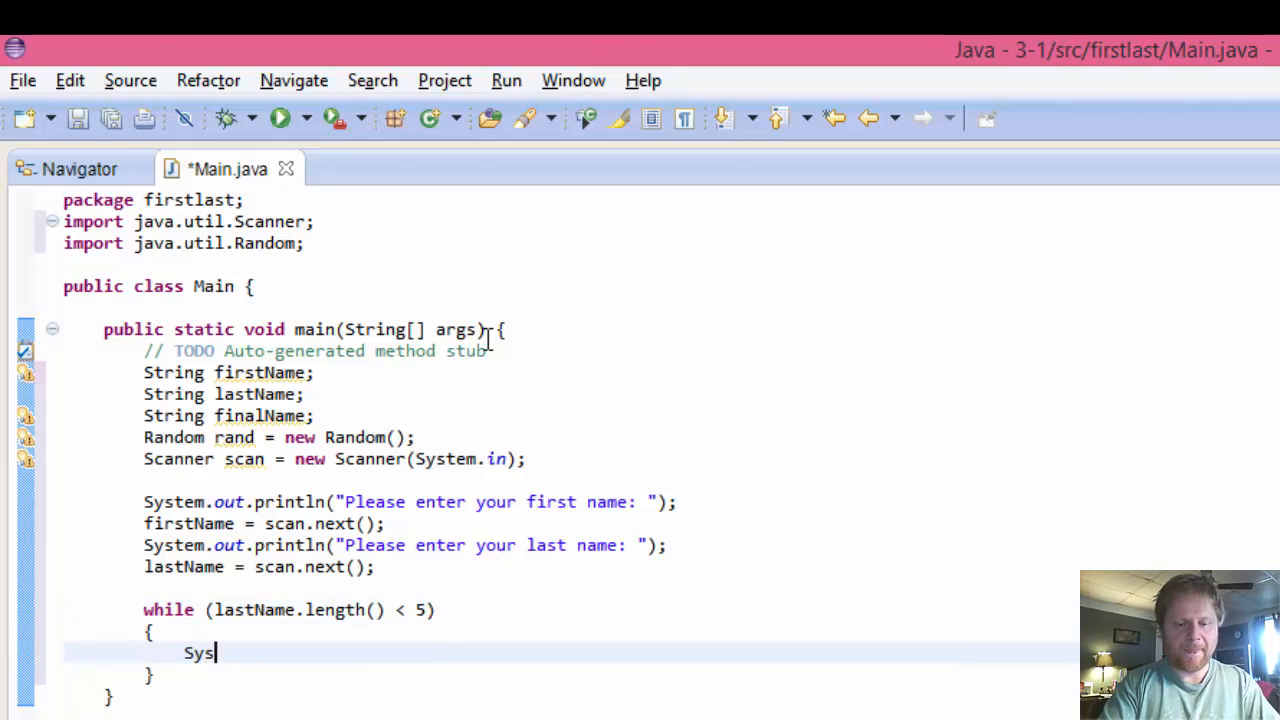
text(tem.out)
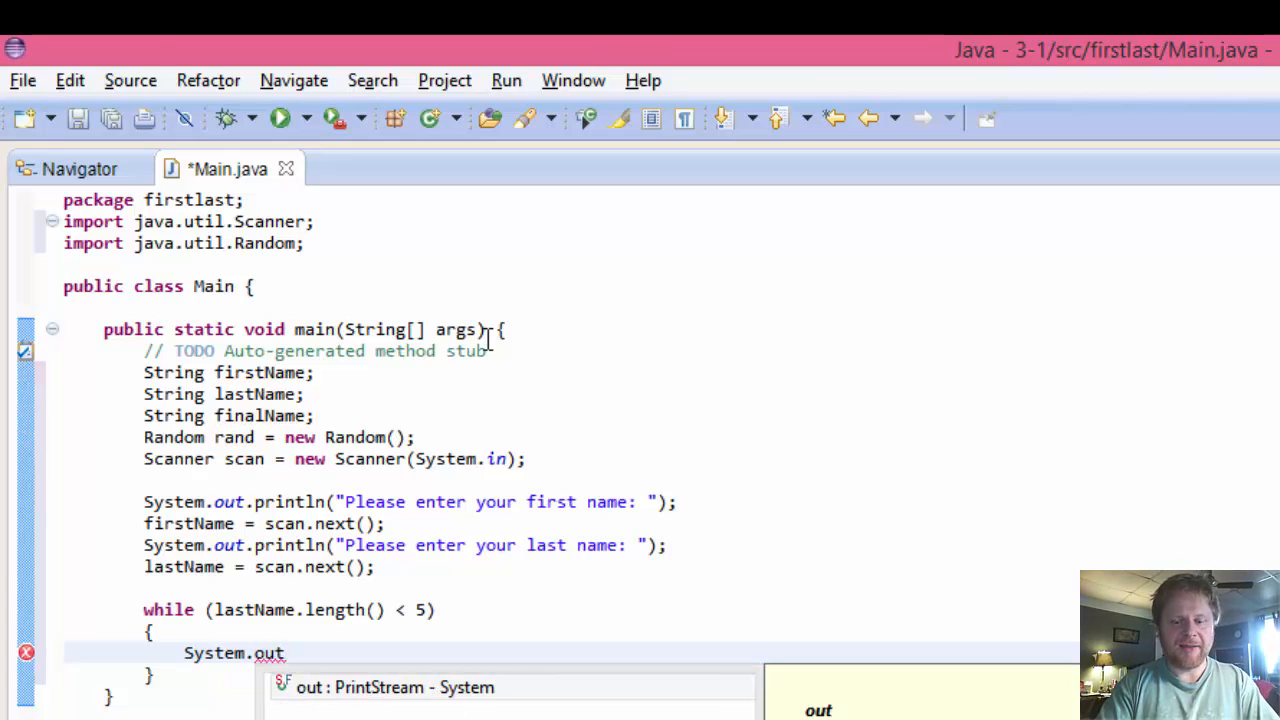
text(.println("")
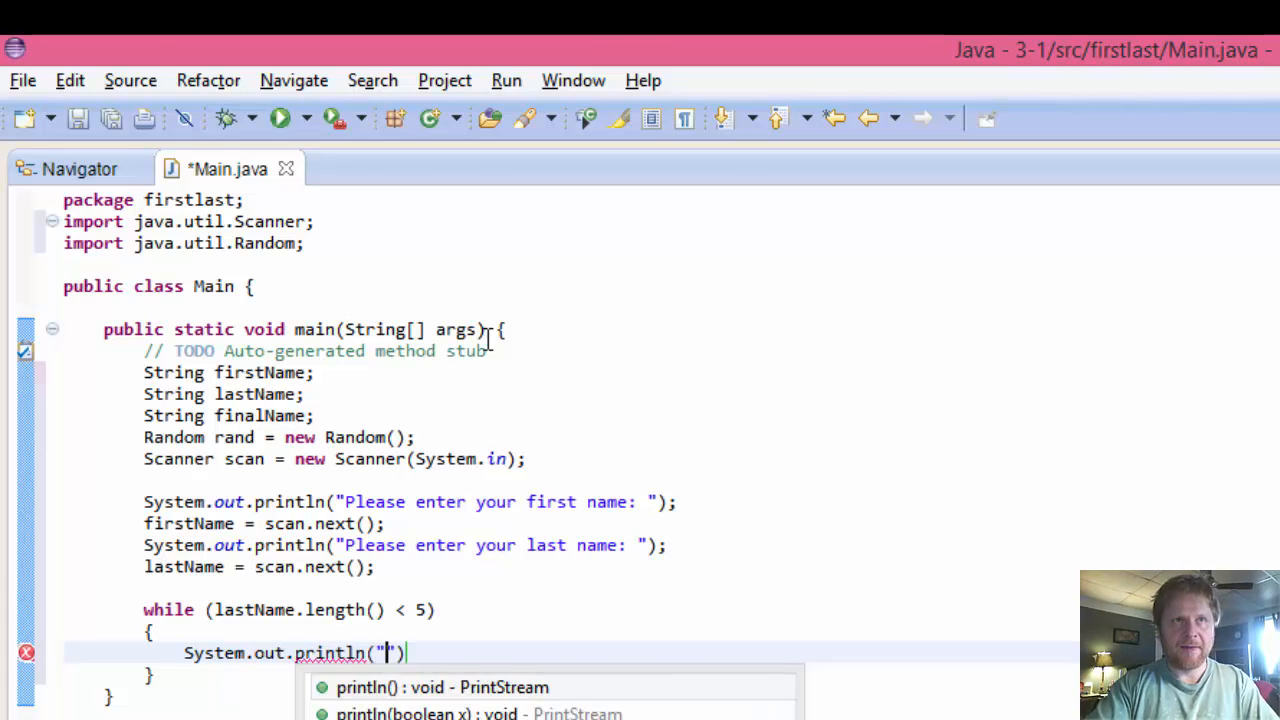
text(Last name m)
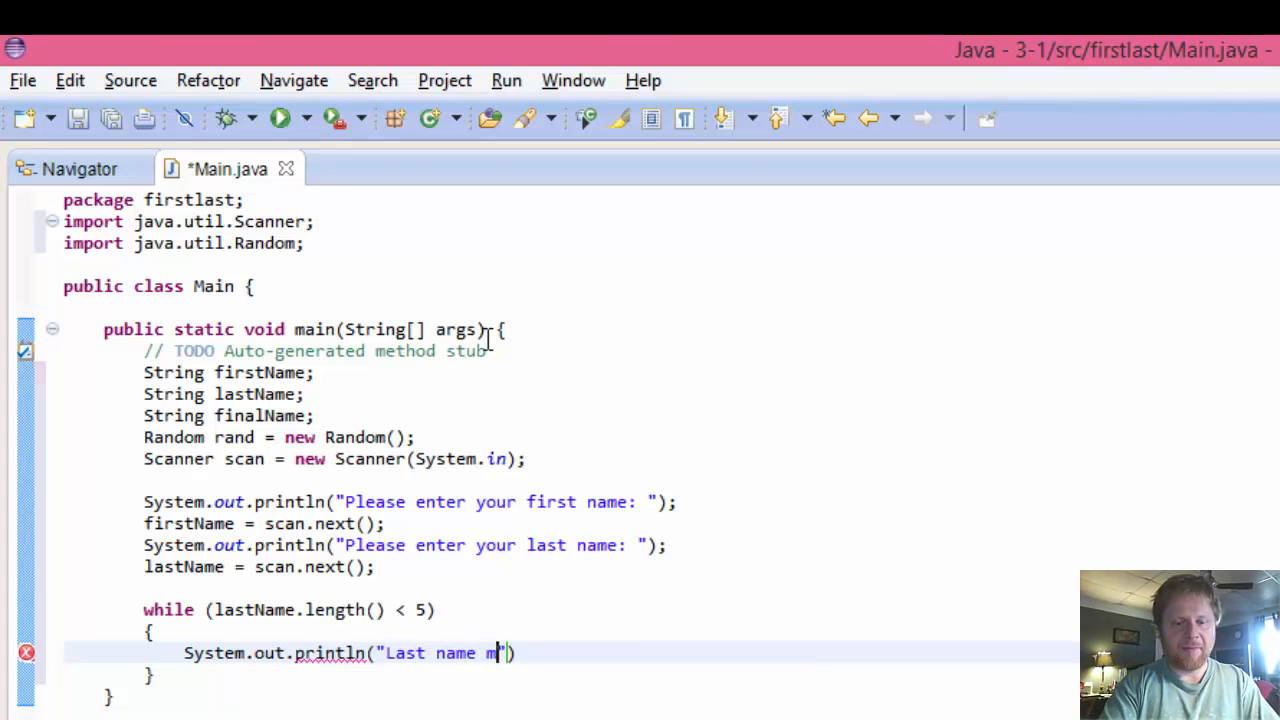
text(ust be at least 5 characte)
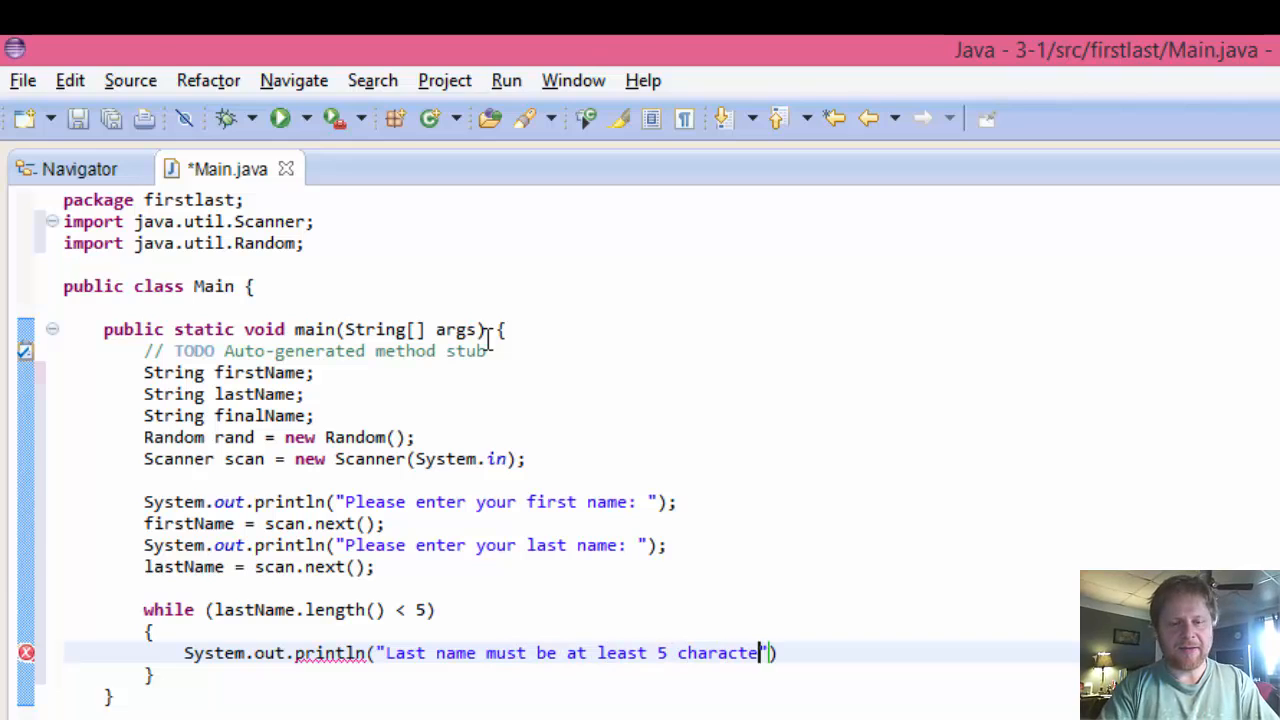
text(rs long")
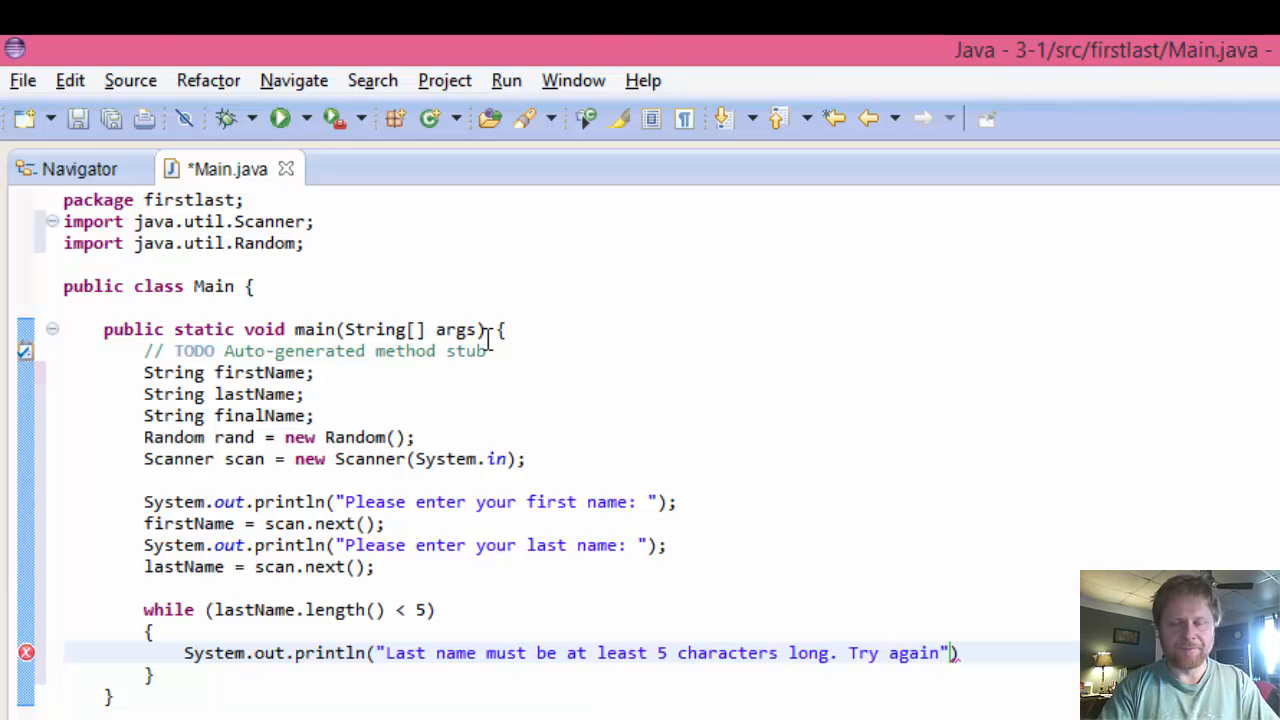
text(: );)
text(last)
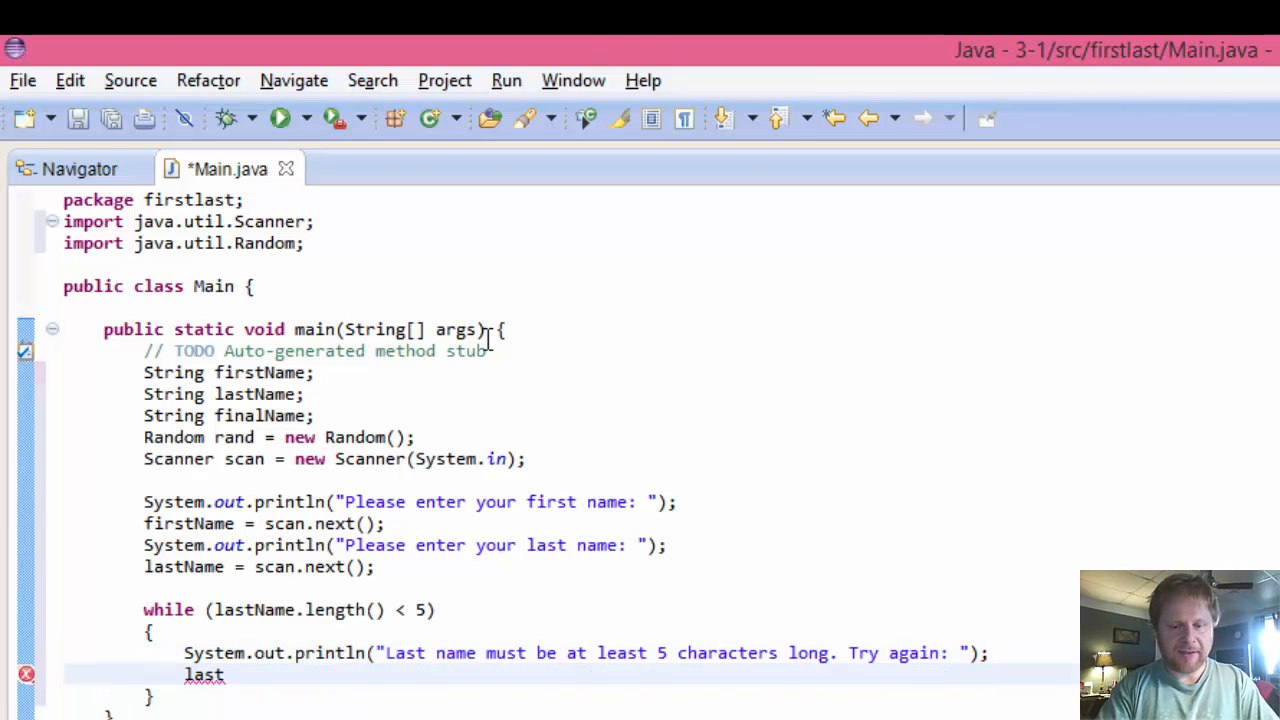
text(Name = s)
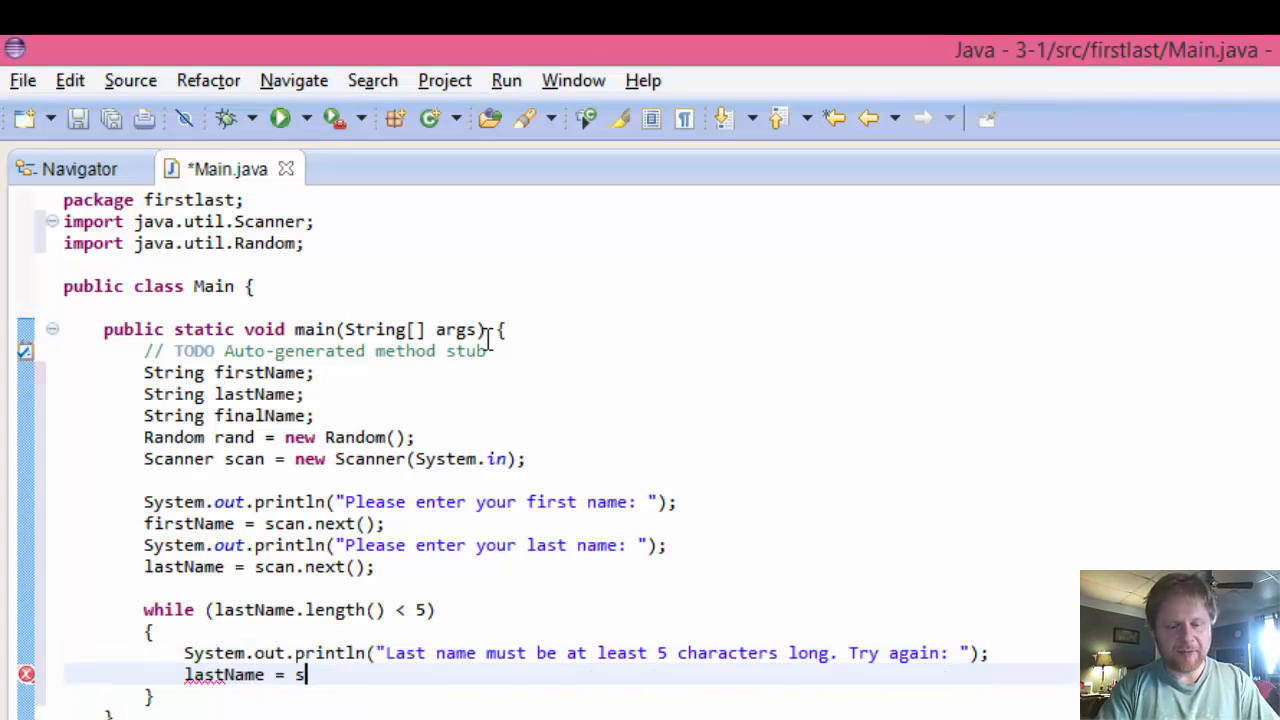
text(can.next();)
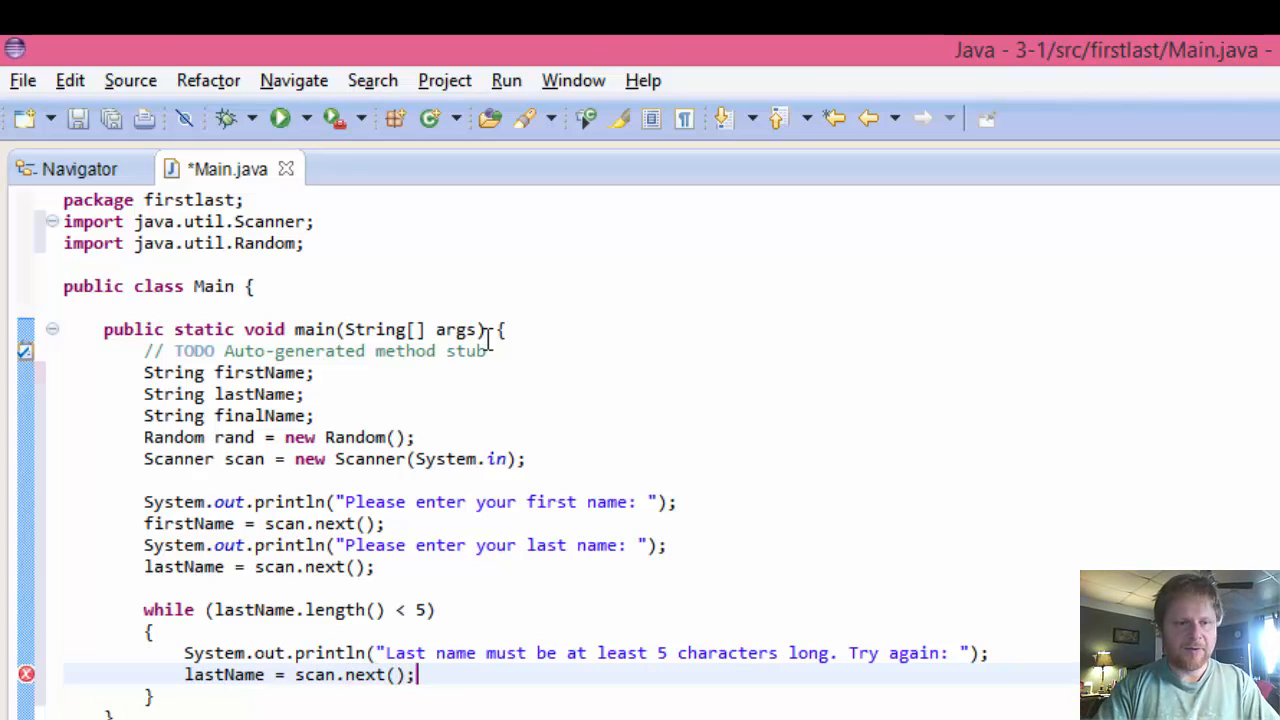
Step: Close the scanner with scan.close(); after the while loop
scroll(down, 3)
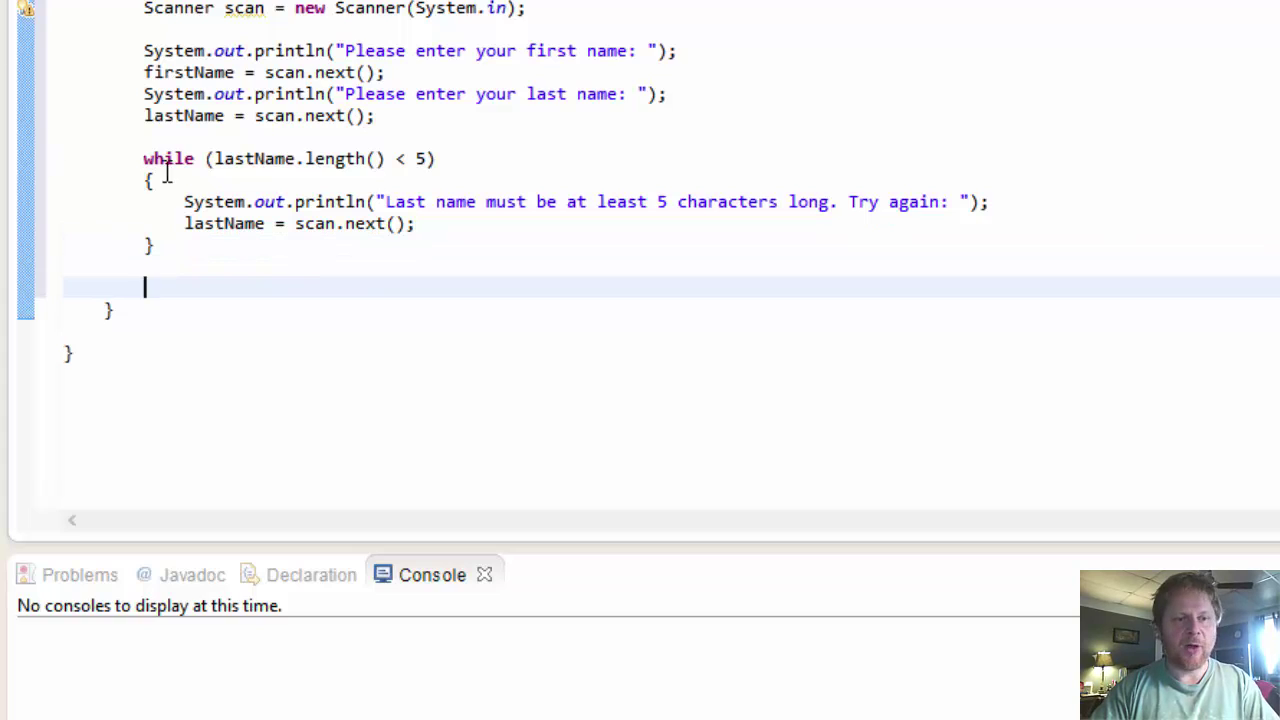
mouse_move(230, 286)
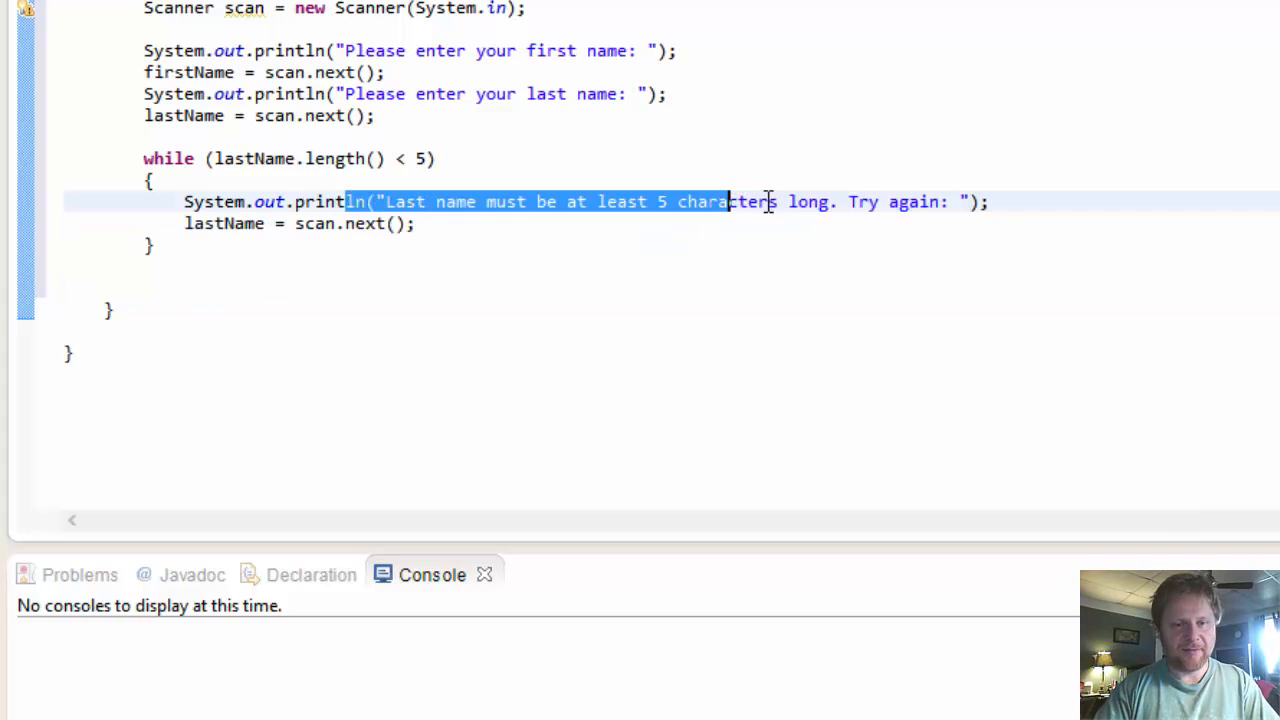
click(268, 266)
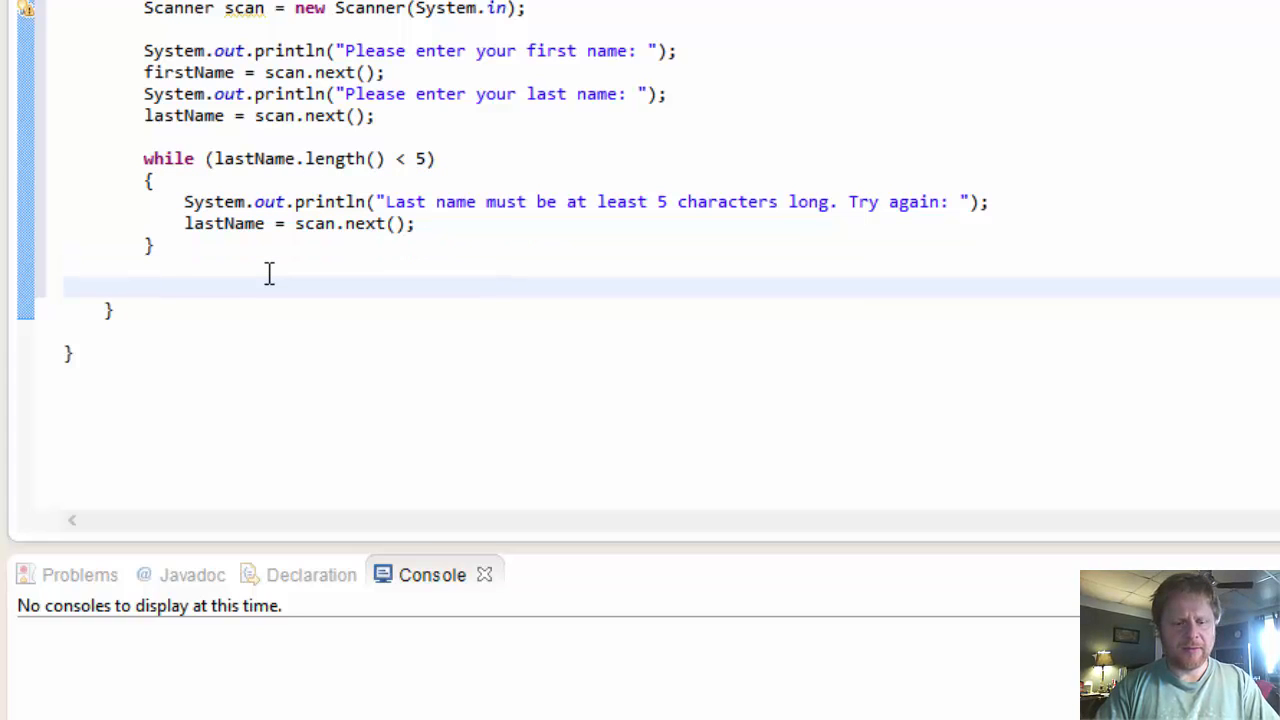
text(scan)
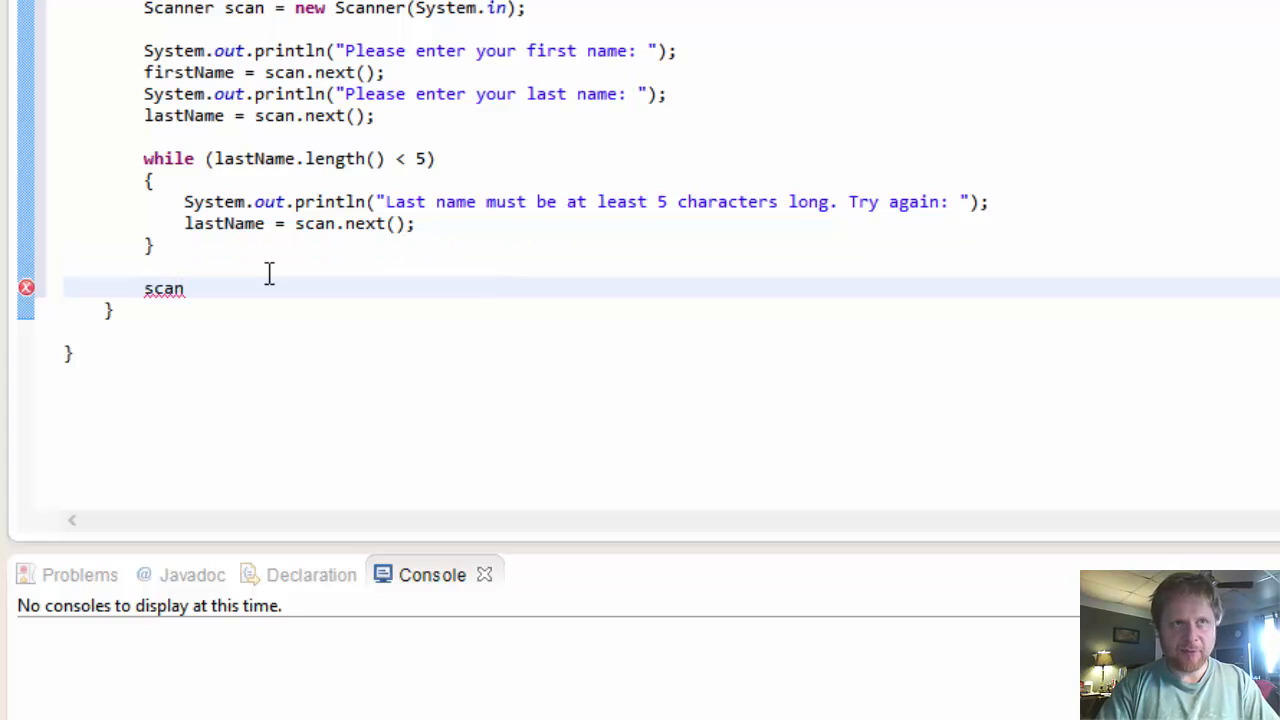
text(.close();)
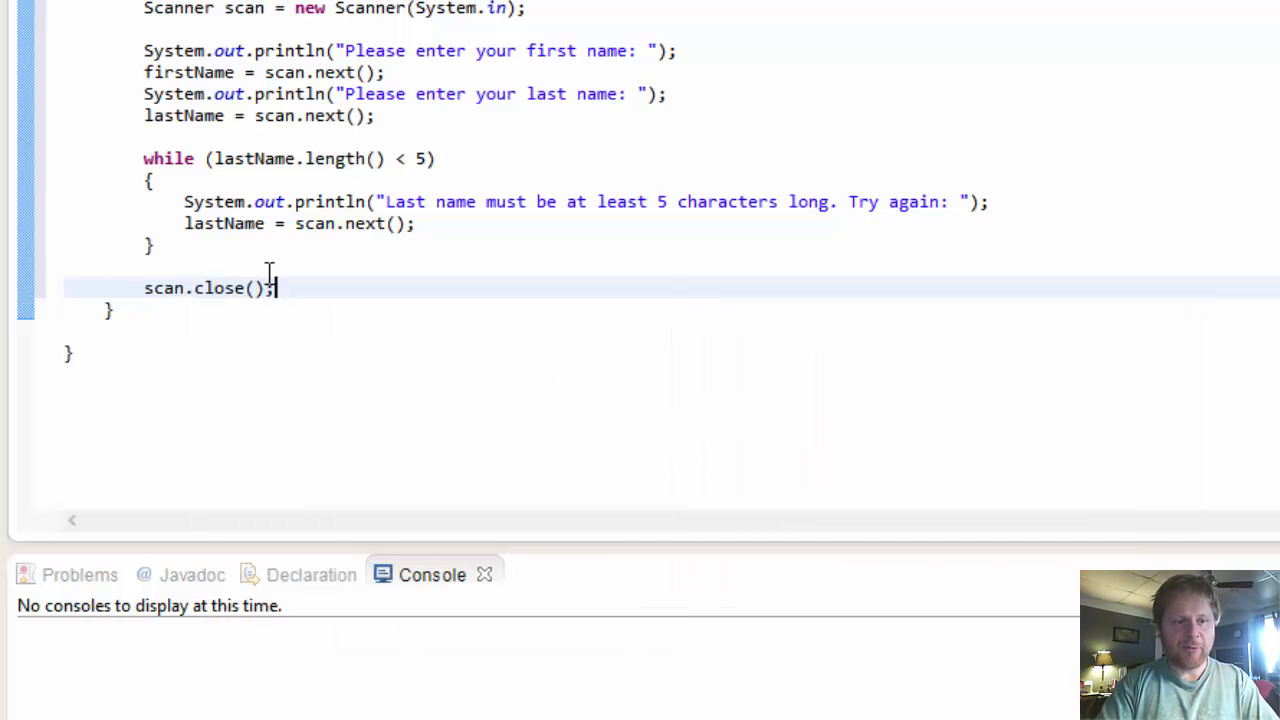
Step: Assign finalName = firstName.substring(0,1) to take the first initial
text(f)
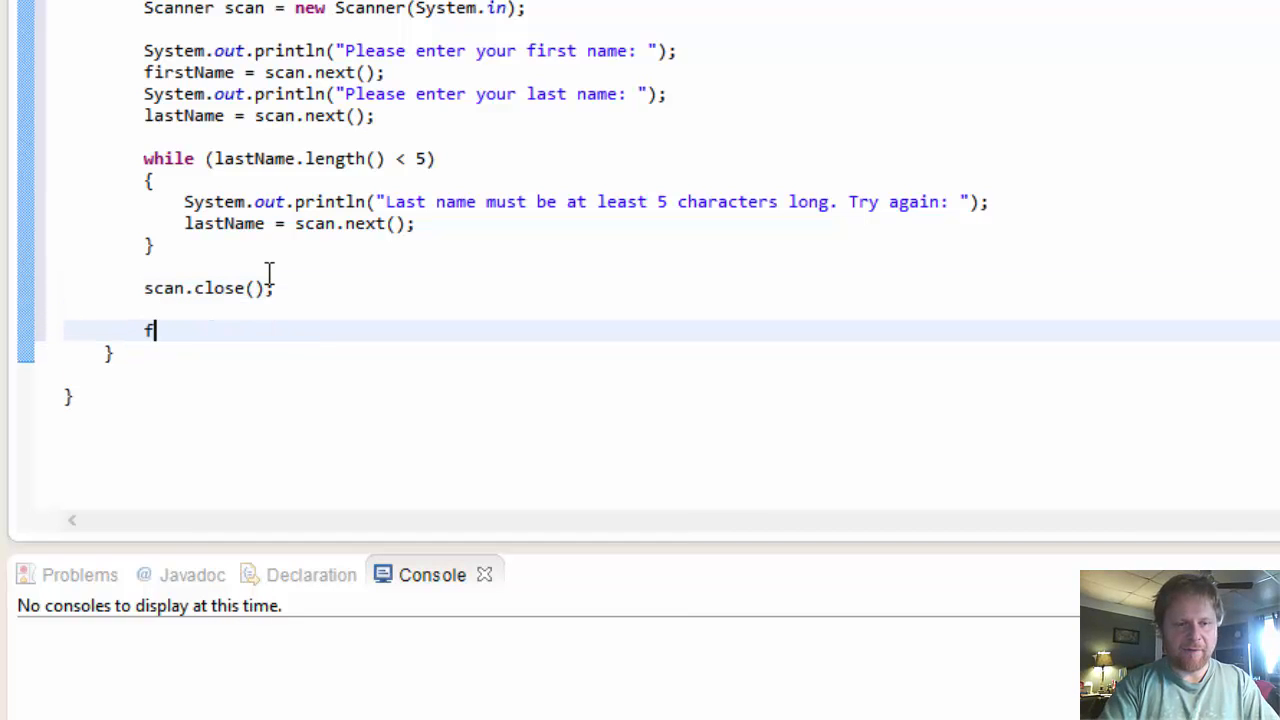
text(inalName =)
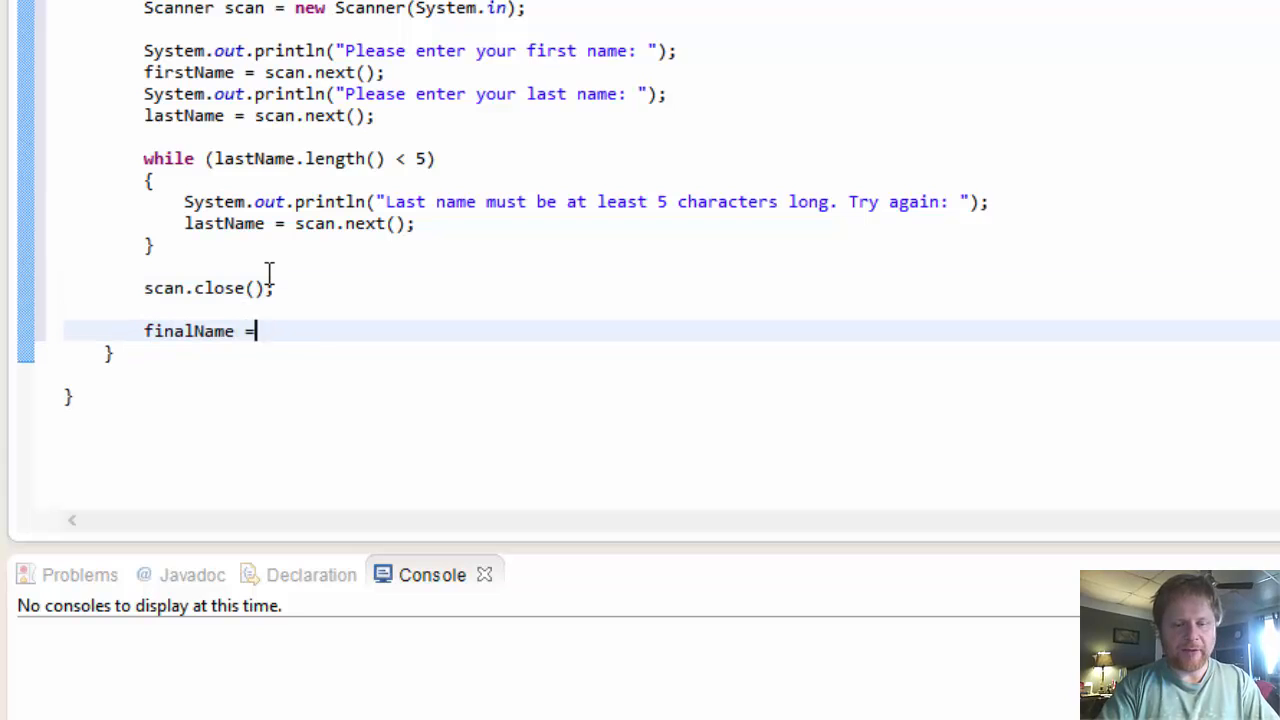
text(firstName)
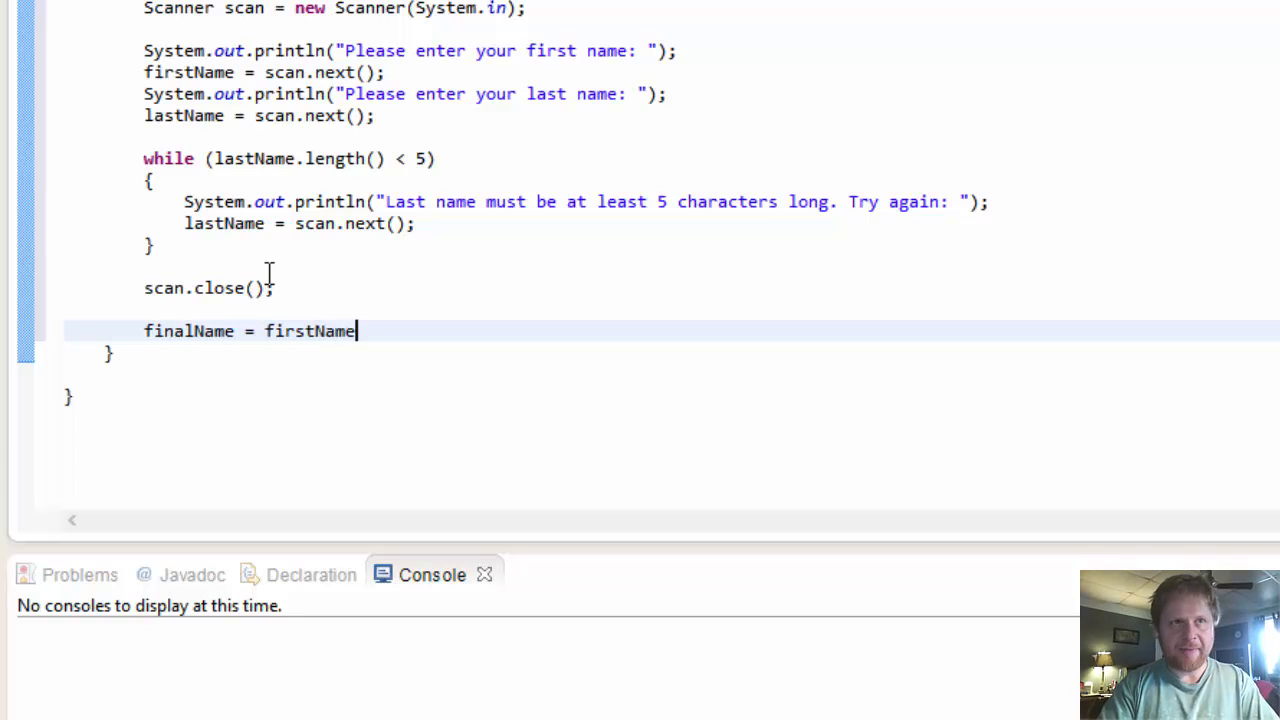
text(.substring(0,)
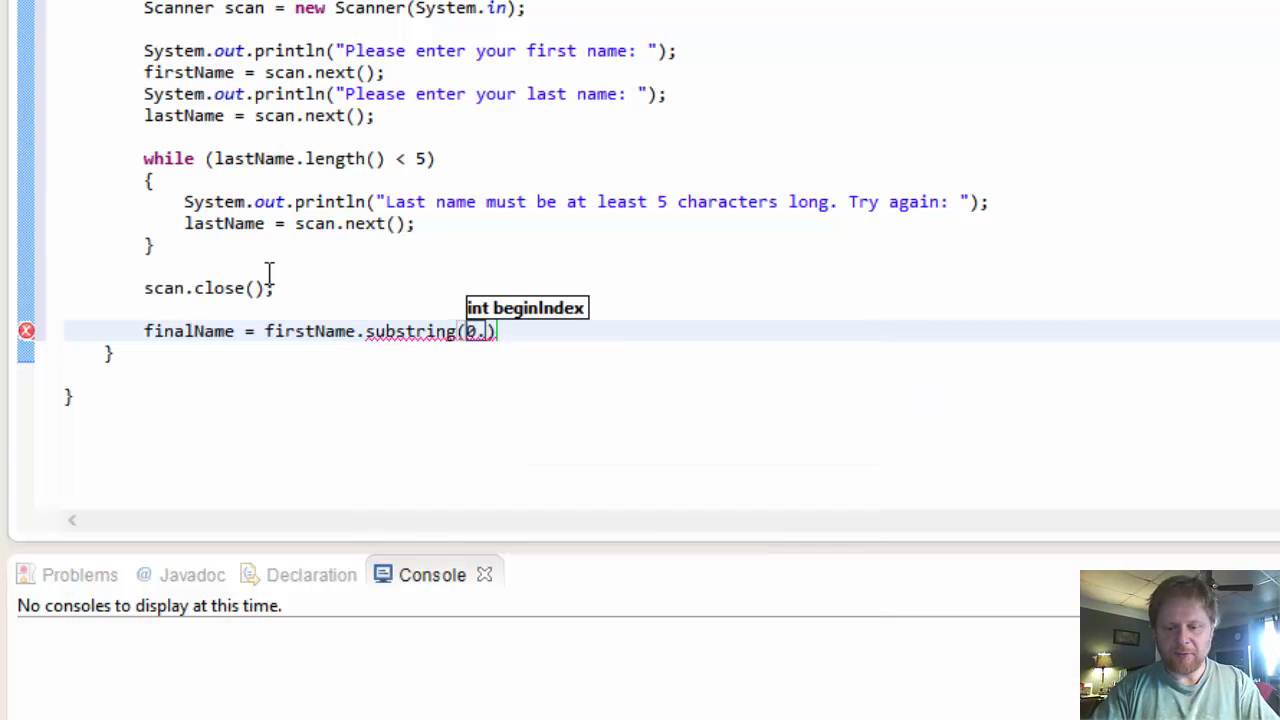
text(,1)
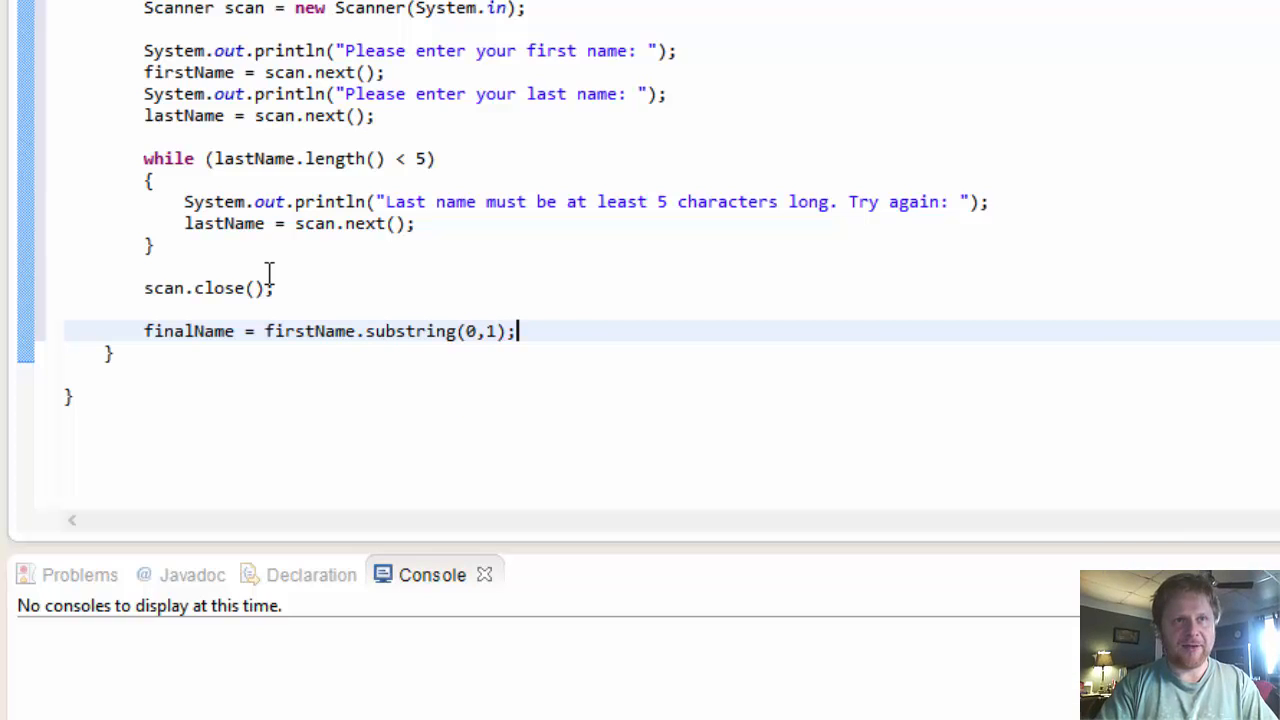
key(Return)
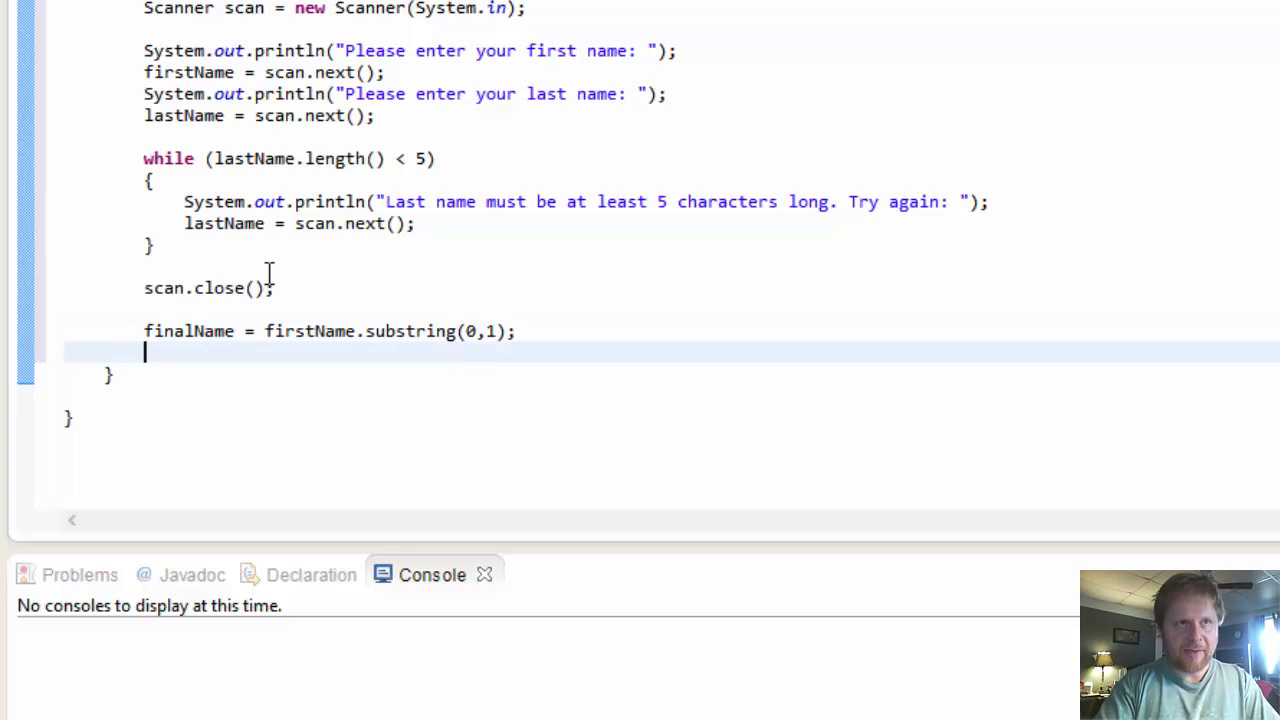
Step: Append lastName.substring(0,5) to finalName with +=
text(fin)
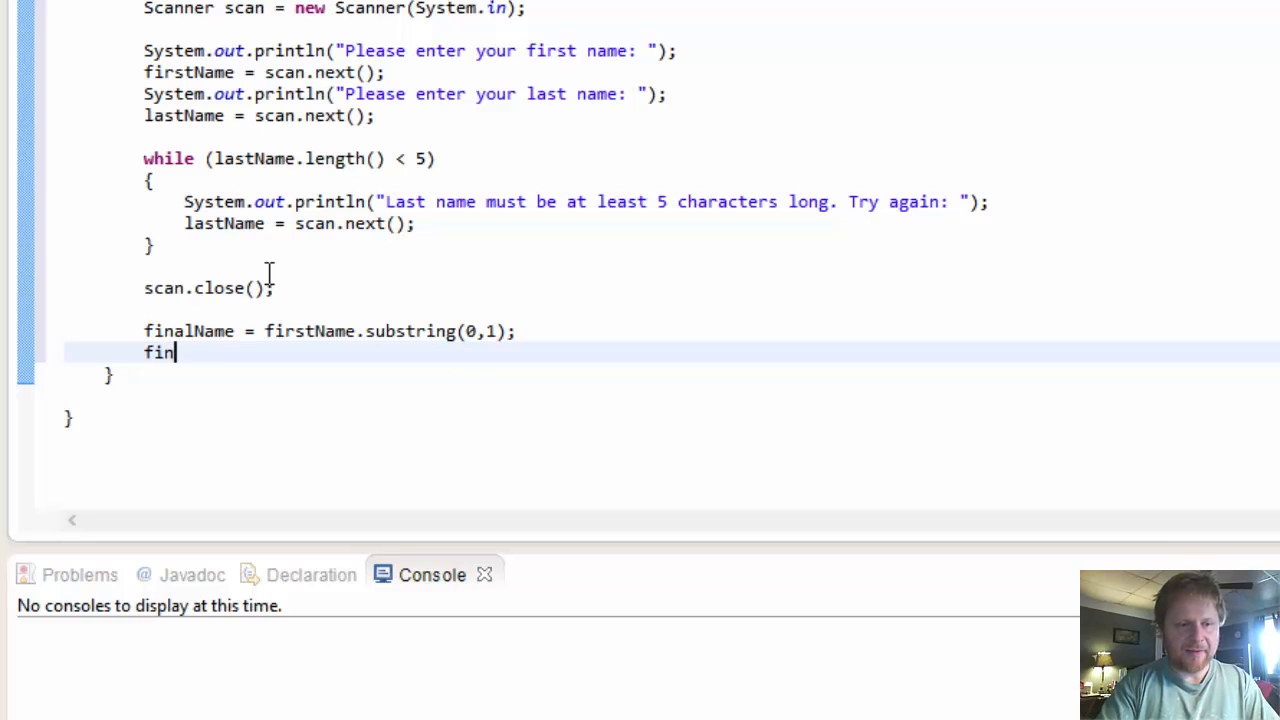
text(alName)
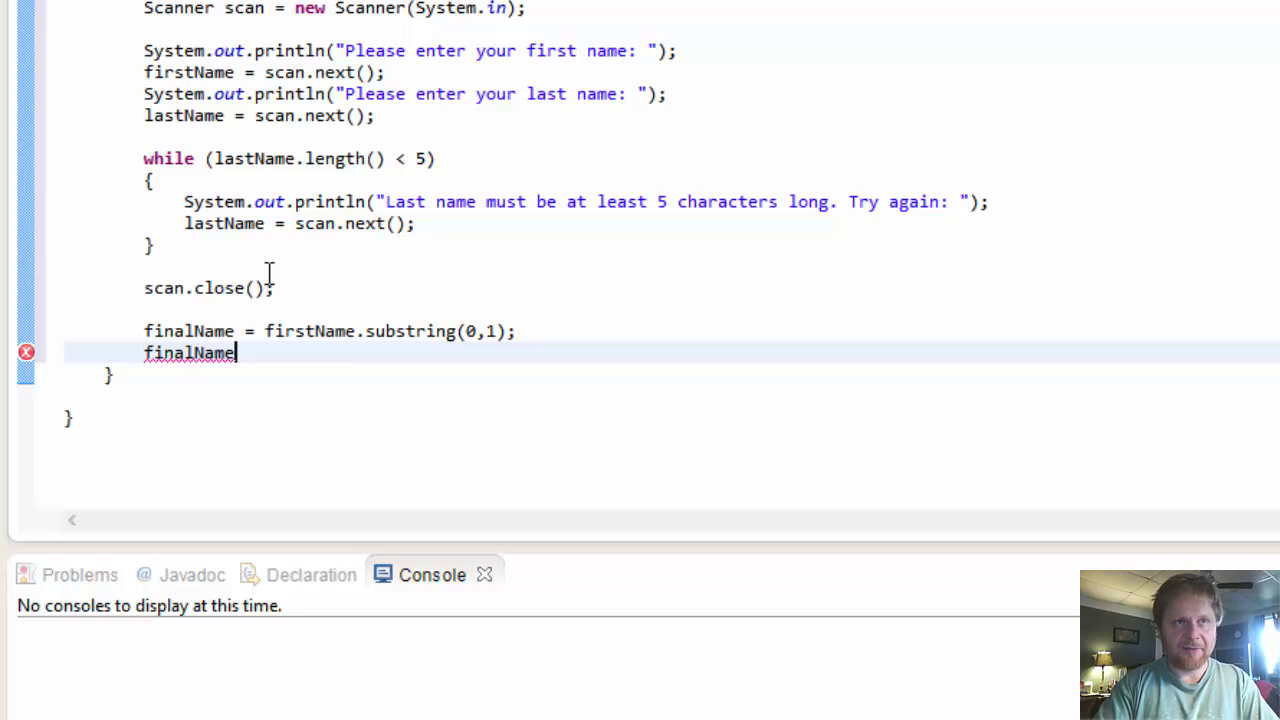
text(+=)
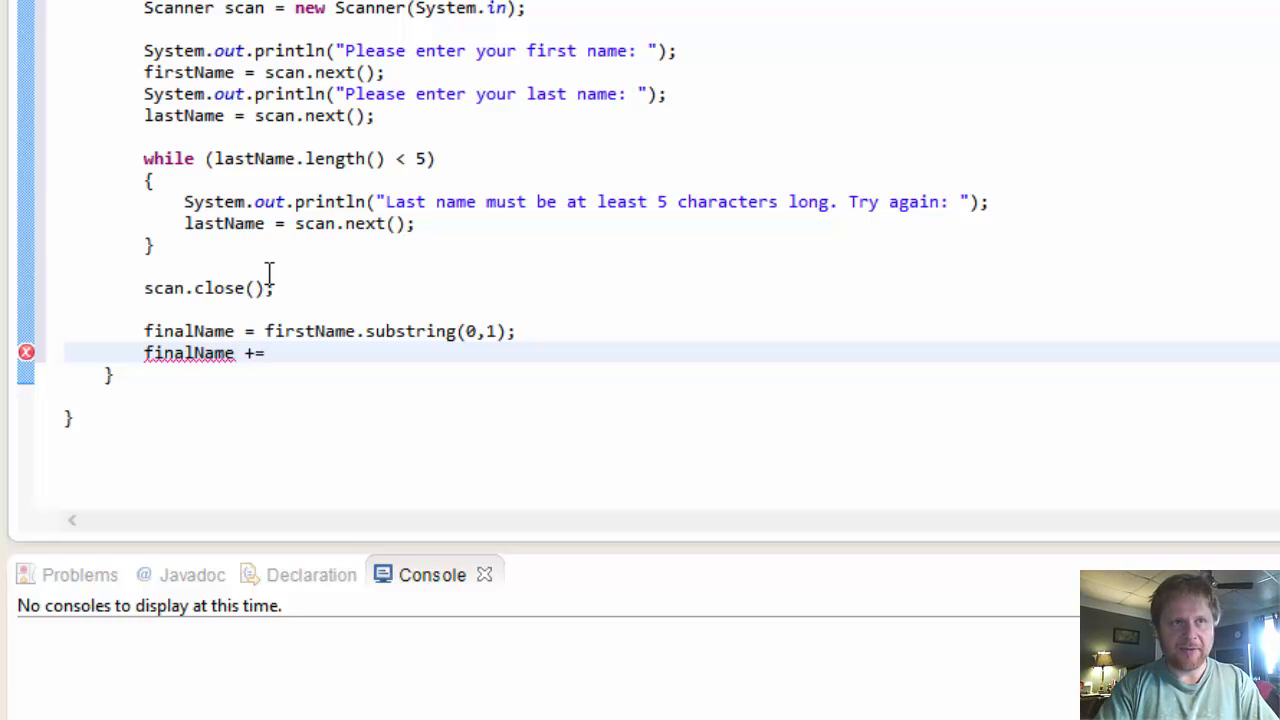
text(lastName.)
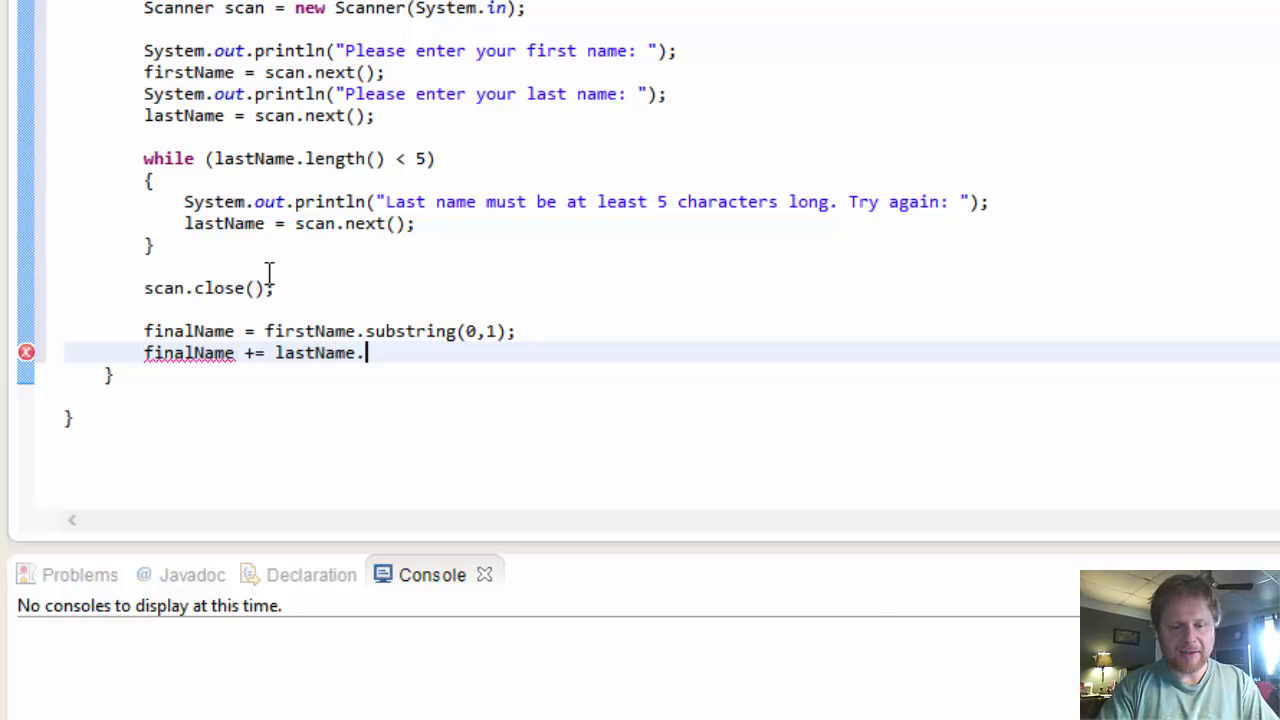
text(substring)
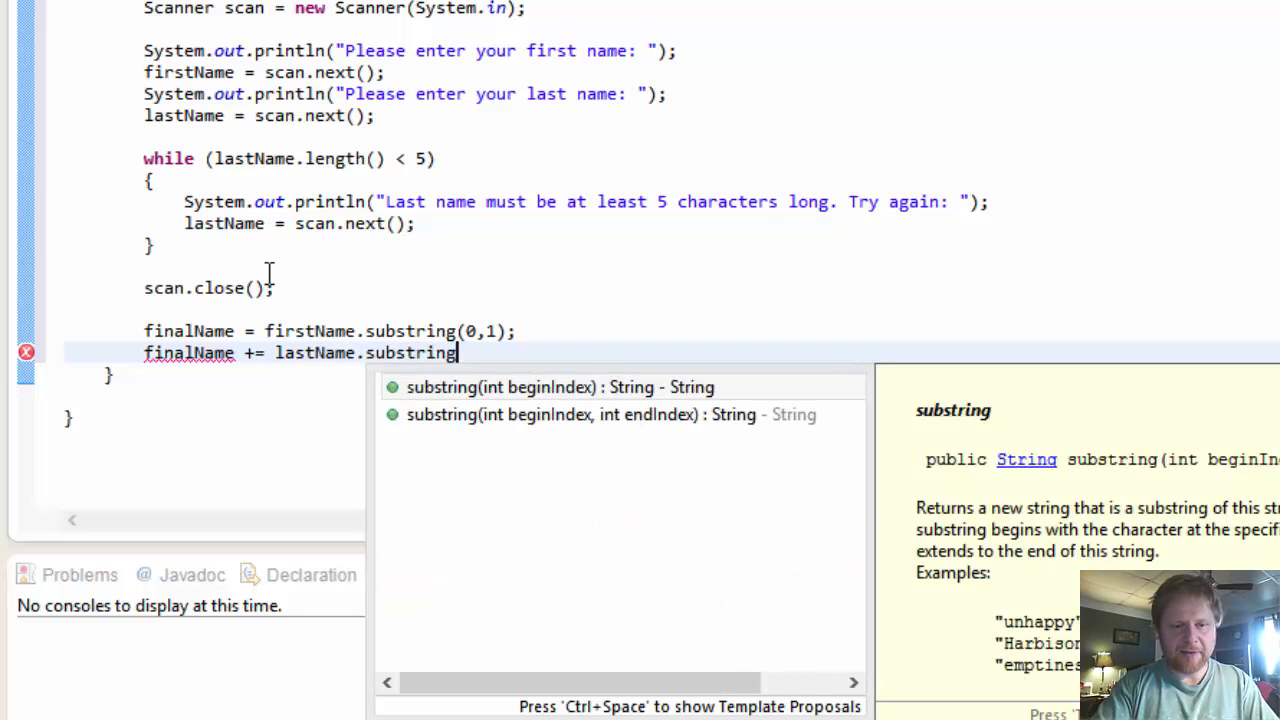
click(560, 388)
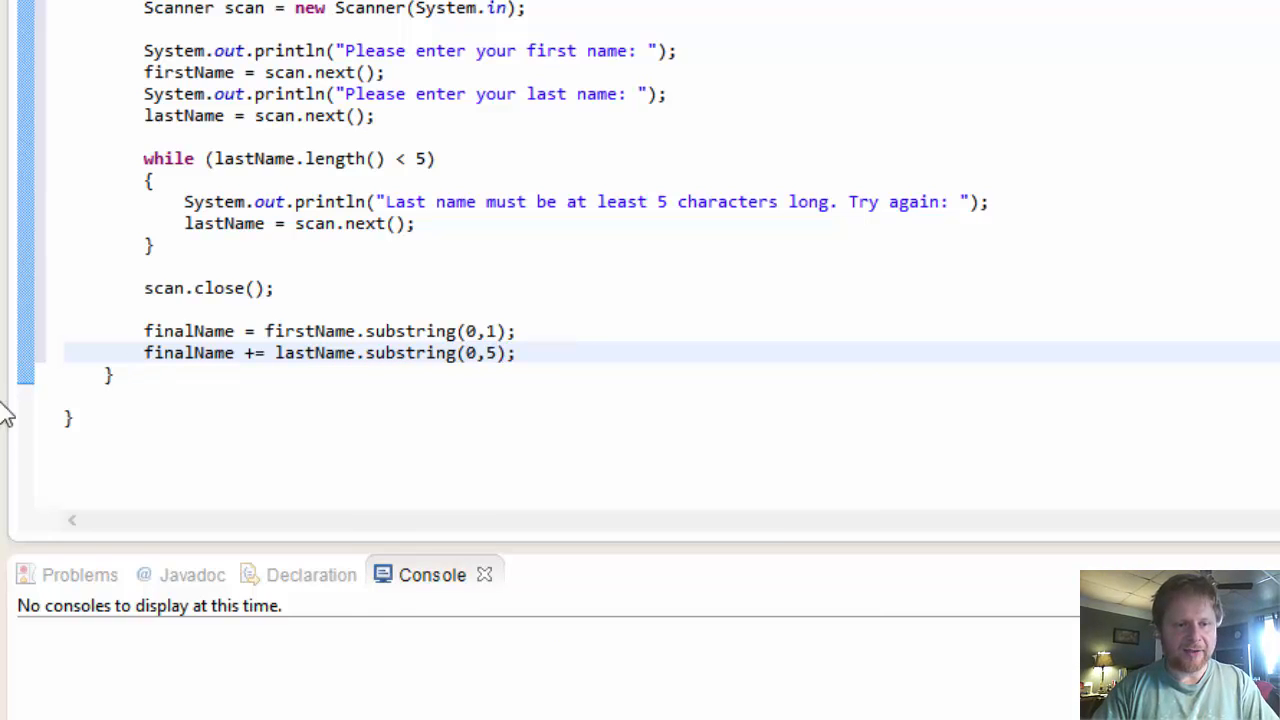
Step: Review the two finalName lines, selecting the = to confirm the second uses +=
click(144, 332)
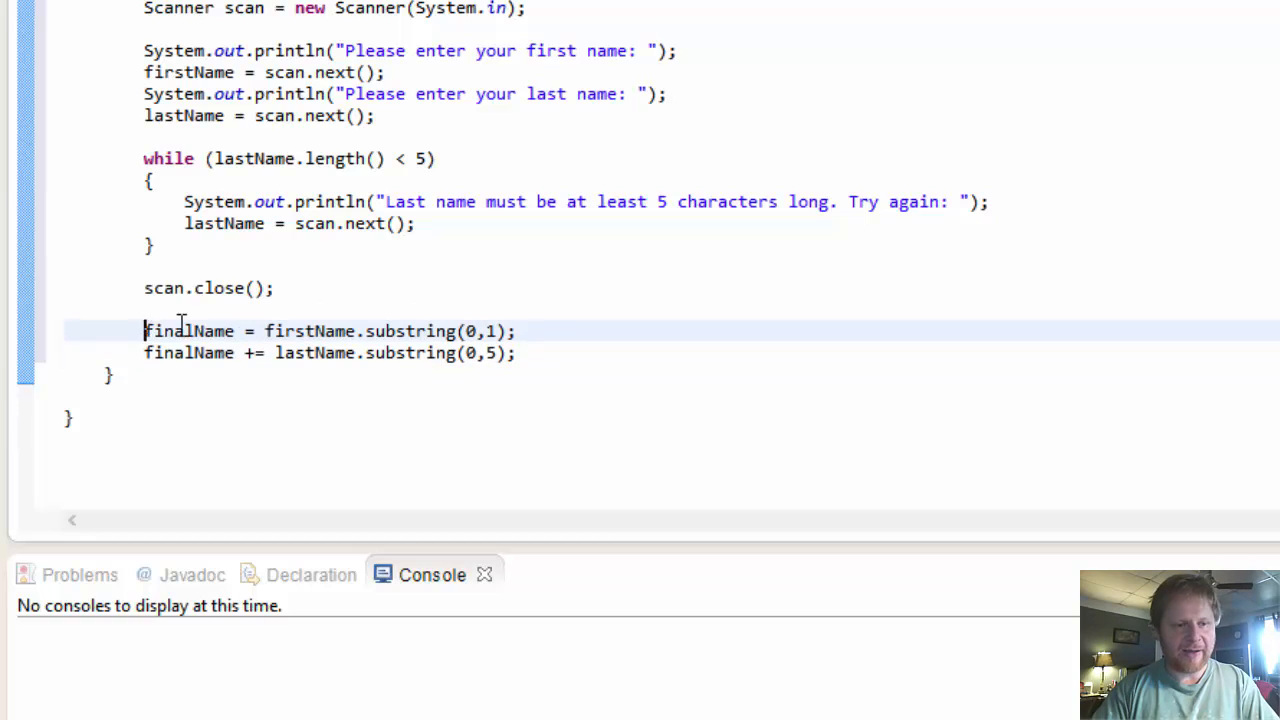
double_click(188, 332)
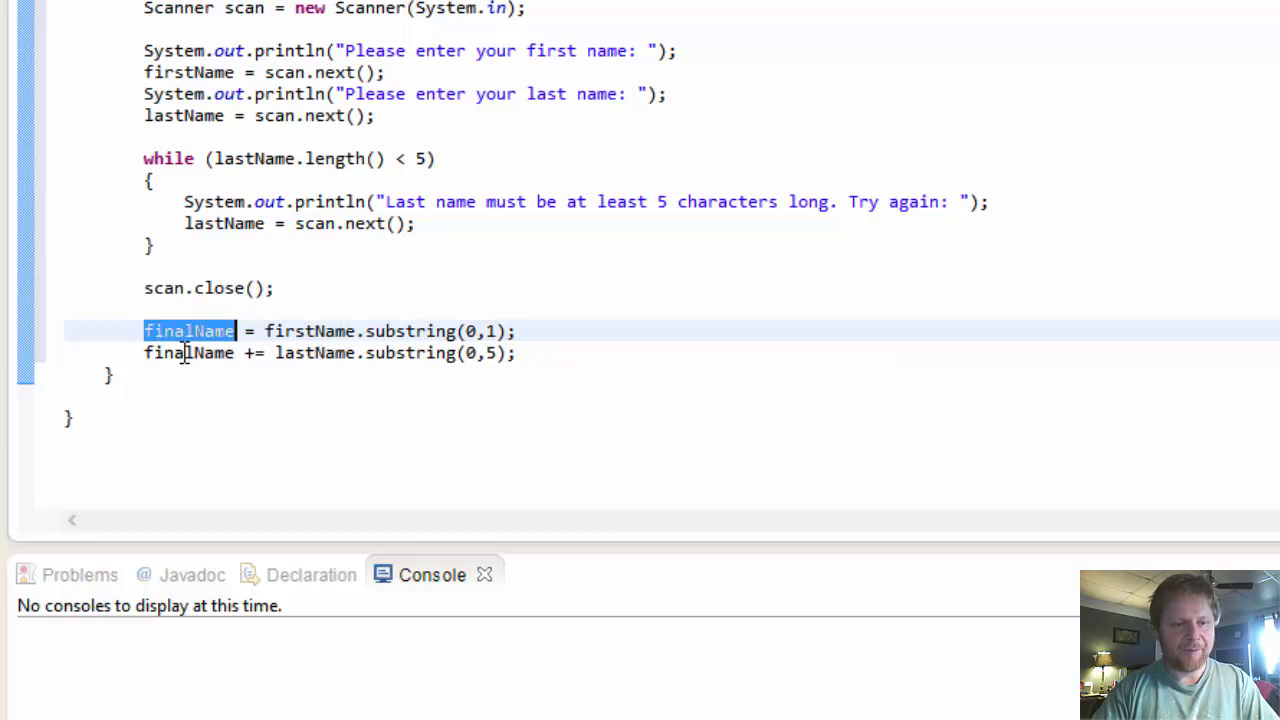
double_click(254, 352)
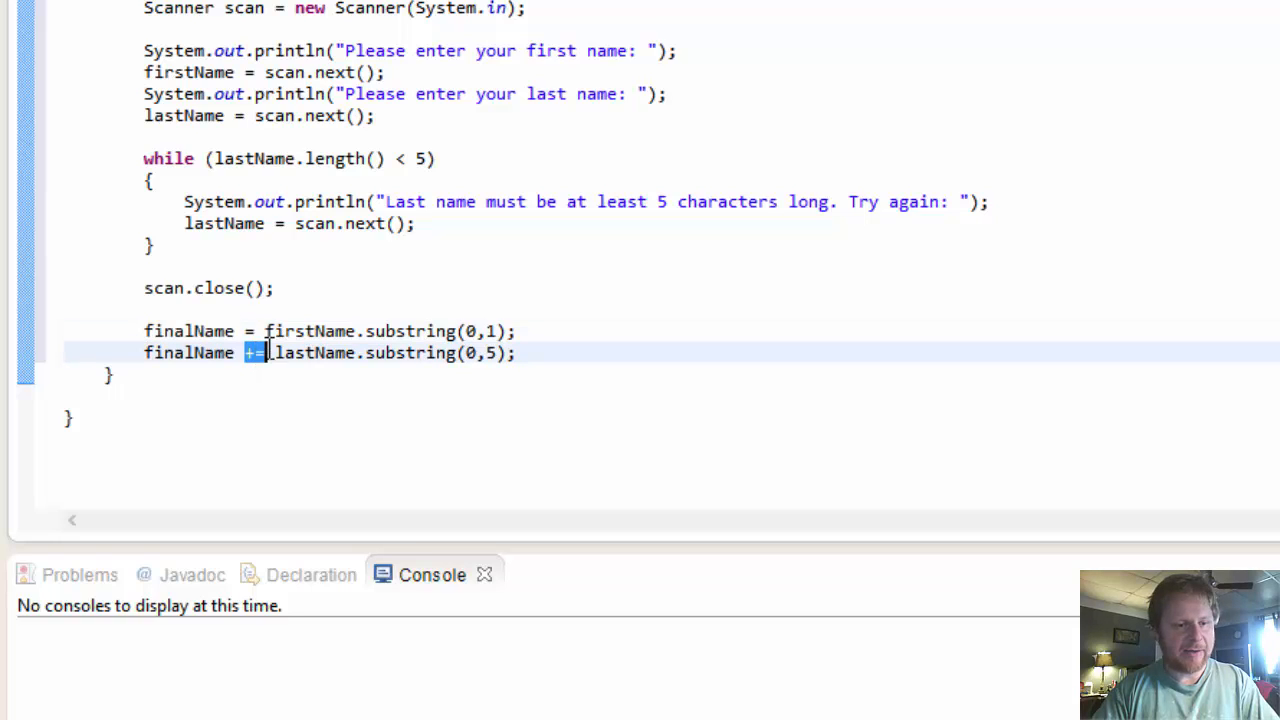
click(520, 352)
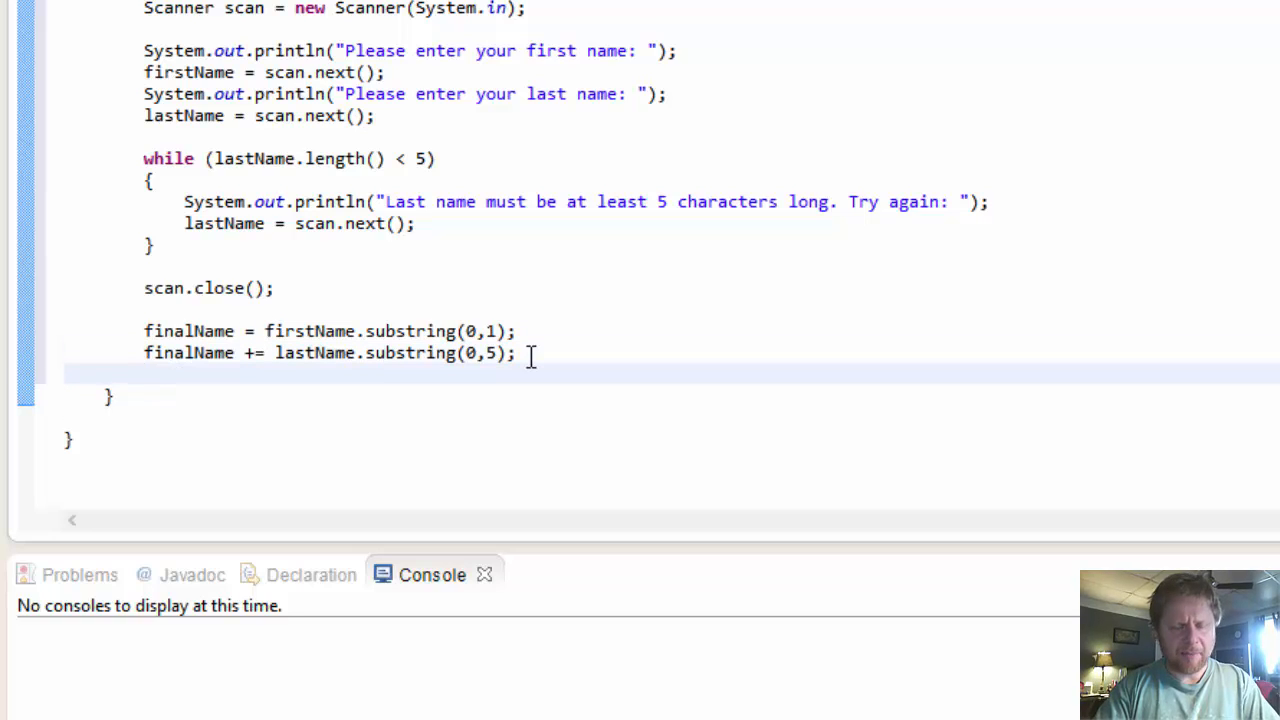
Step: Append a random number rand.nextInt(99) + 10 to finalName
text(finalName)
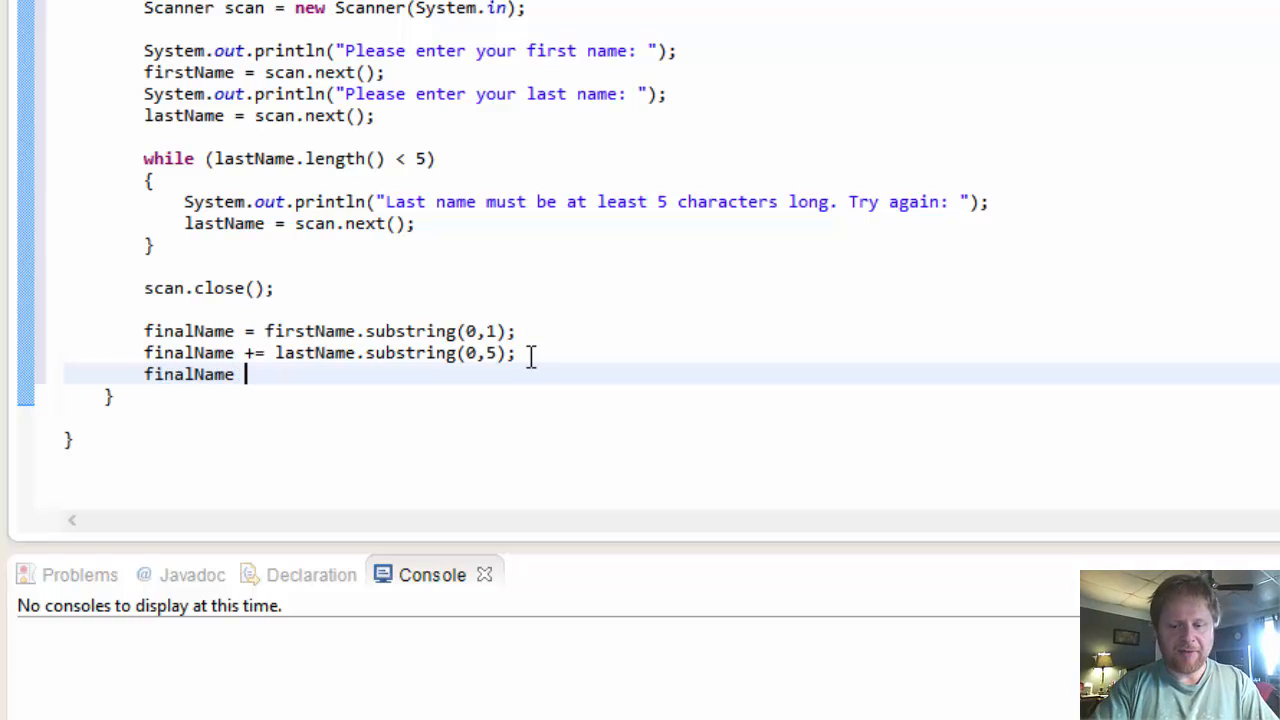
text(+=)
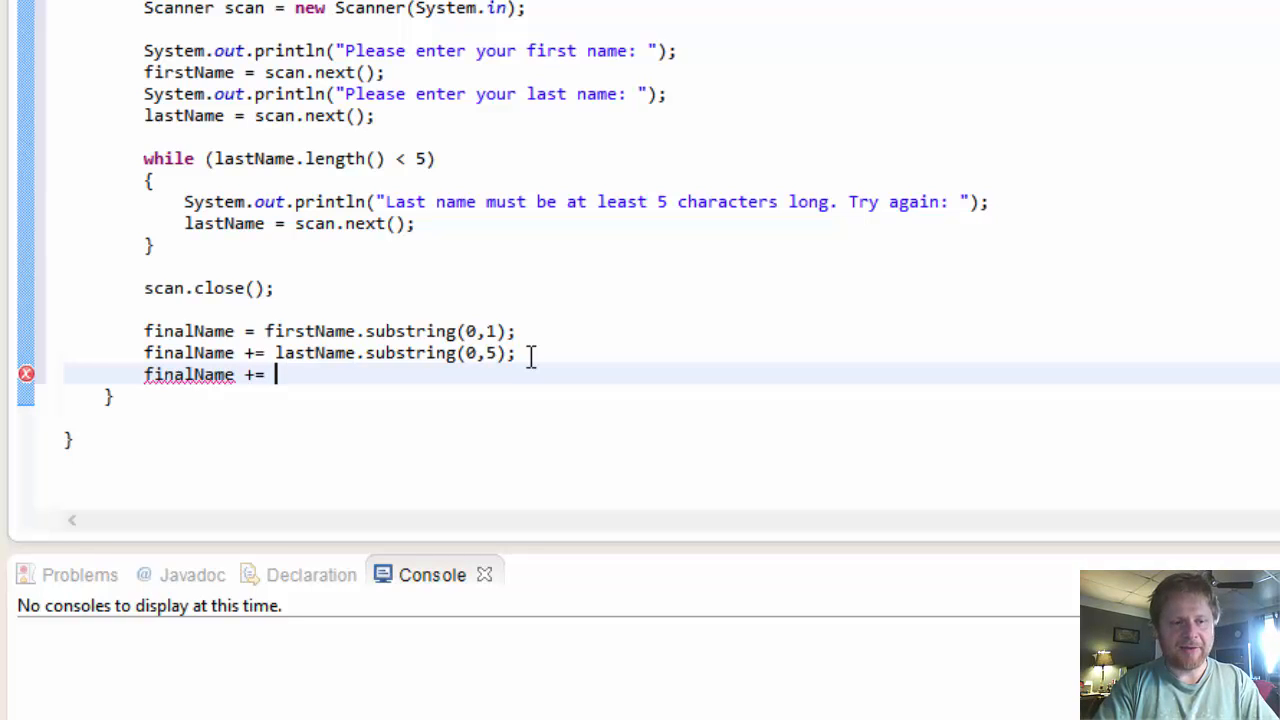
text(ran)
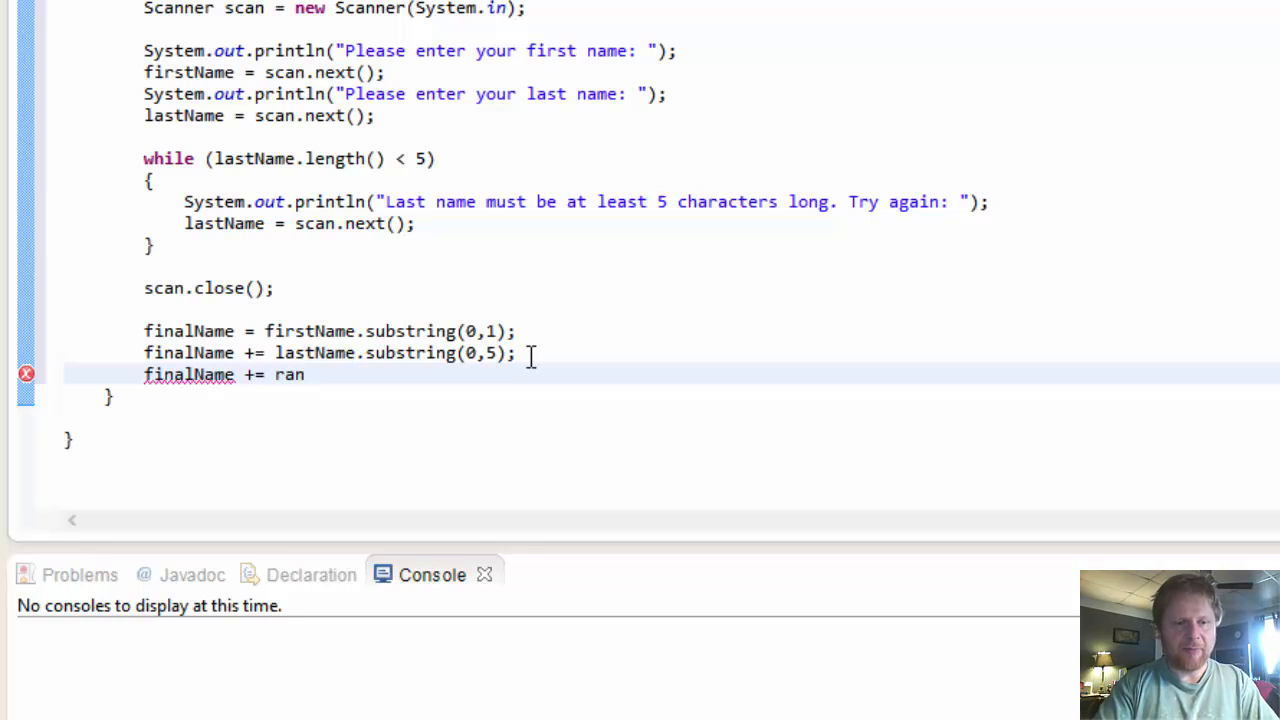
text(d.)
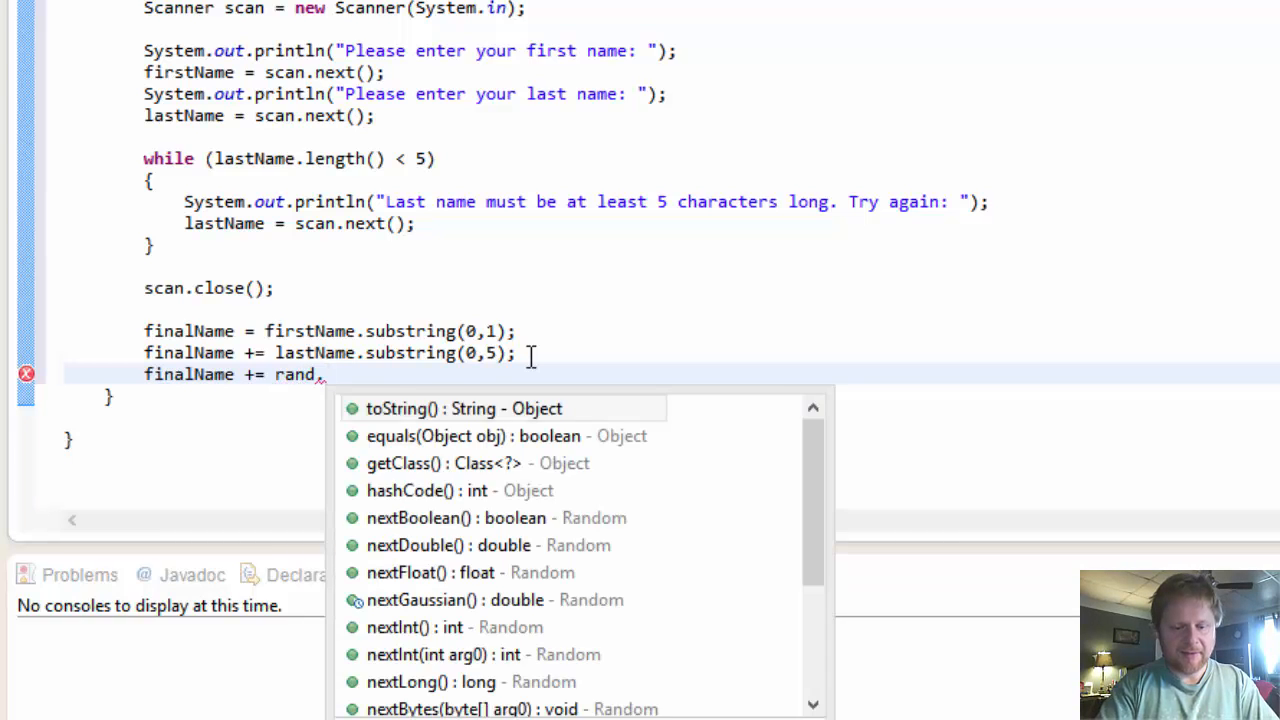
text(nextInt()
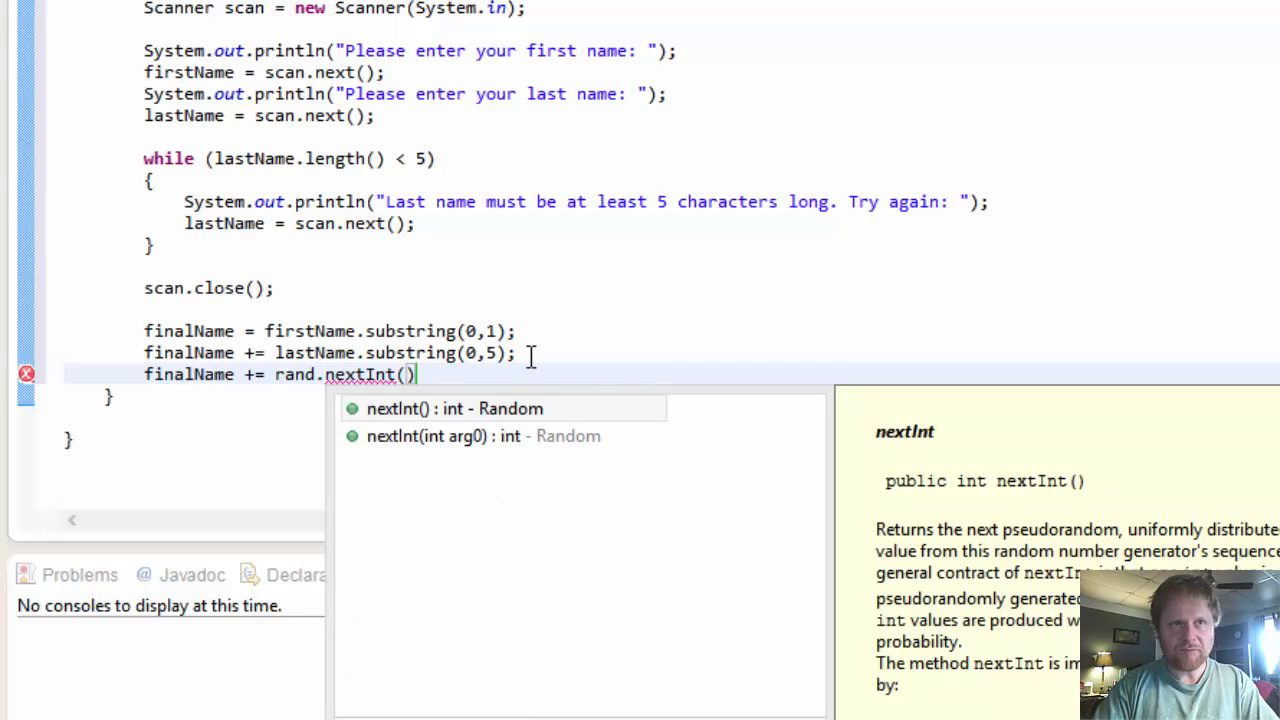
text(9)
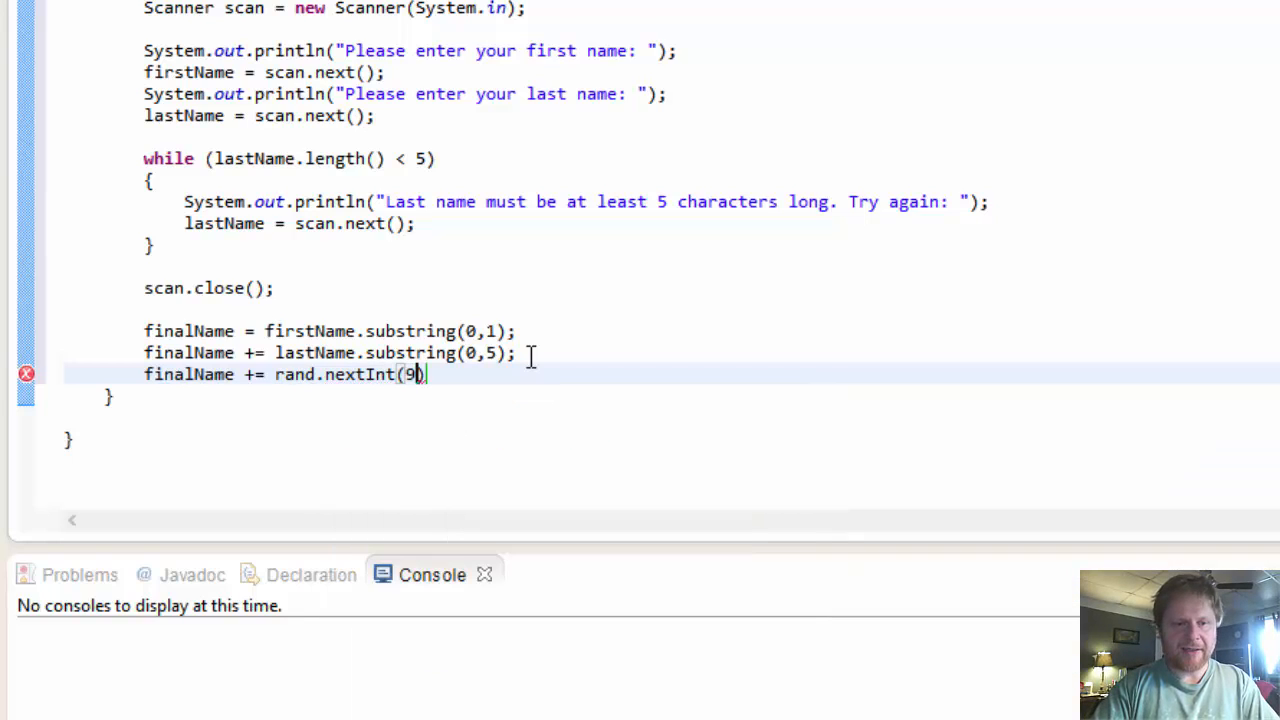
text(9) +)
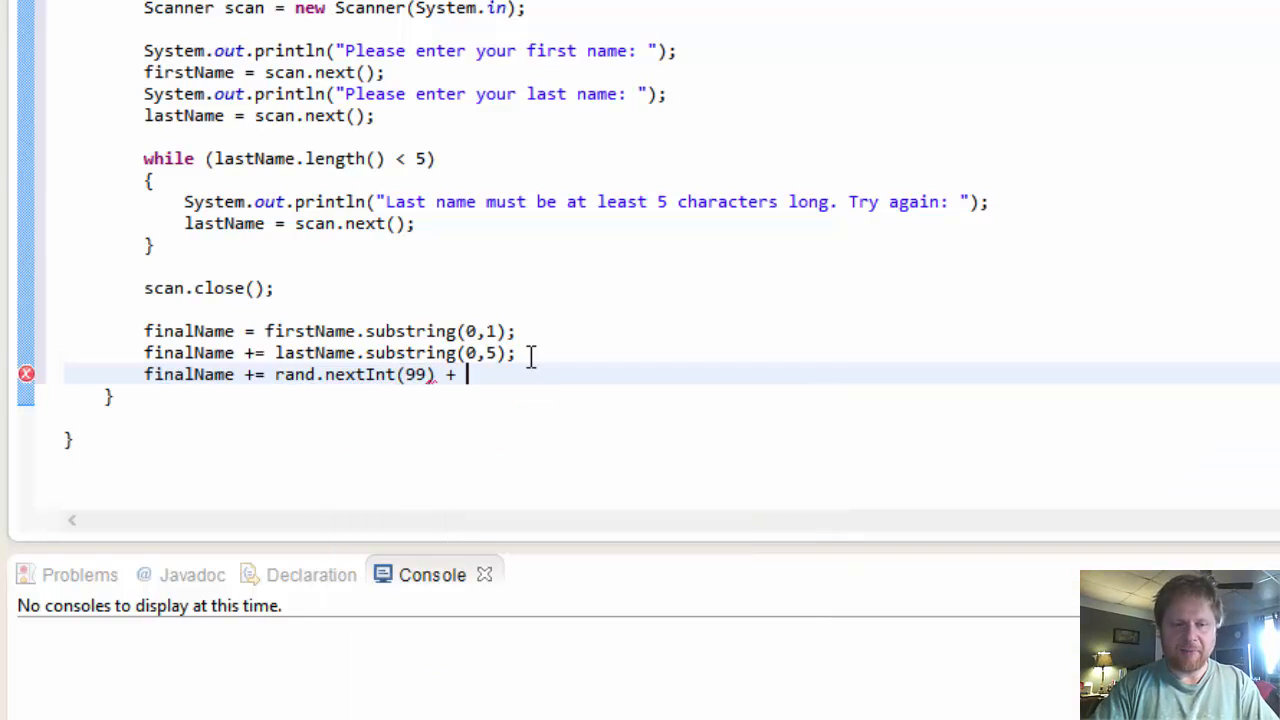
text(10)
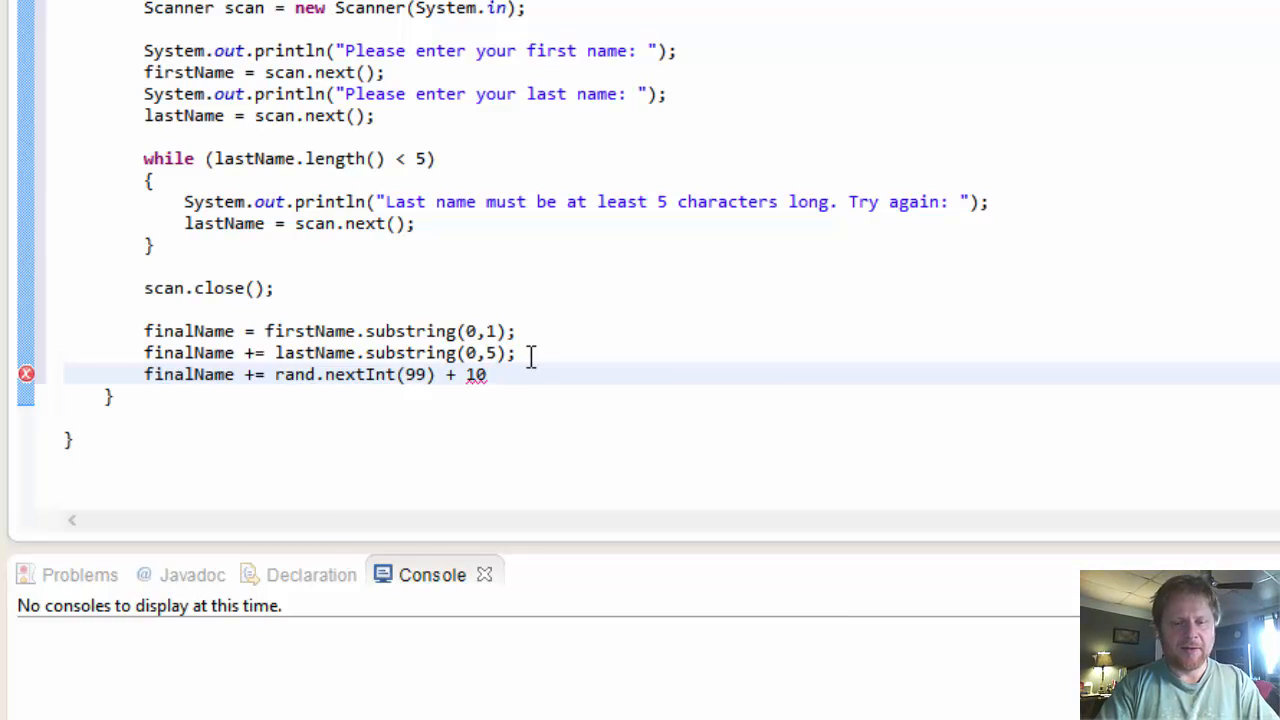
text(;)
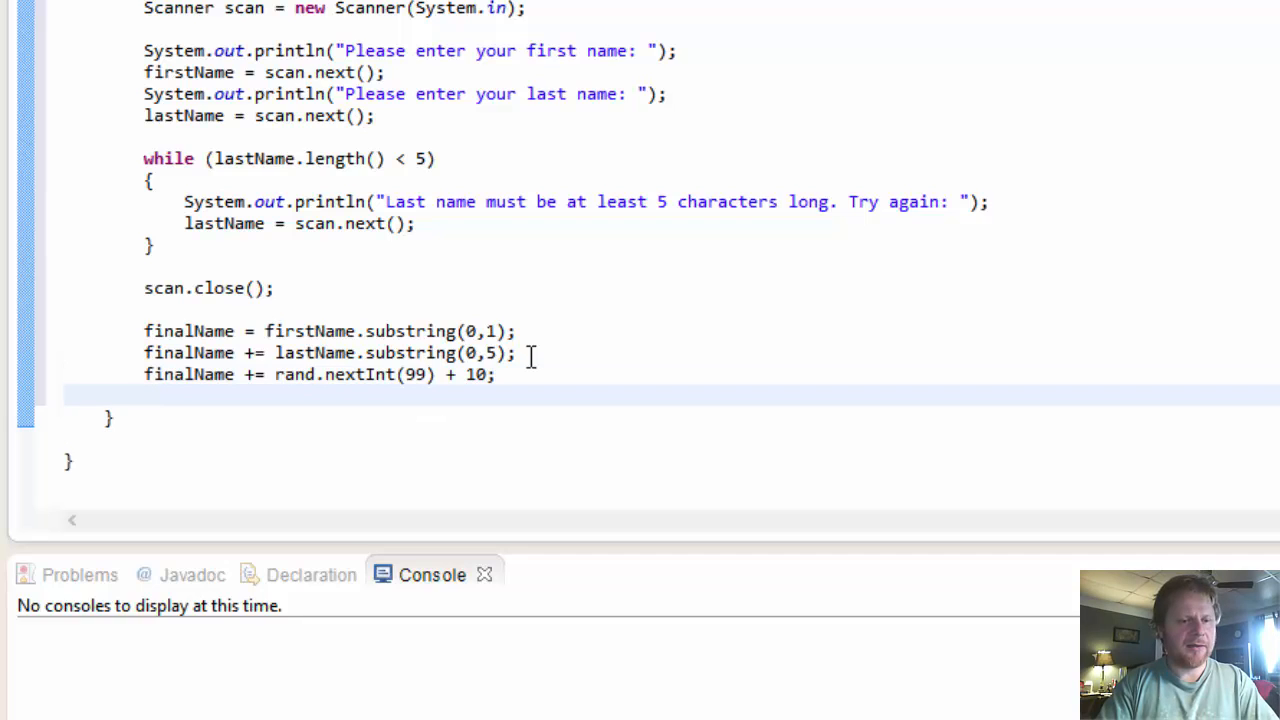
Step: Print finalName to the console with System.out.println(finalName);
text(System)
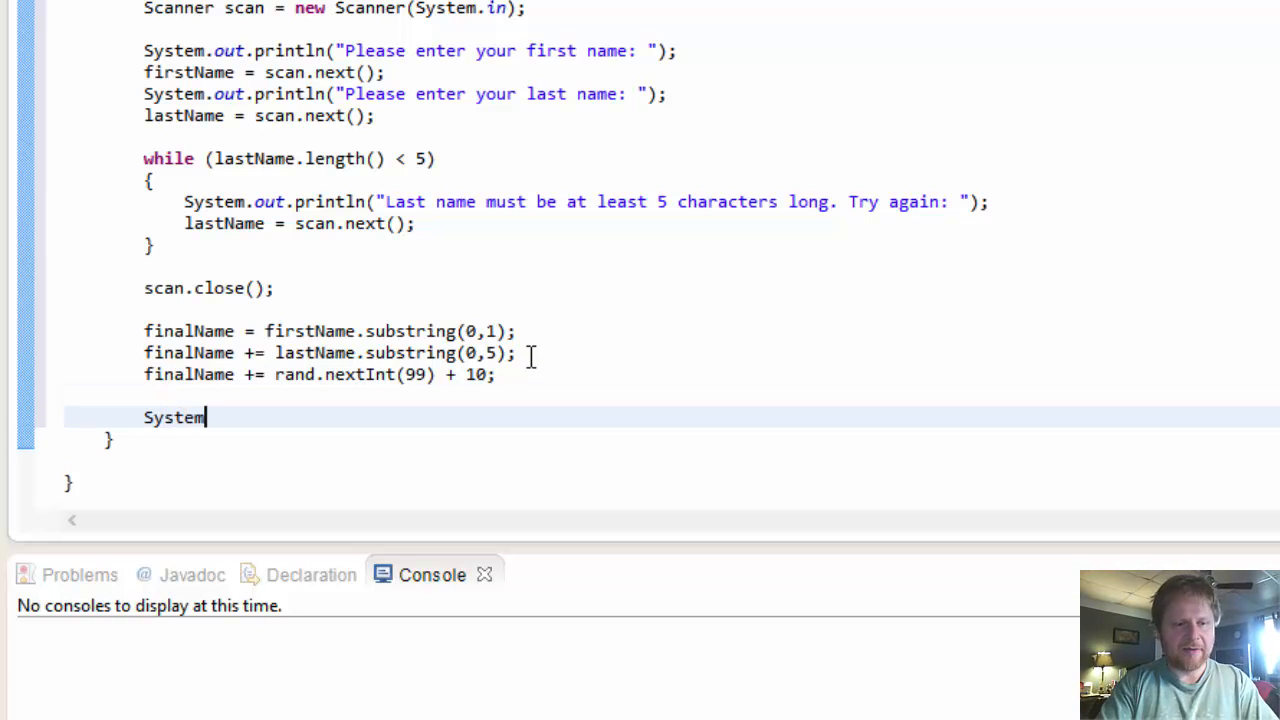
text(.out)
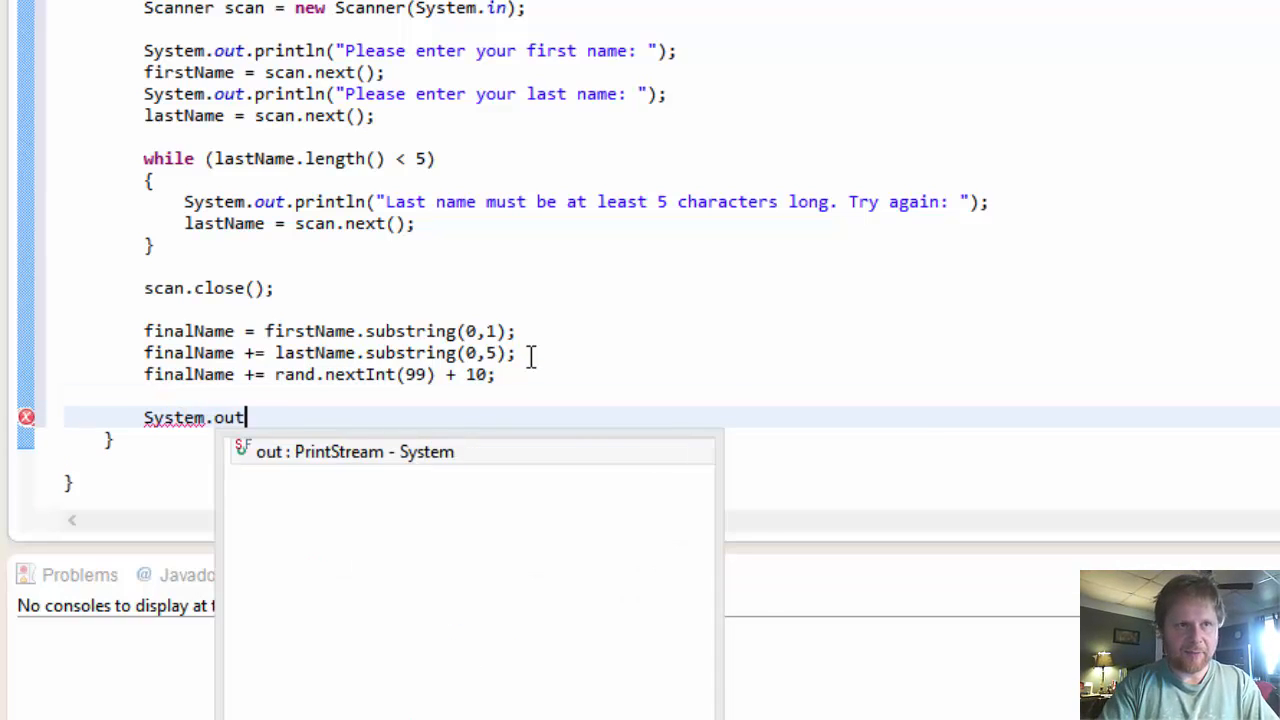
text(.print)
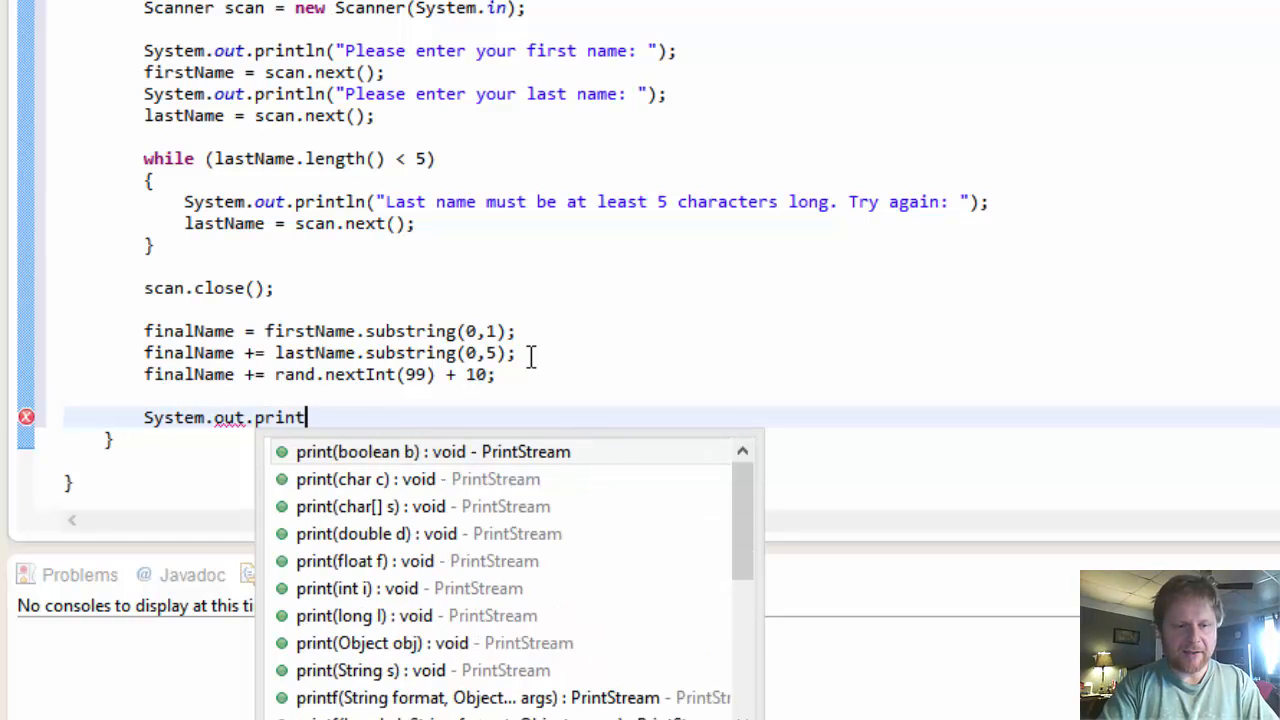
text(ln())
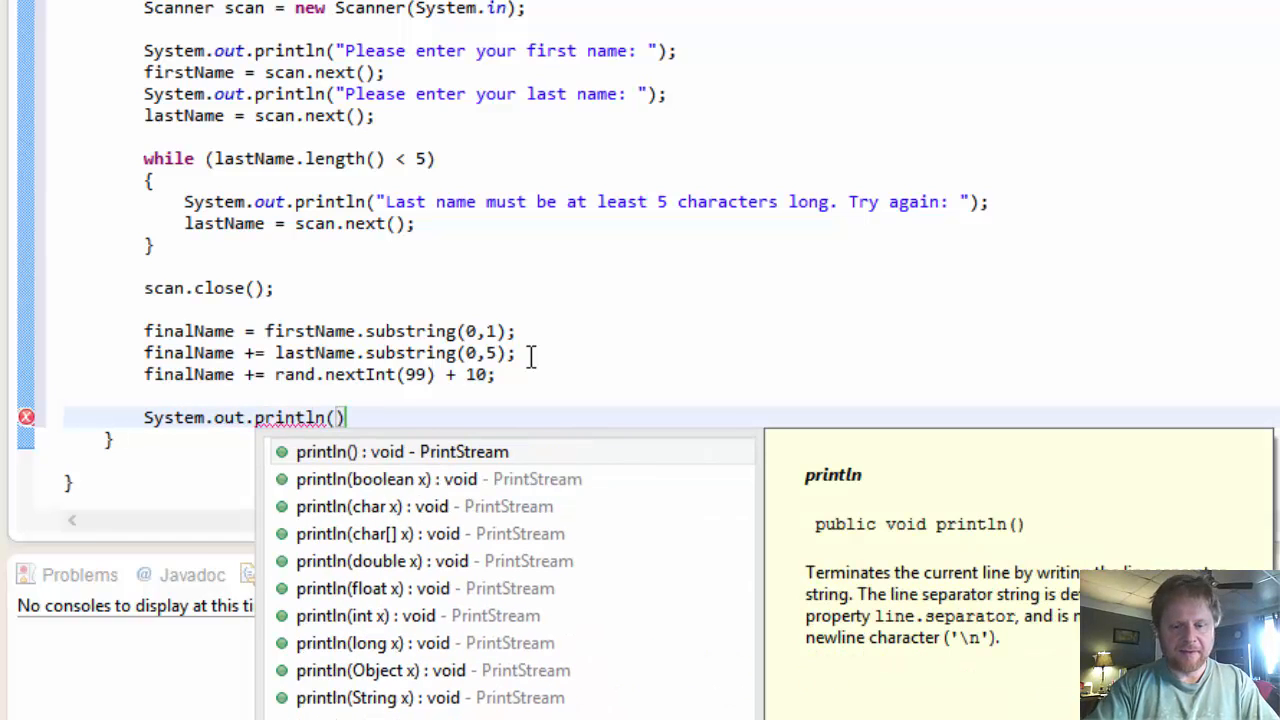
text(finalNa)
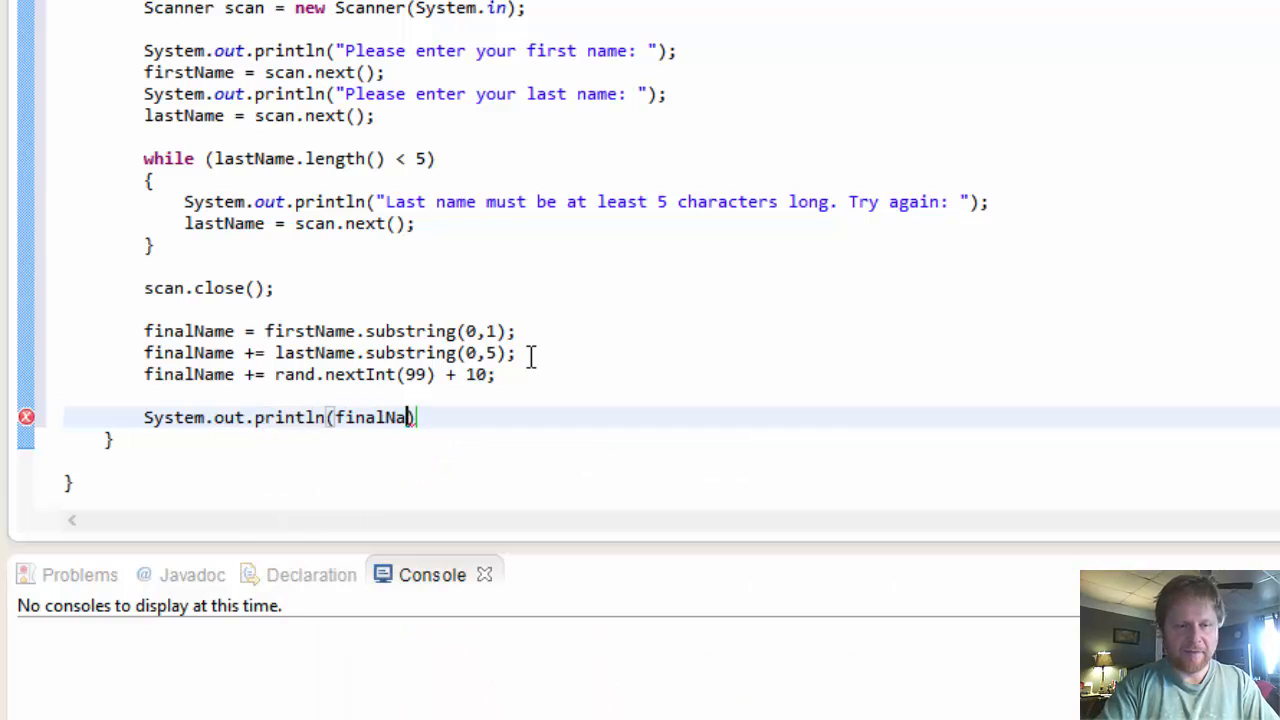
text(me);)
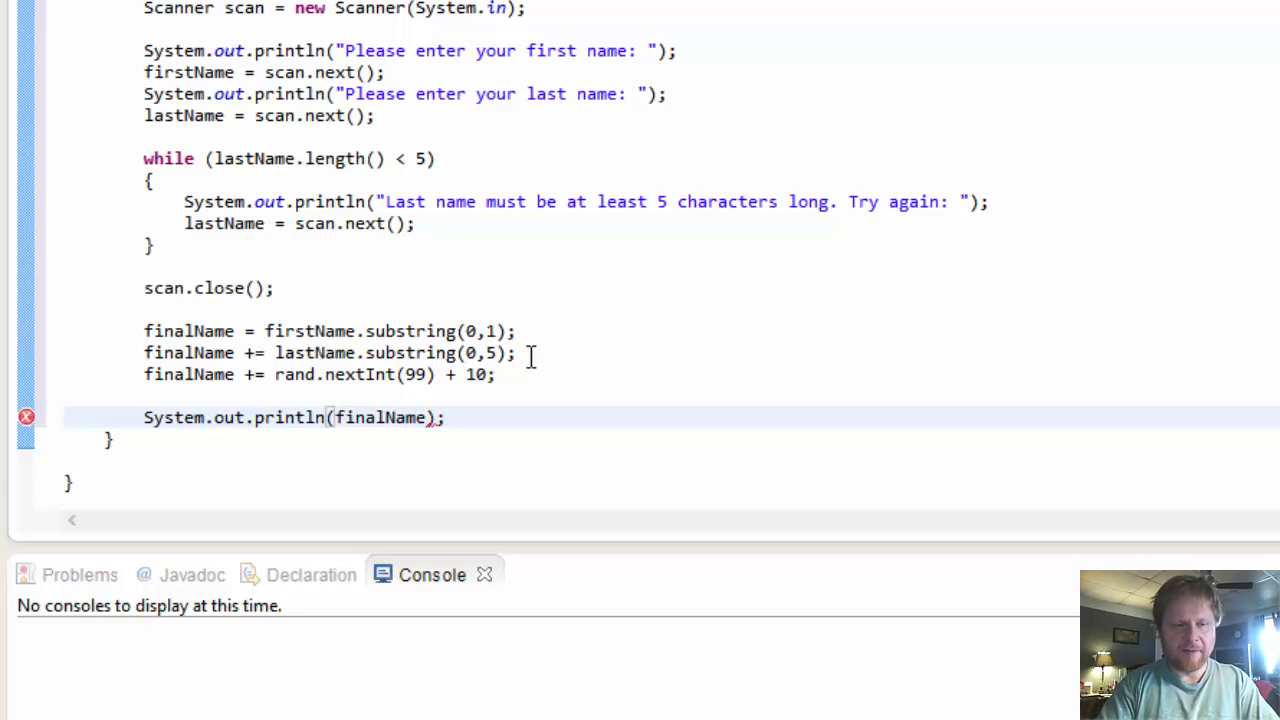
scroll(up, 3)
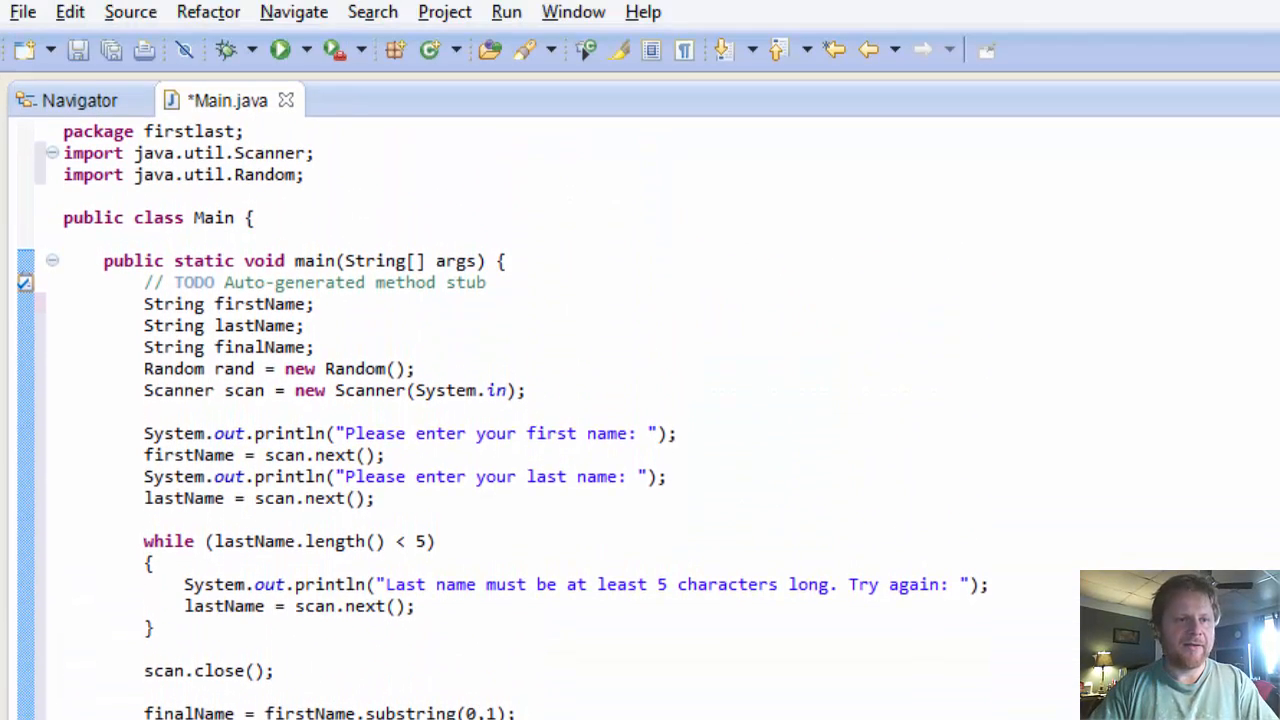
Step: Run Main and enter Walter as the first name, then begin the last name White
scroll(down, 3)
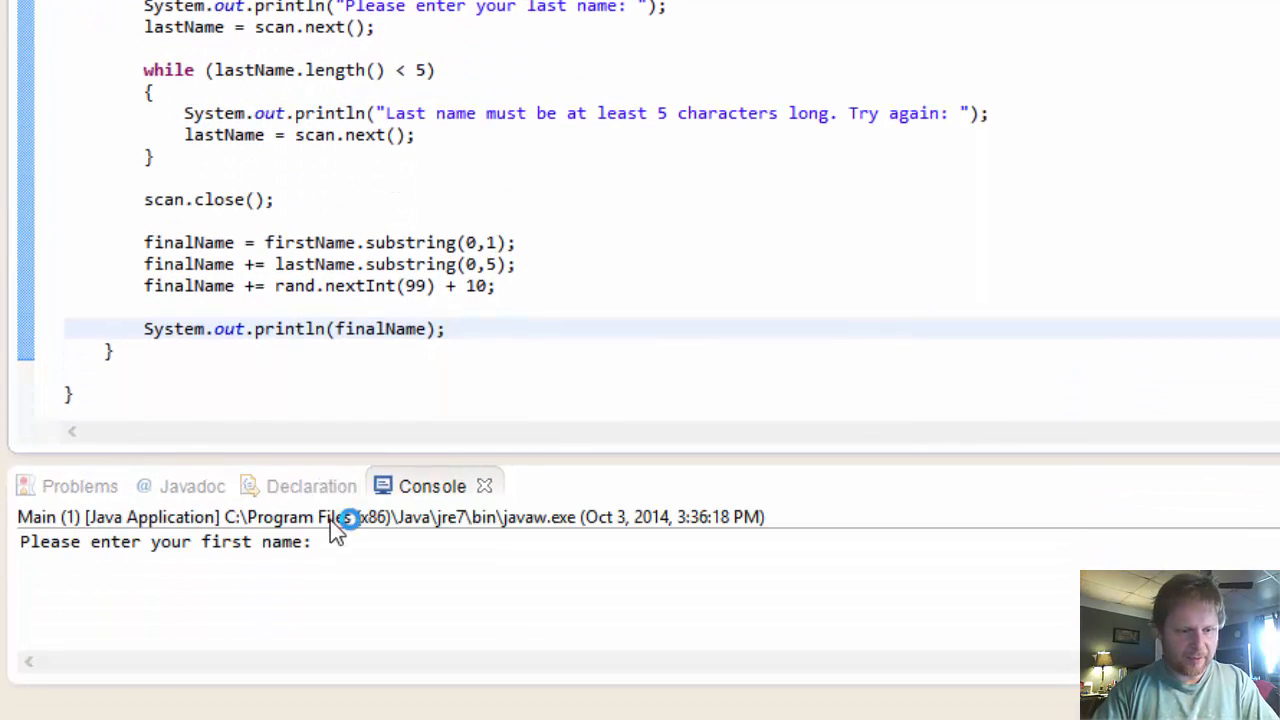
text(w)
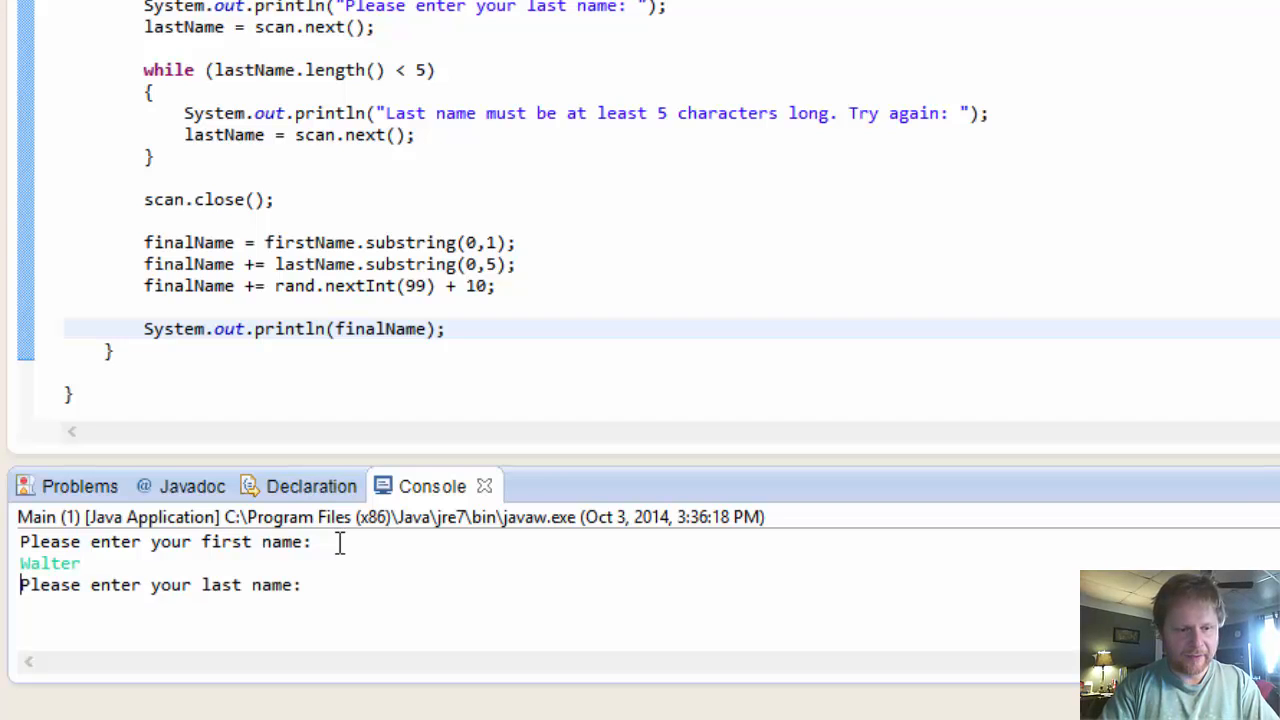
text(Wh)
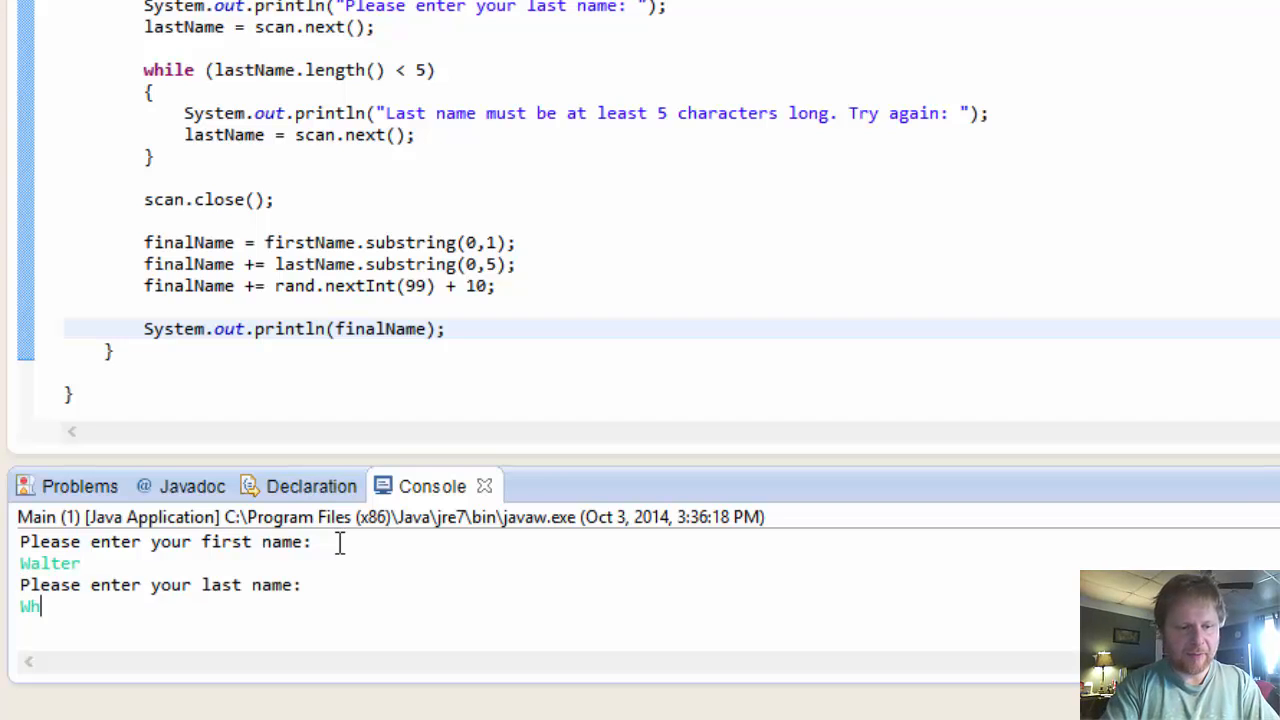
text(ite)
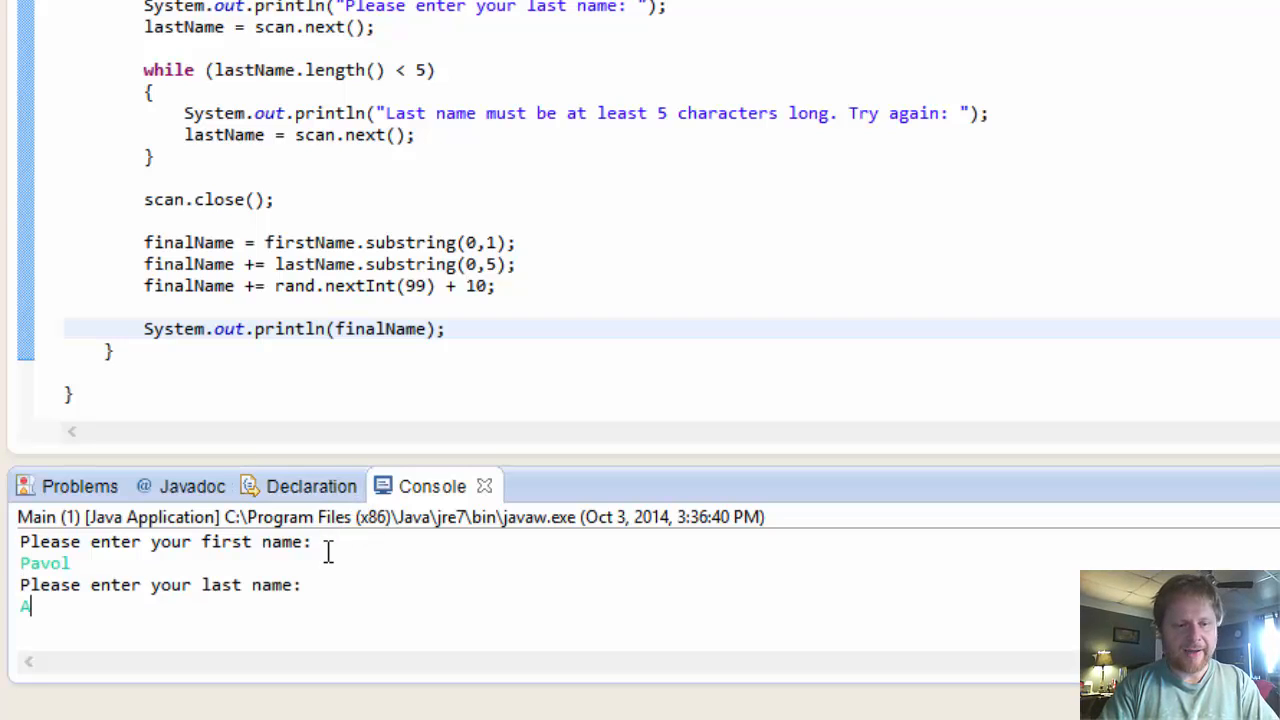
Step: Submit short last names Abc and we to trigger the too-short warning, then start another entry
text(b)
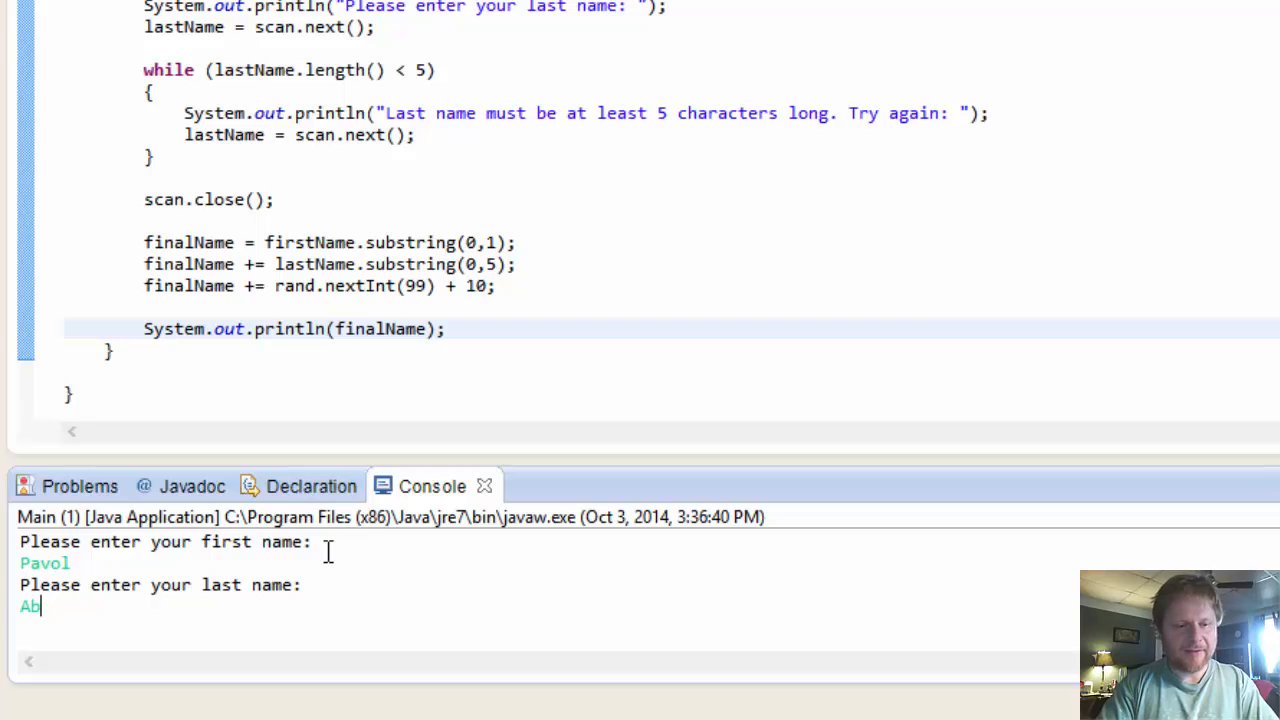
key(Return)
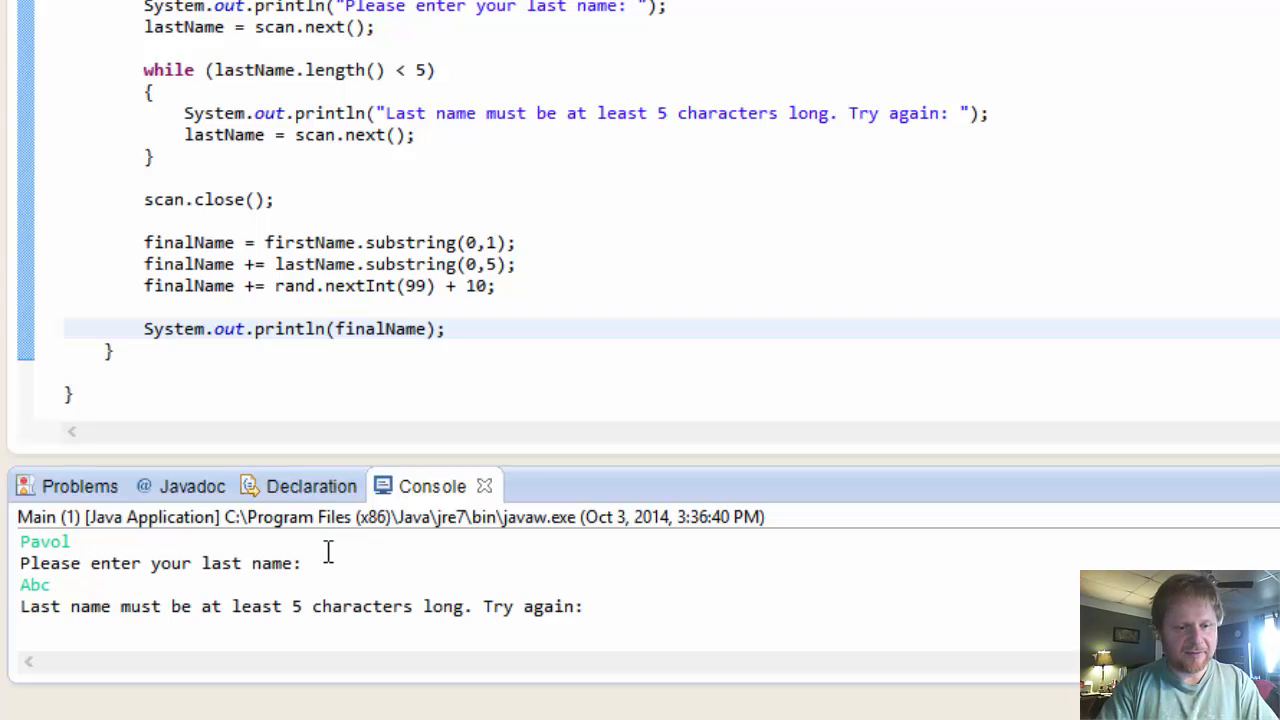
text(we)
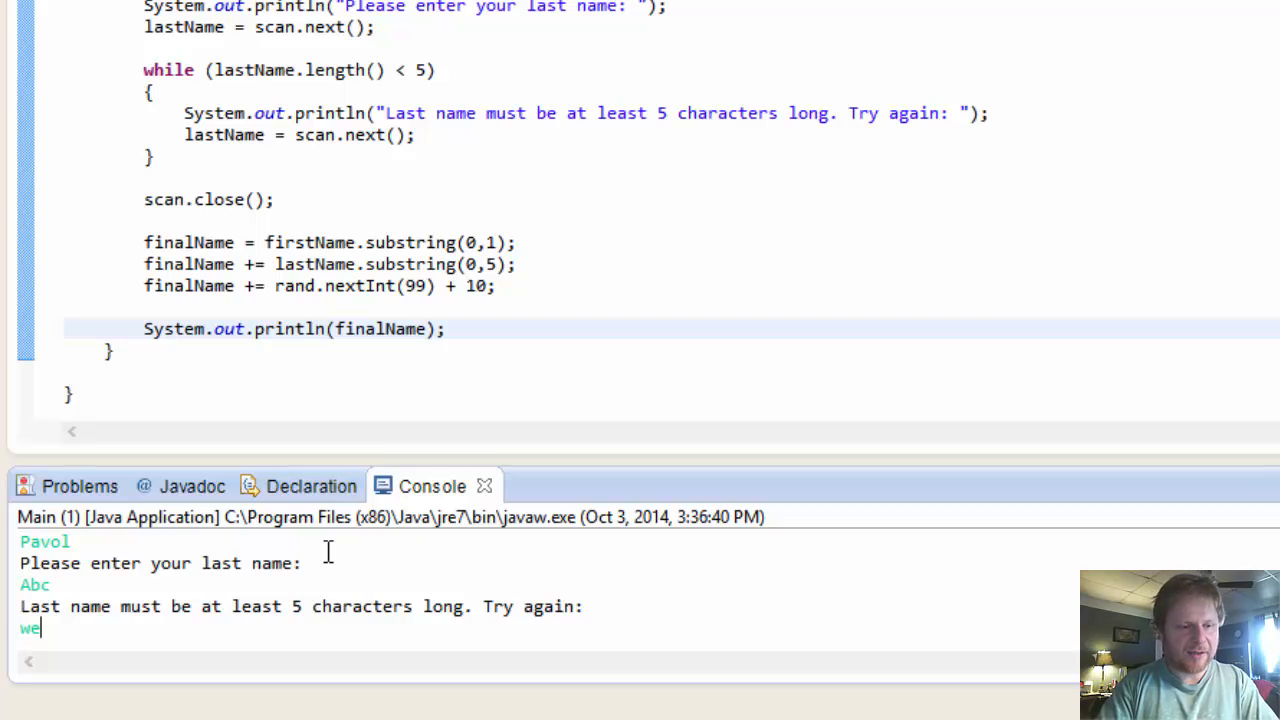
key(Return)
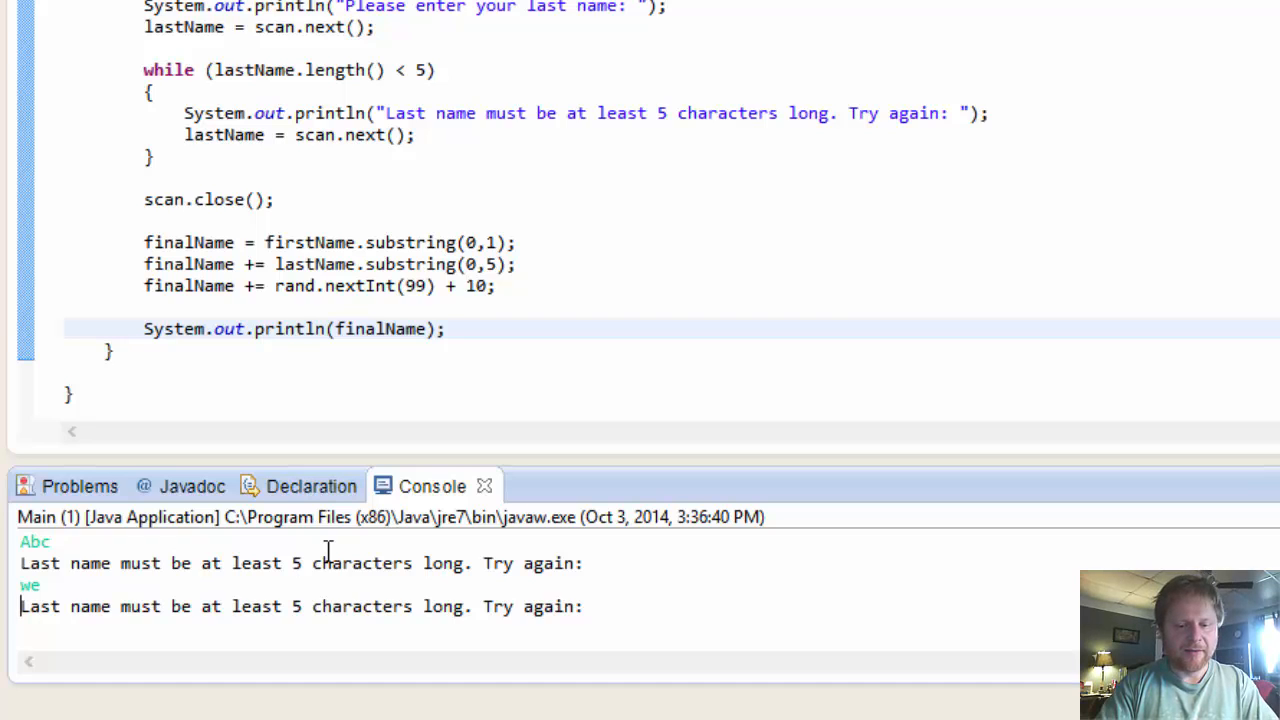
text(Smi)
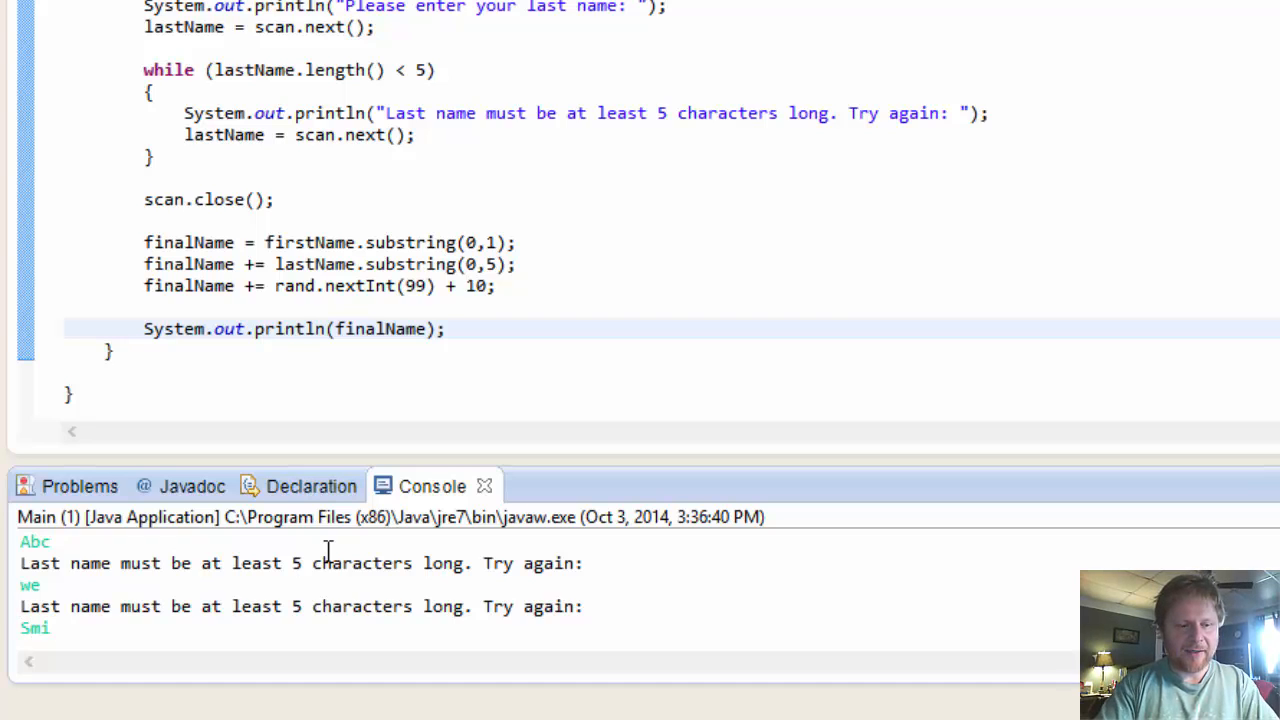
text(abc)
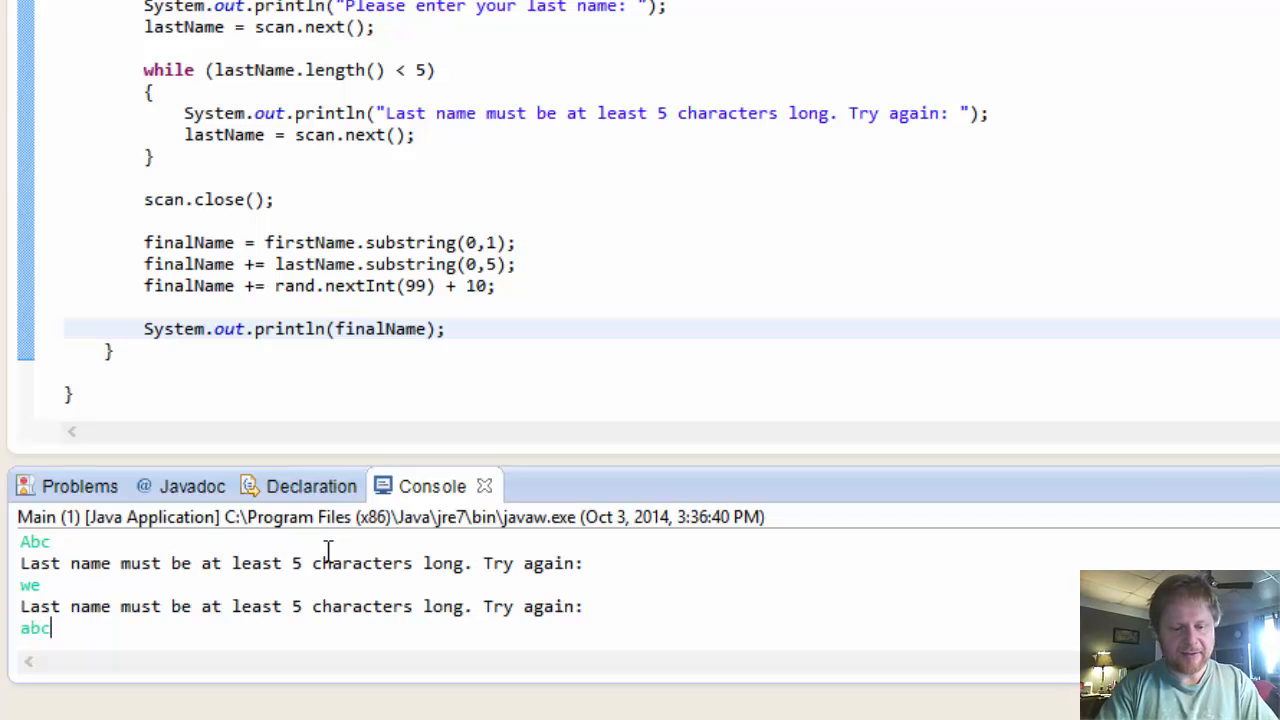